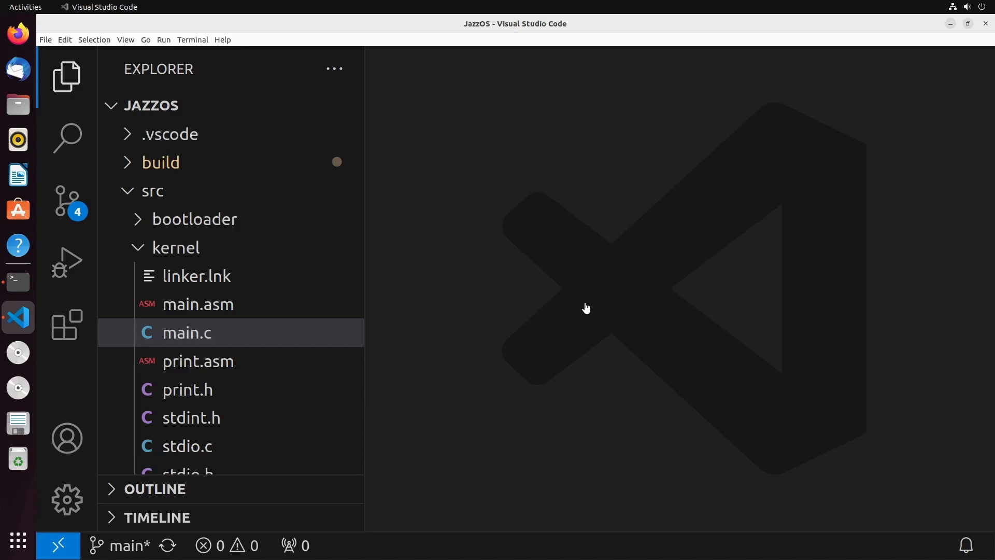
mouse_move(180, 225)
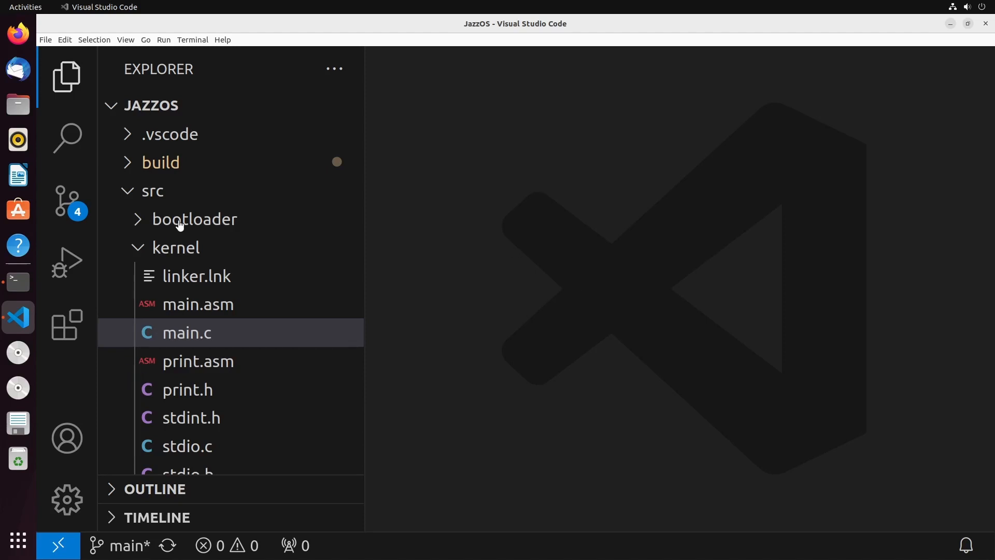
Create a 'stdio' folder under kernel and start selecting the print and stdio files.
left_click(193, 219)
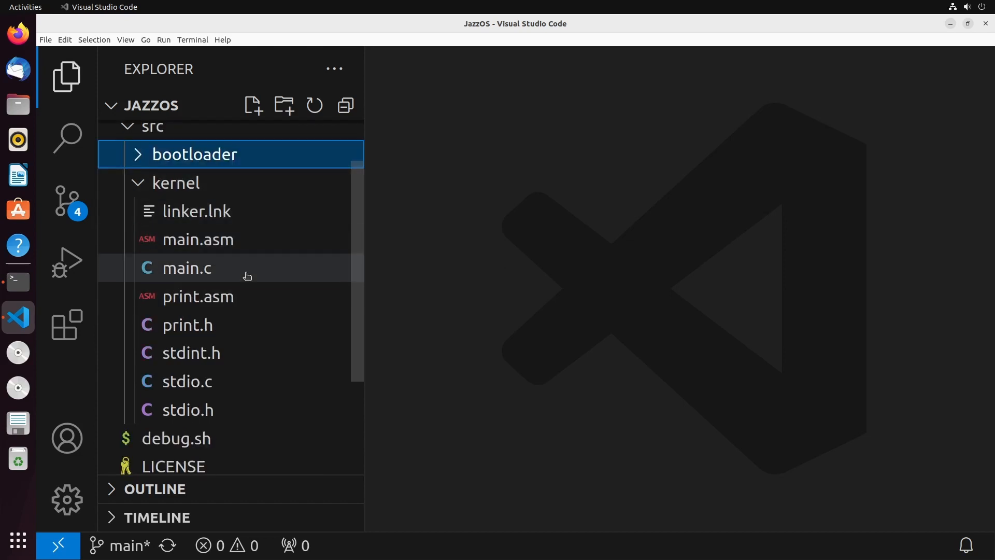
mouse_move(187, 183)
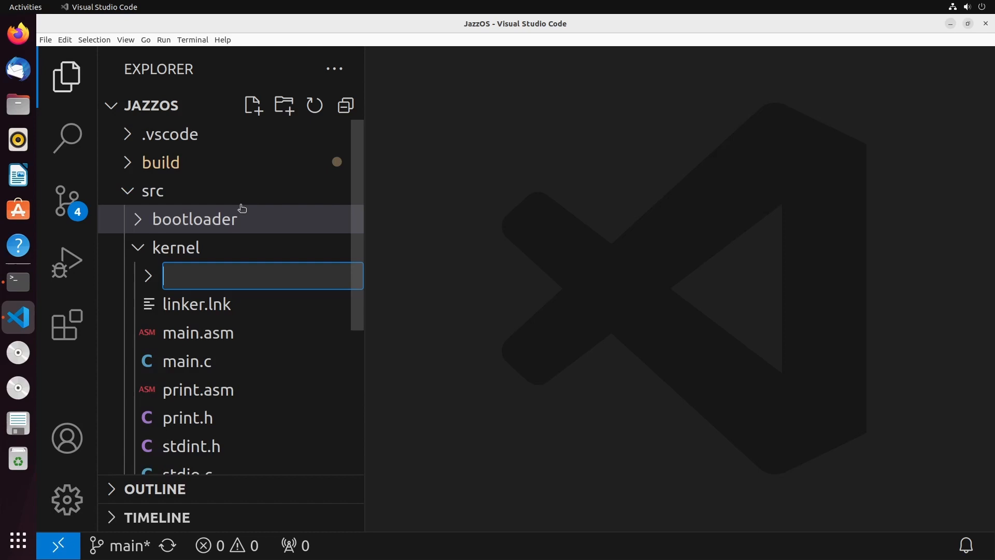
type("stdio")
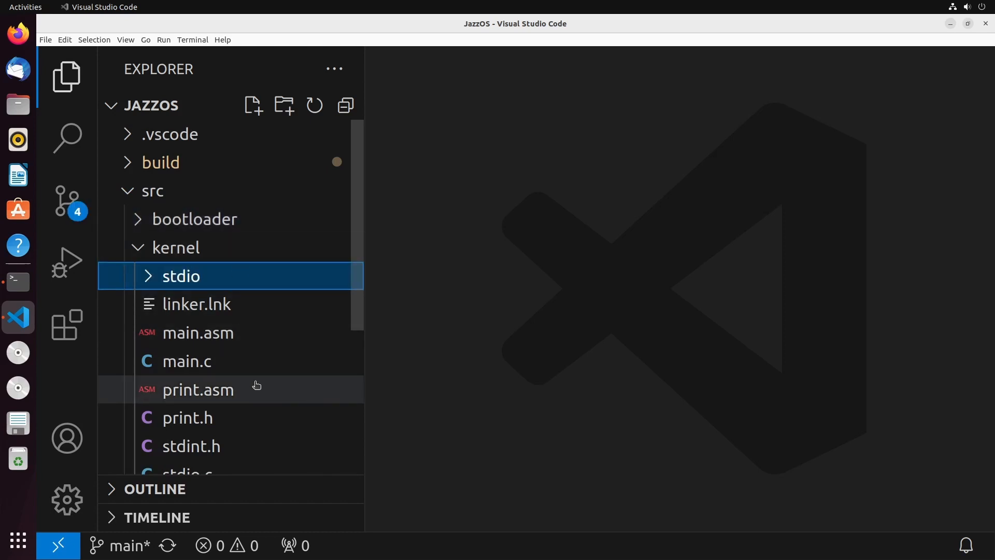
scroll("down", 3)
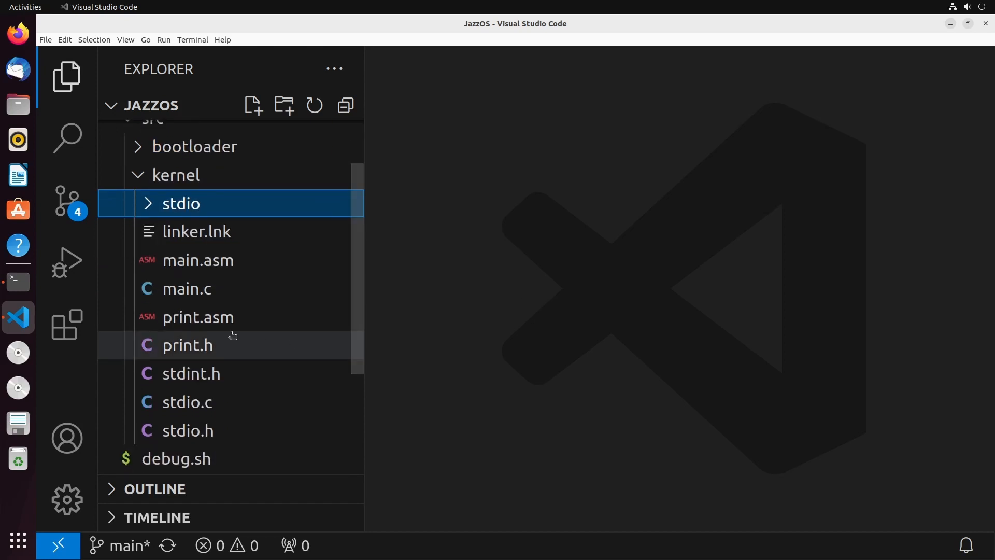
left_click(198, 317)
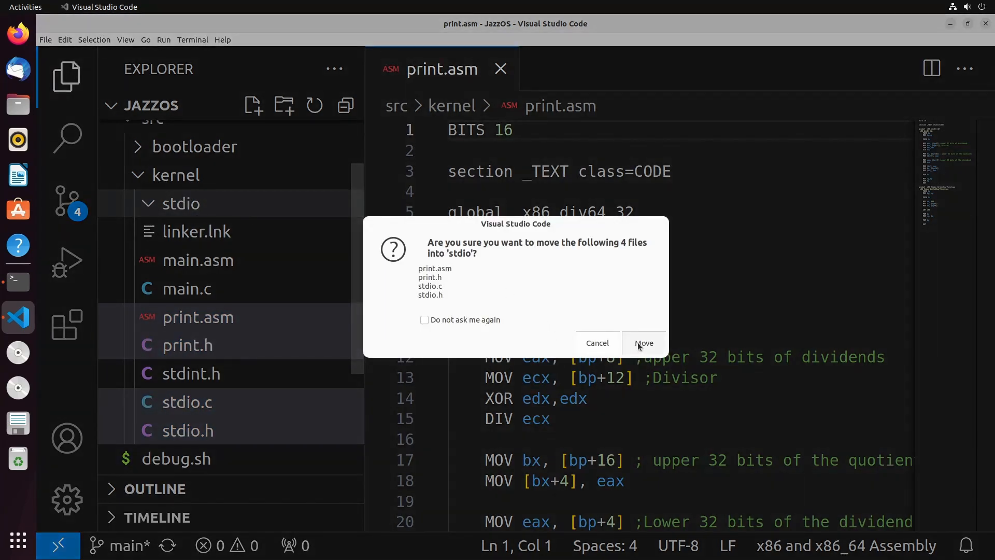
Confirm moving the four files into stdio and change print.h's include to '../stdint.h'.
left_click(642, 342)
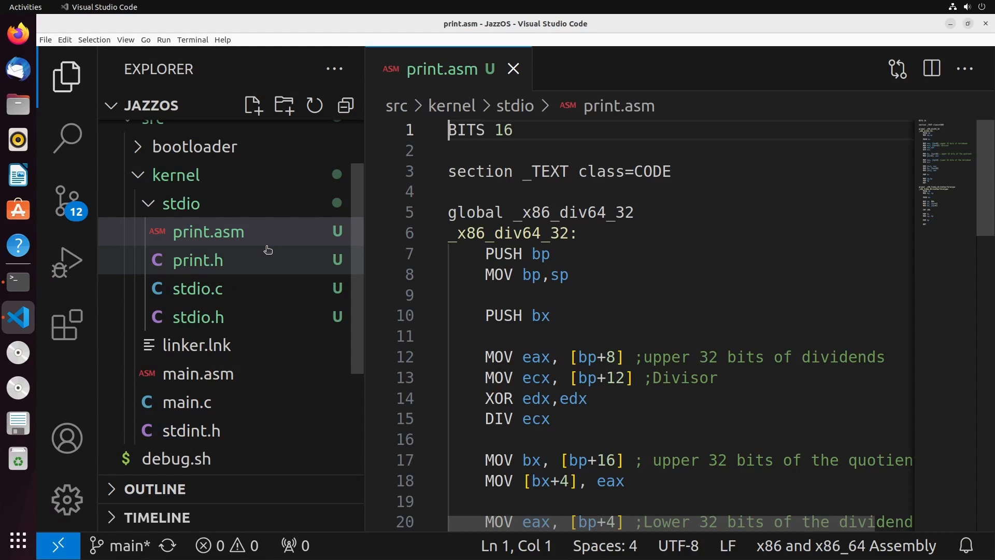
left_click(198, 259)
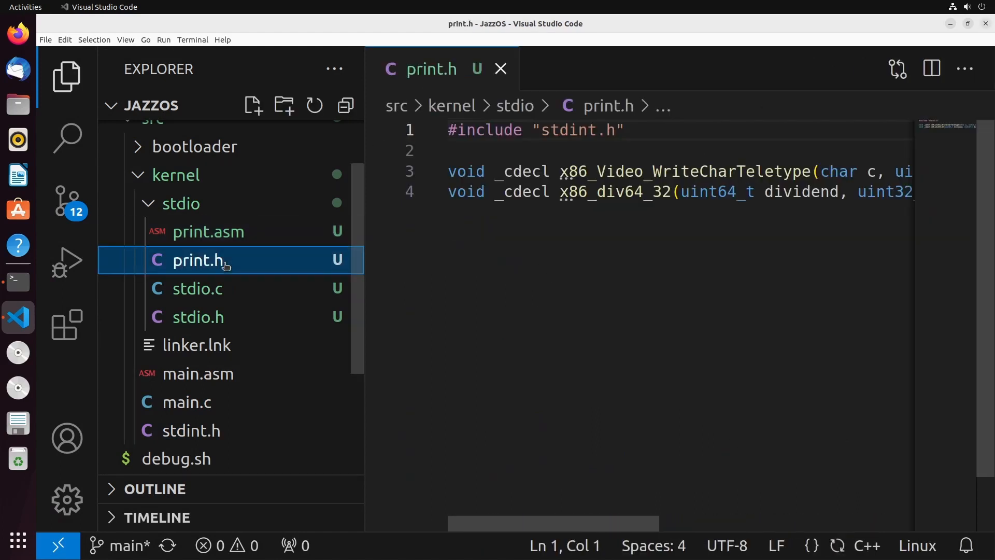
left_click(544, 130)
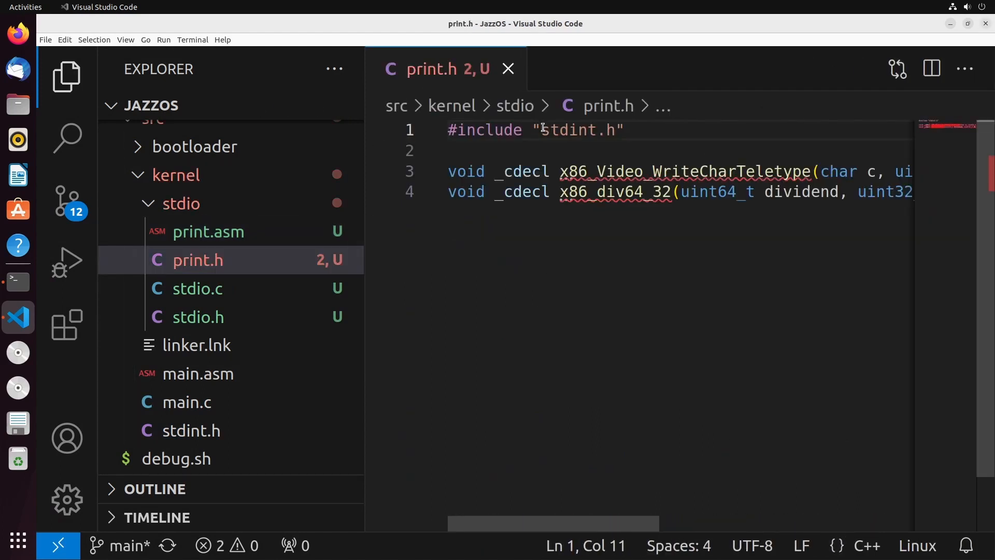
type("../")
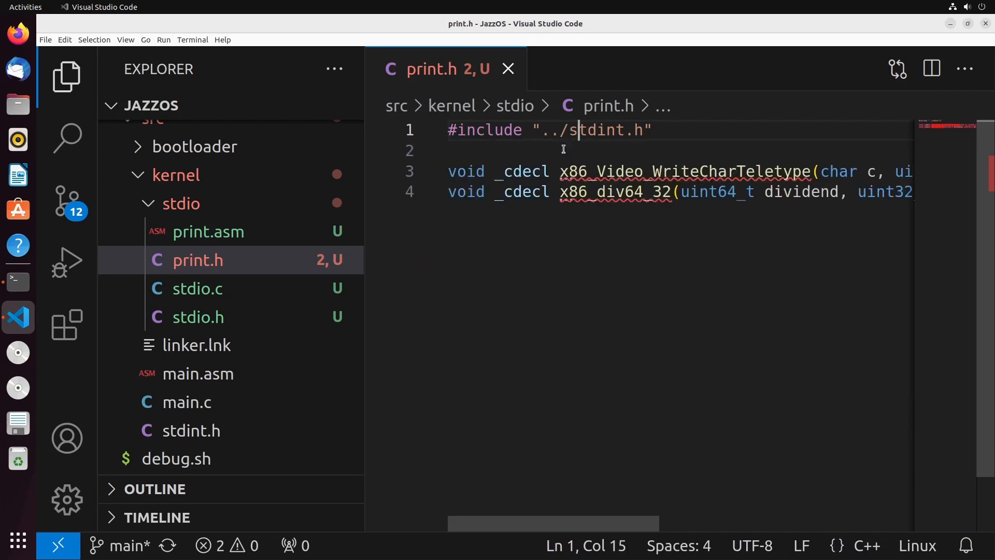
Change the stdio.c and stdio.h includes to '../stdint.h', then open the Makefile.
left_click(198, 288)
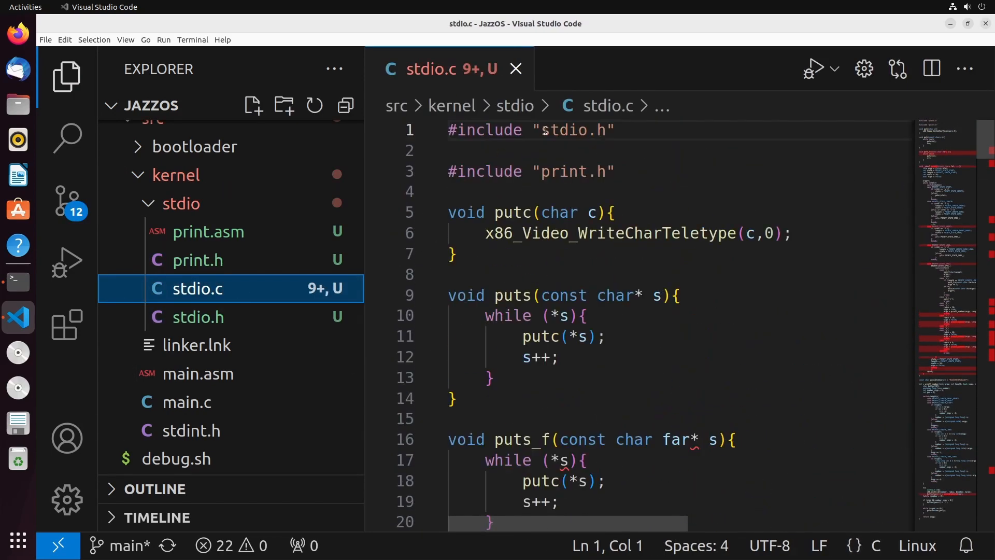
type("../")
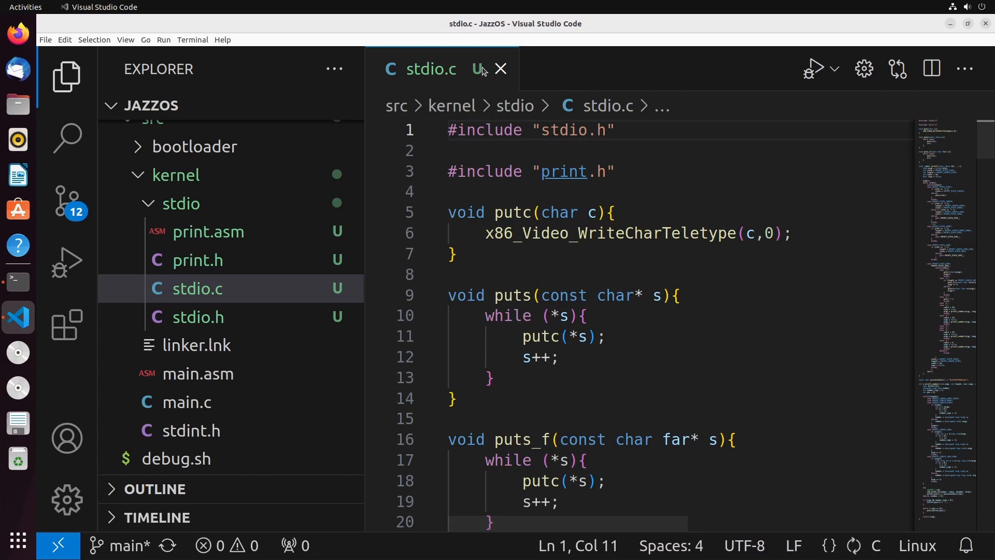
left_click(198, 316)
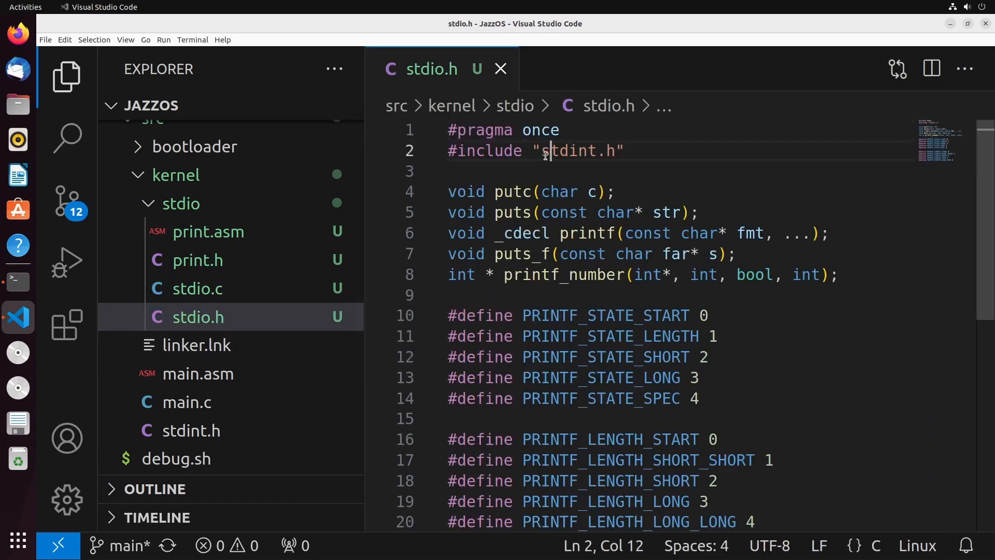
type("../")
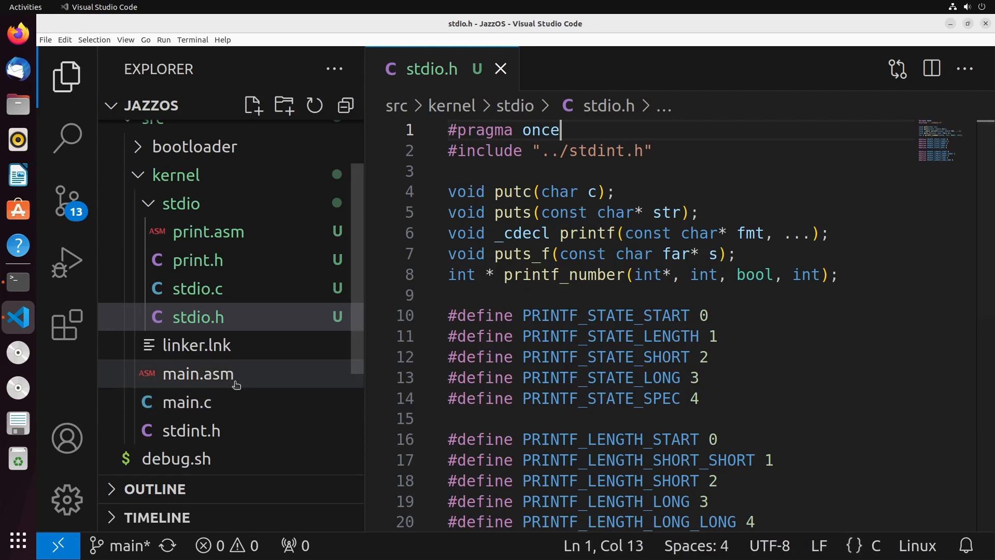
left_click(173, 358)
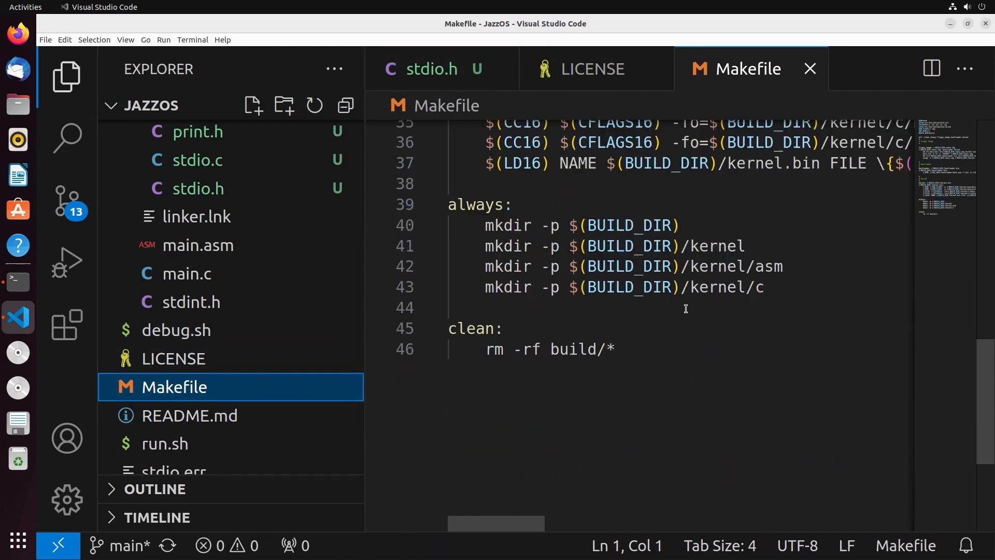
Hide the Explorer sidebar and point the Makefile's print.asm and stdio.c paths at kernel/stdio.
left_click(124, 39)
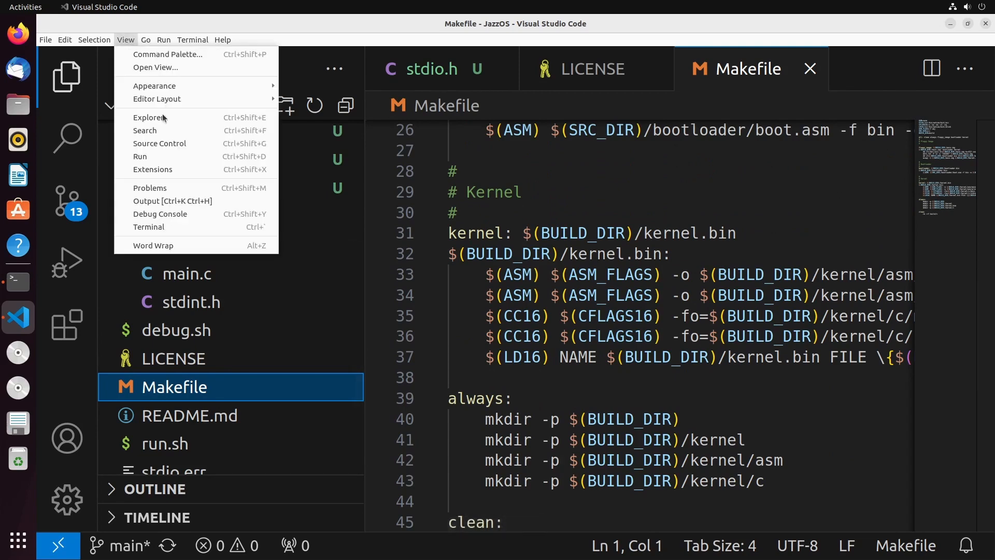
left_click(152, 245)
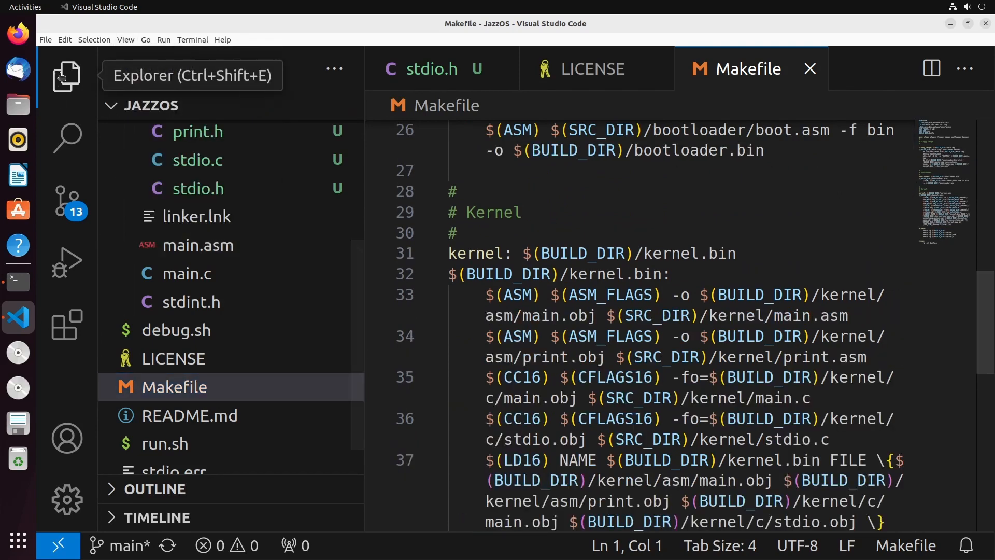
left_click(65, 76)
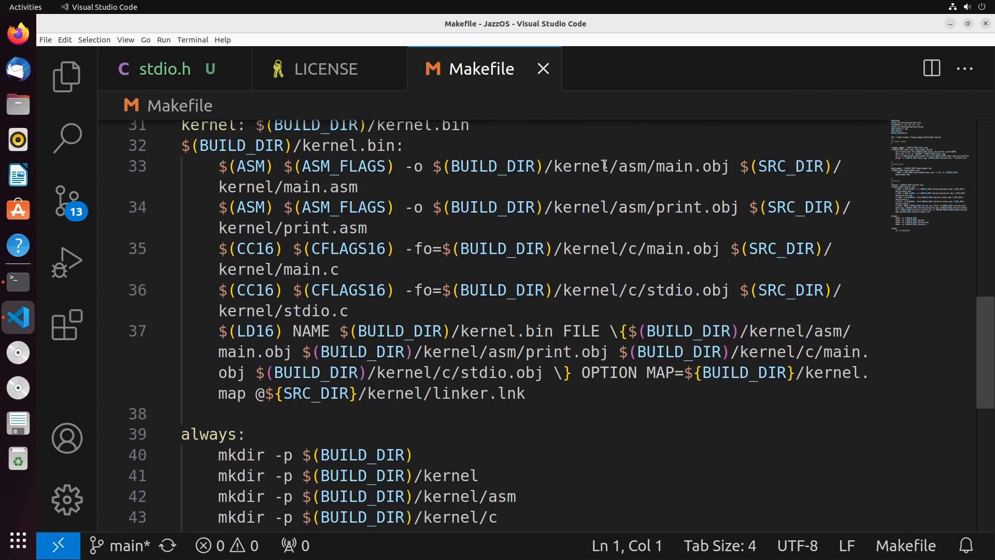
mouse_move(800, 189)
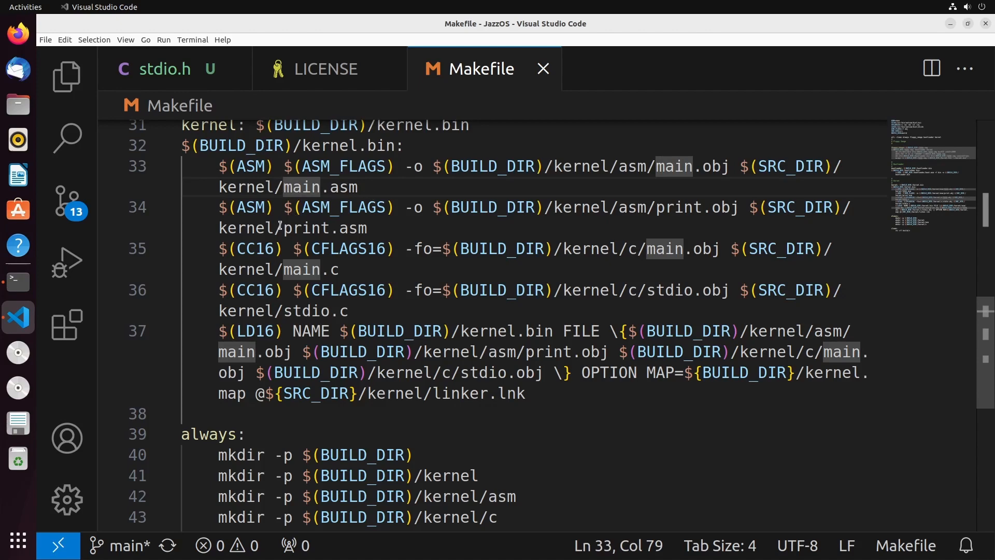
type("stdio/")
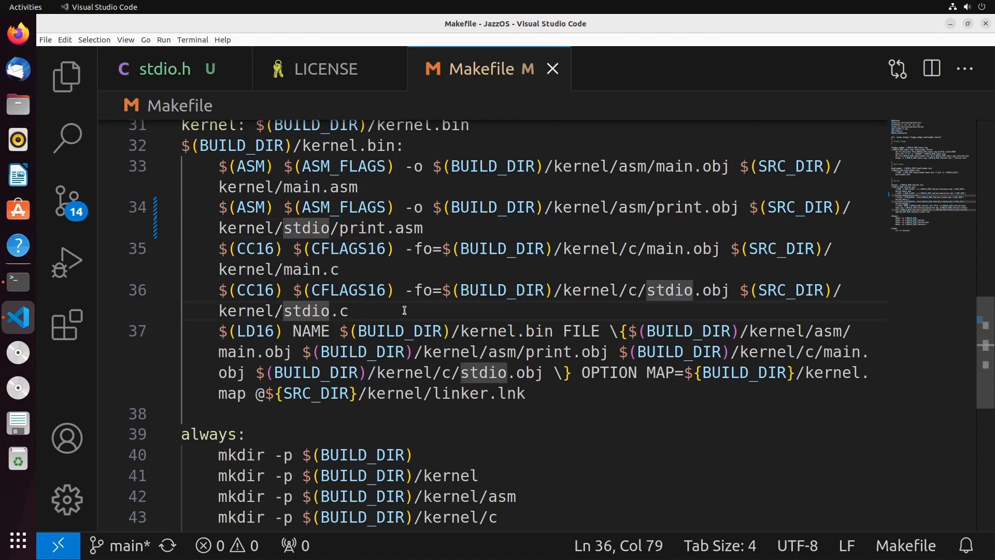
type("stdio")
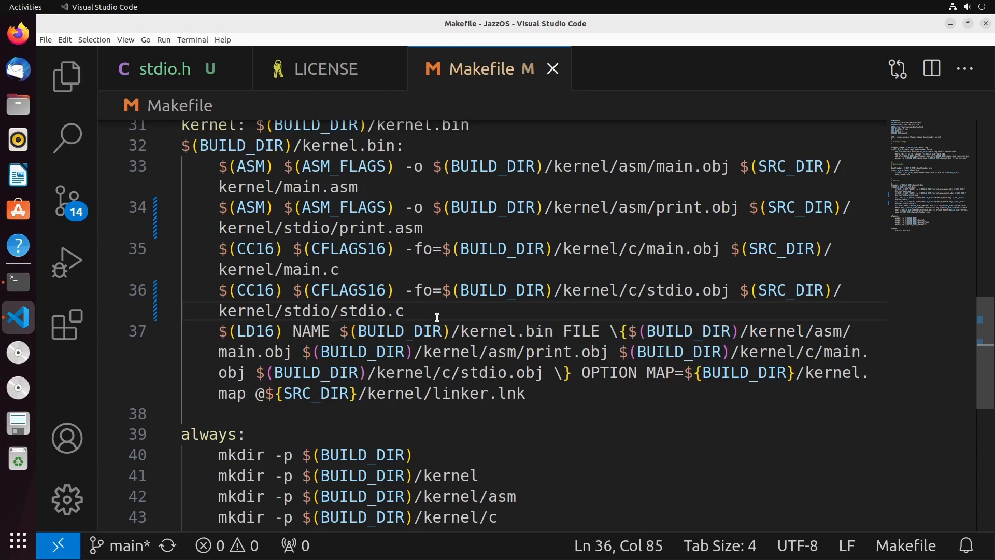
mouse_move(66, 76)
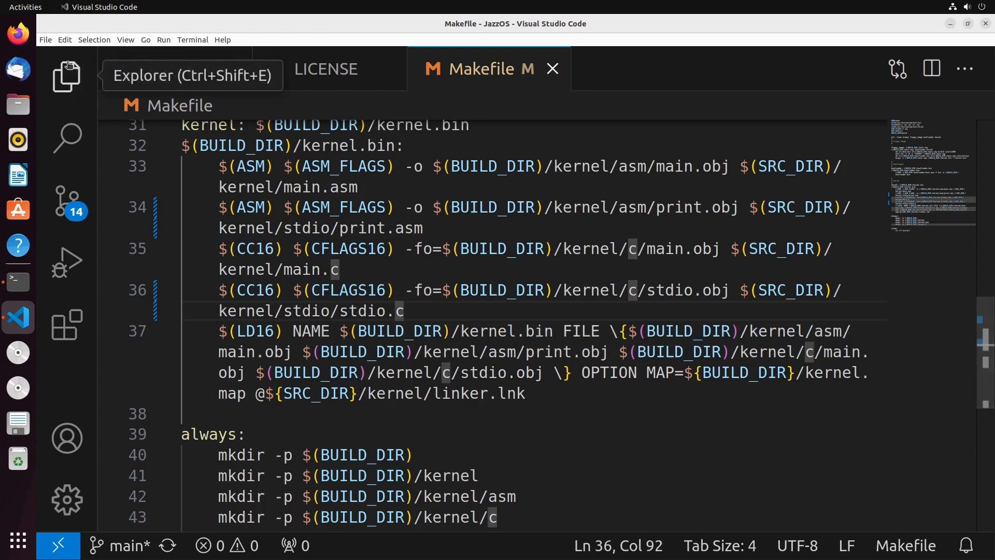
Rebuild the kernel with make, which fails with Error 1 over missing puts/printf prototypes.
right_click(181, 164)
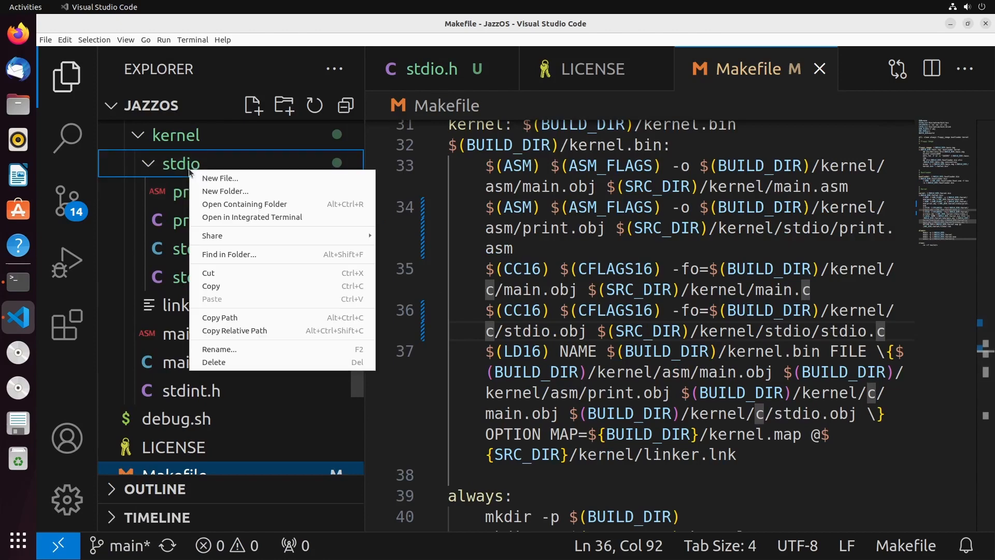
right_click(174, 134)
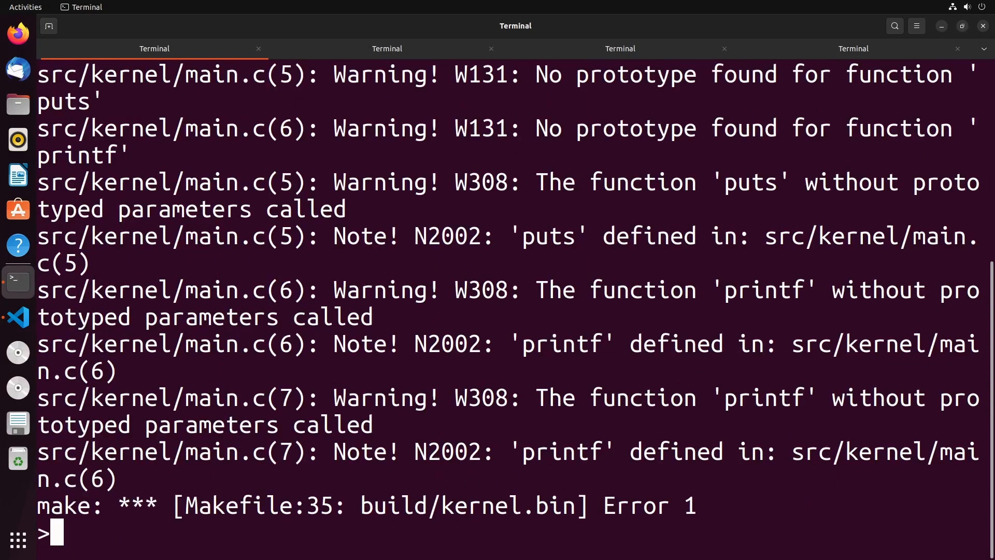
mouse_move(616, 461)
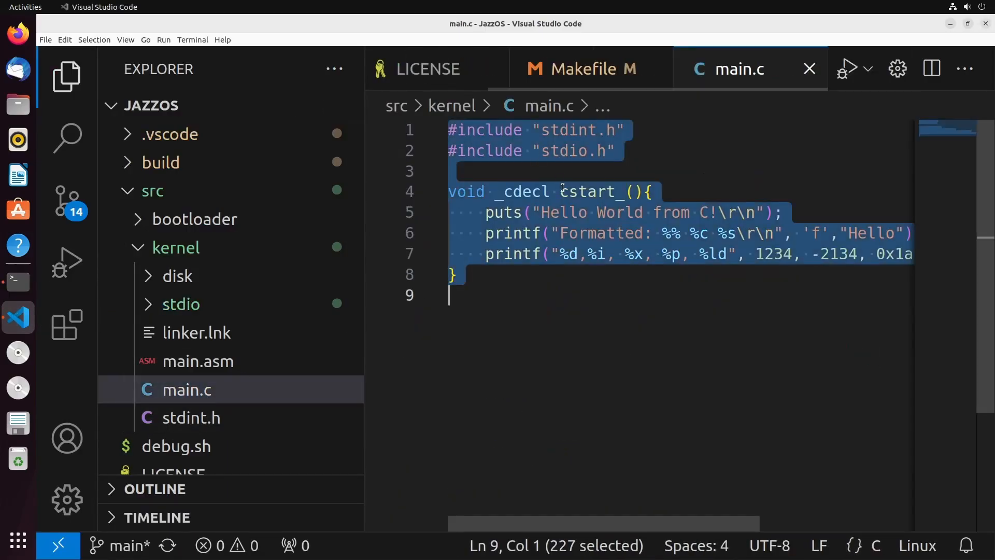
Change main.c's include to 'stdio/stdio.h', recheck the build output, and return to the editor.
left_click(691, 150)
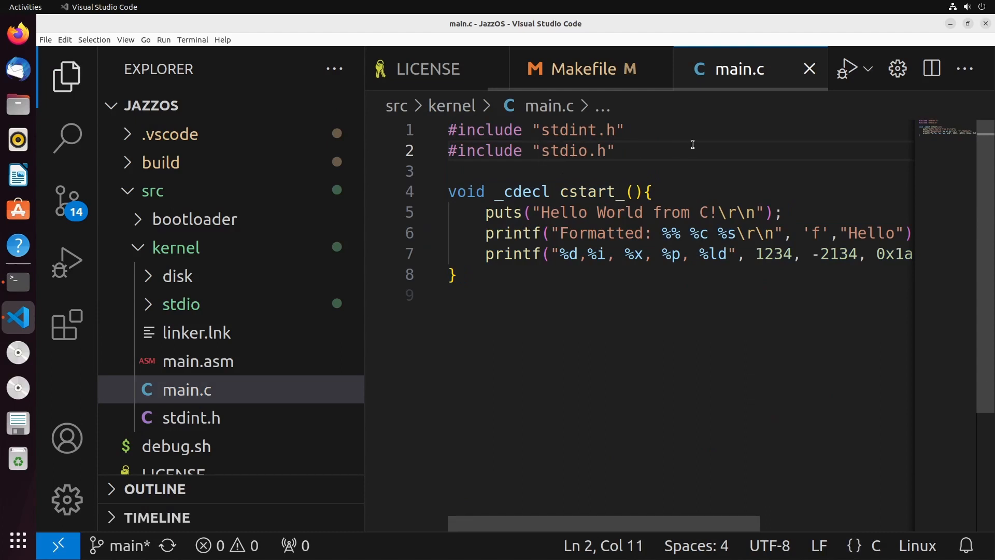
type("stdio/stdio")
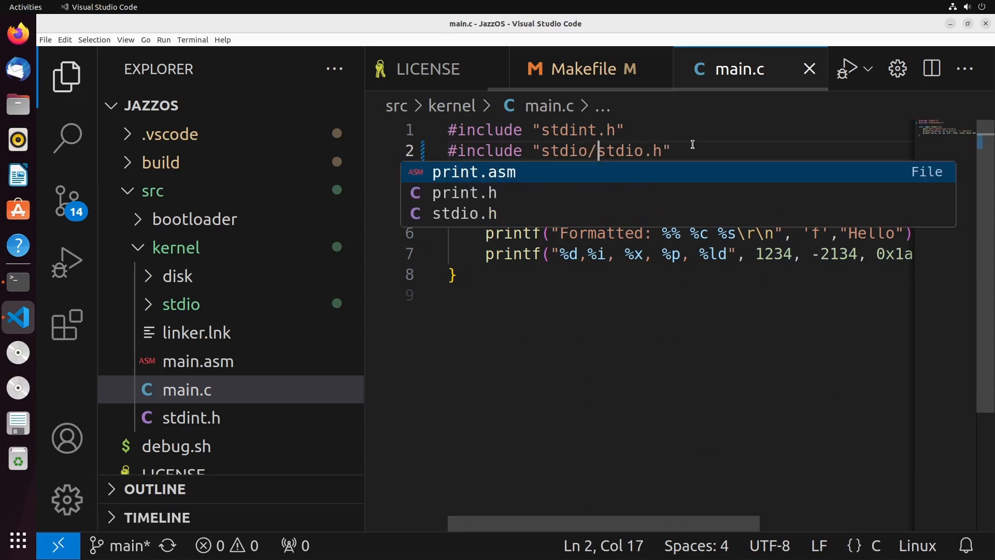
key("Escape")
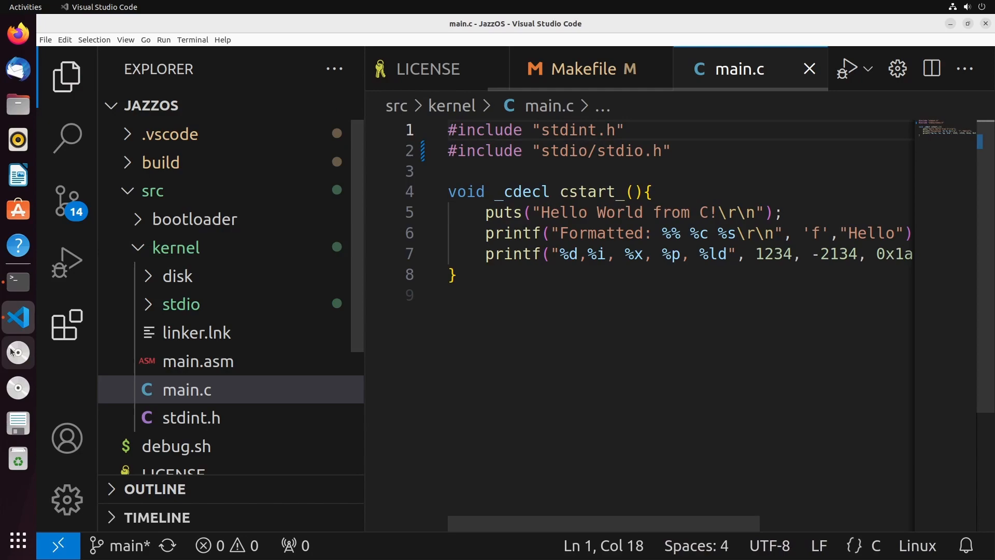
left_click(18, 282)
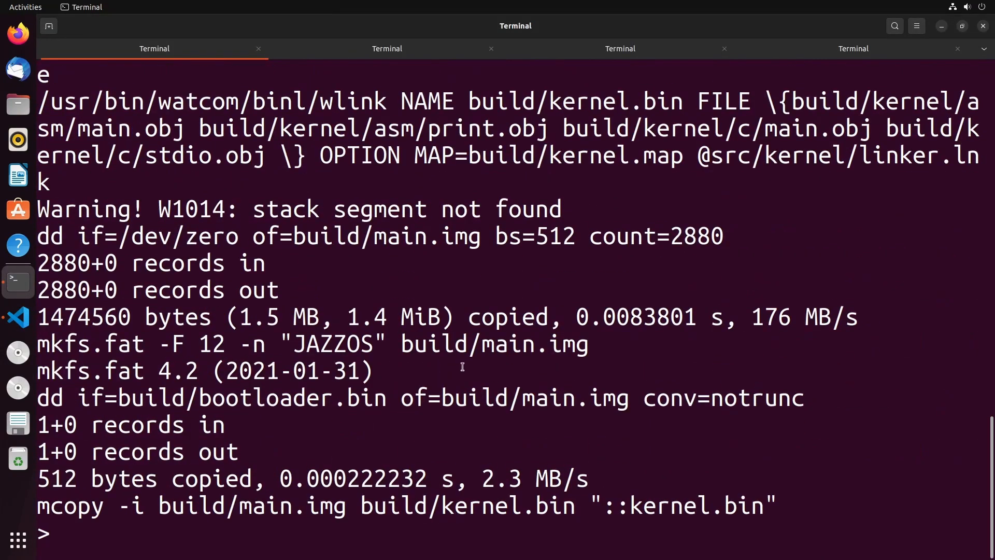
left_click(18, 318)
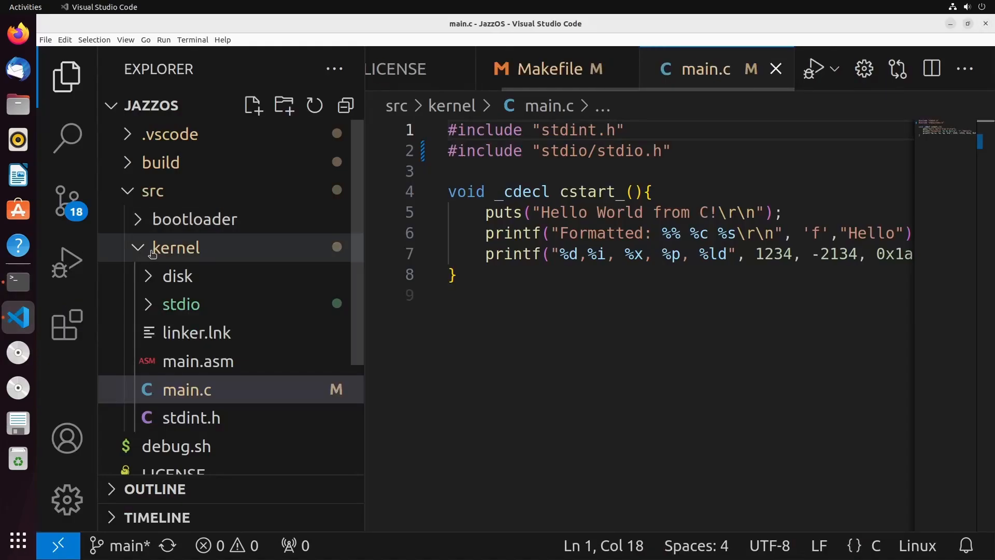
Create a new asmDisk.asm file in the kernel's disk folder.
right_click(178, 275)
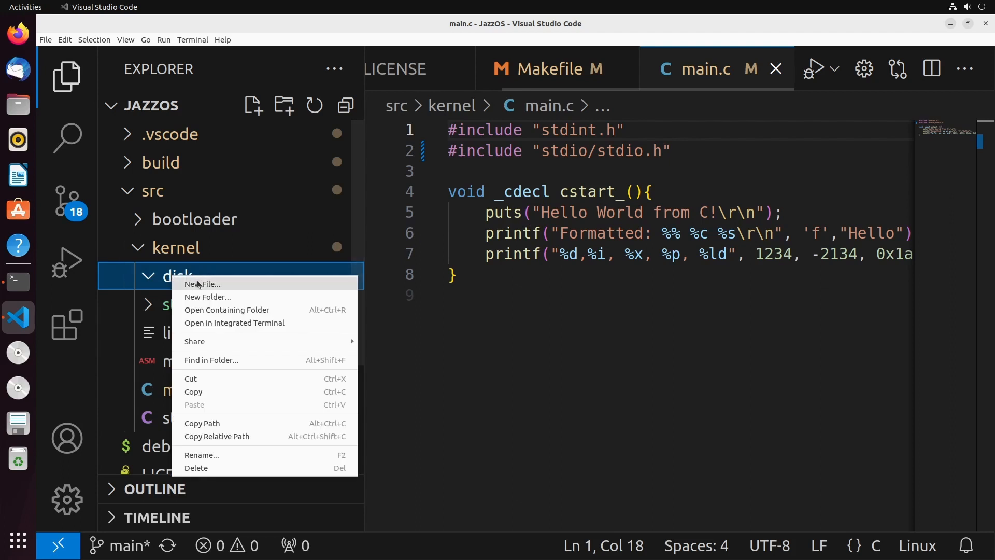
left_click(202, 284)
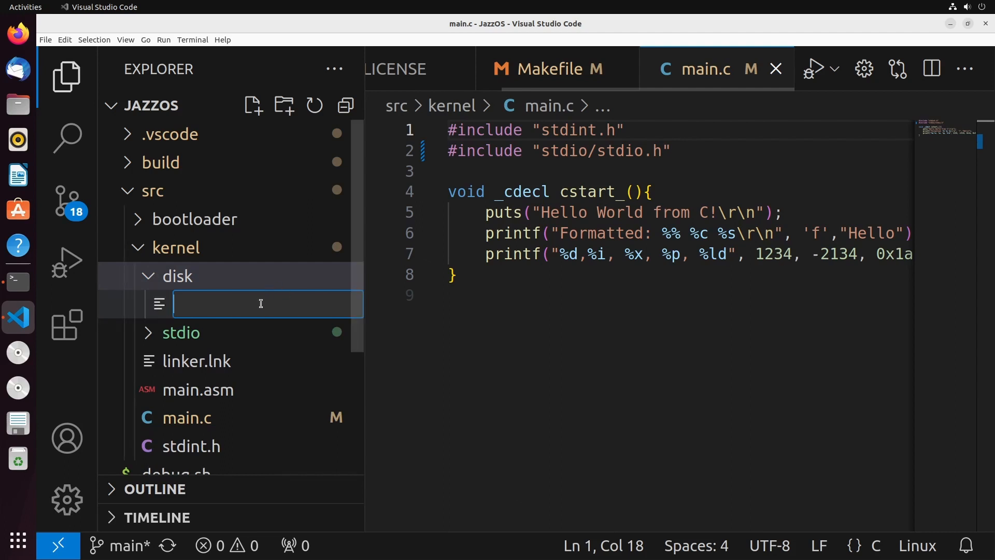
type("asmD")
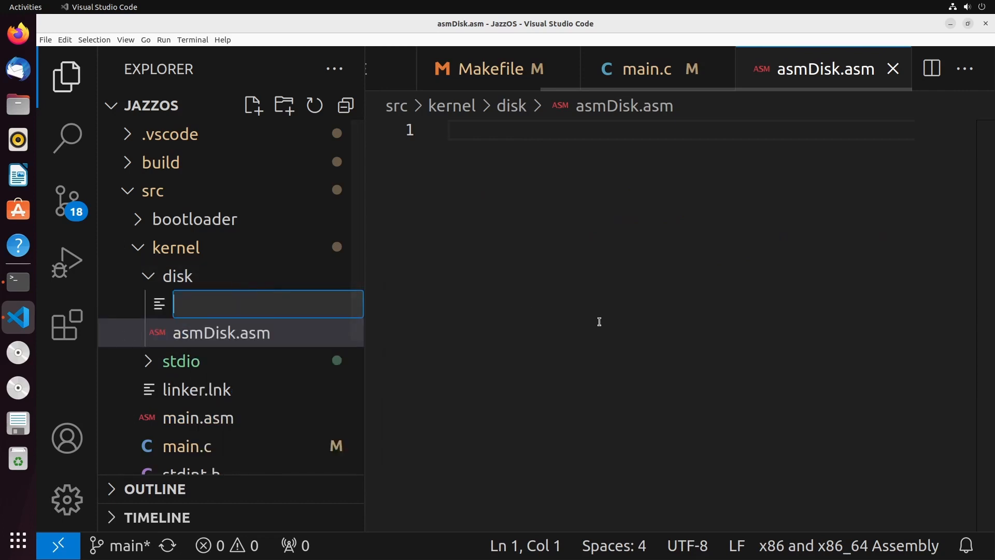
Add asmDisk.h to the disk folder and begin typing '#pragma' in it.
type("asmDisk.h")
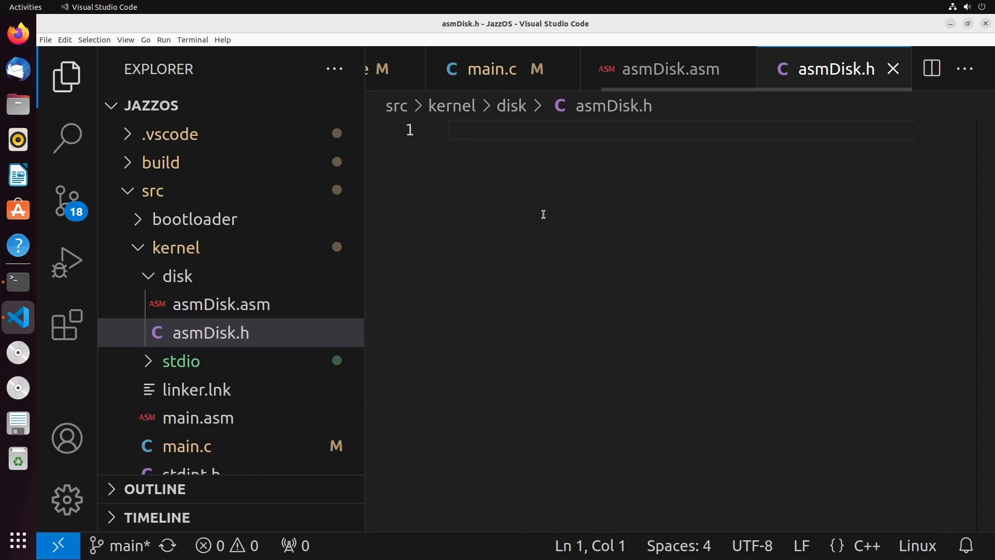
type("#[r")
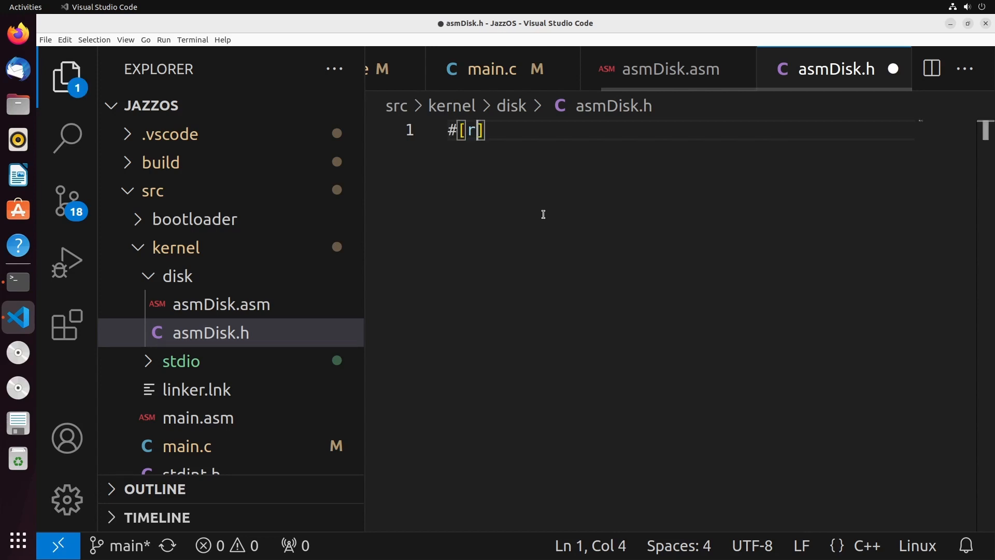
type("pragma")
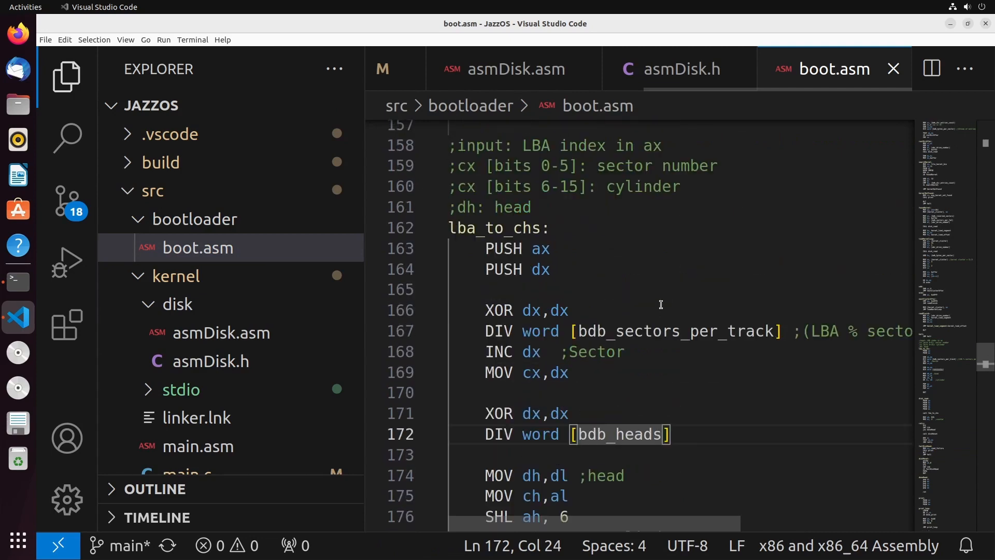
Search boot.asm for 'int 13' and trace the diskReset call to its definition.
key("ctrl+f")
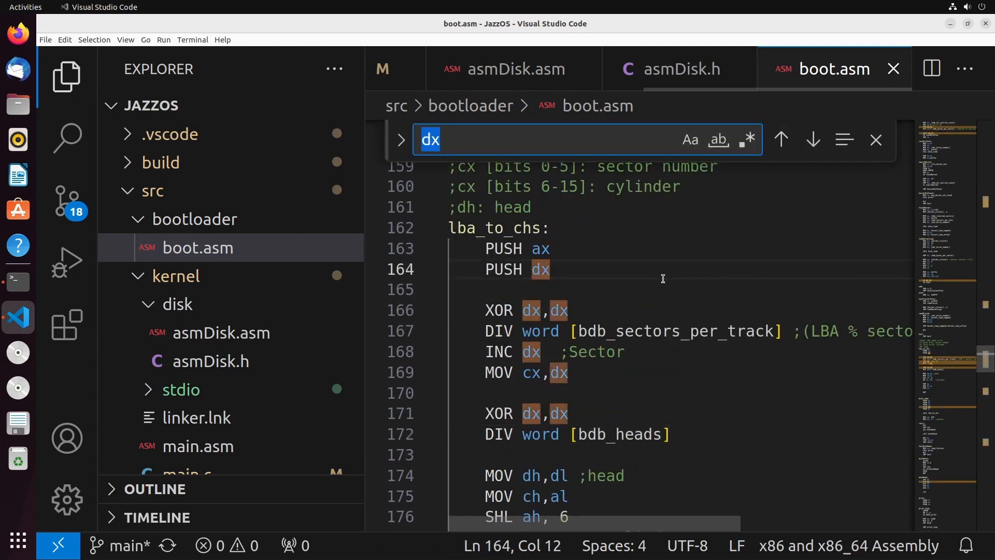
type("int 13")
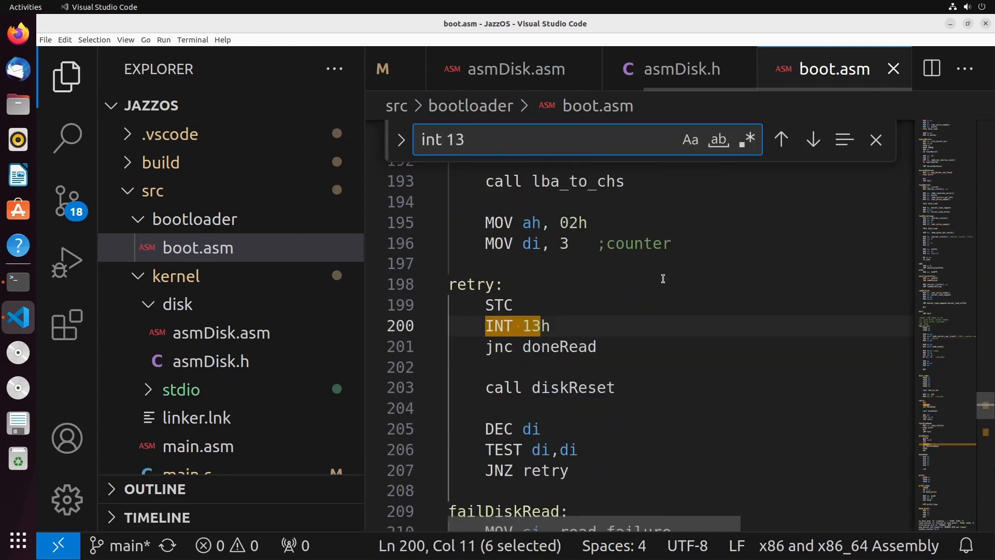
mouse_move(780, 139)
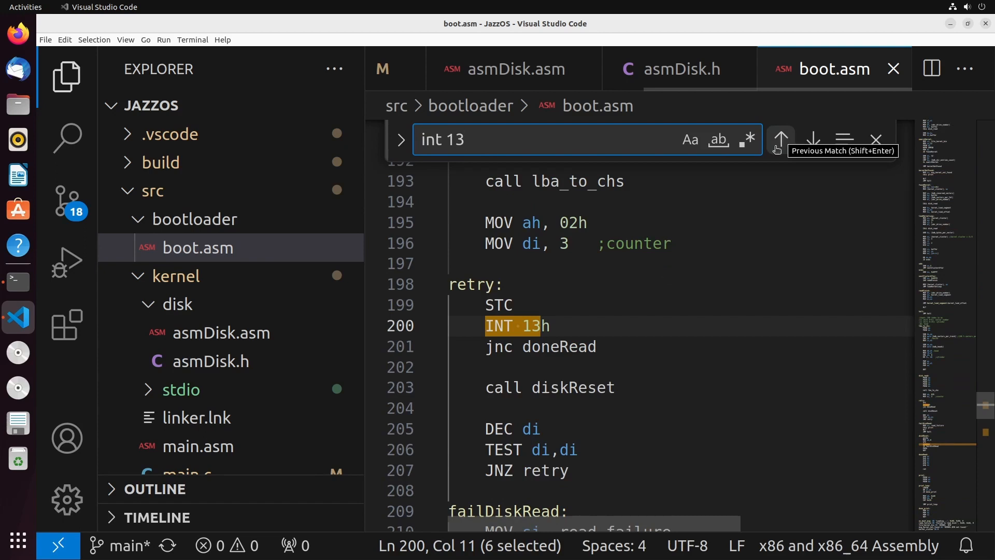
left_click(569, 387)
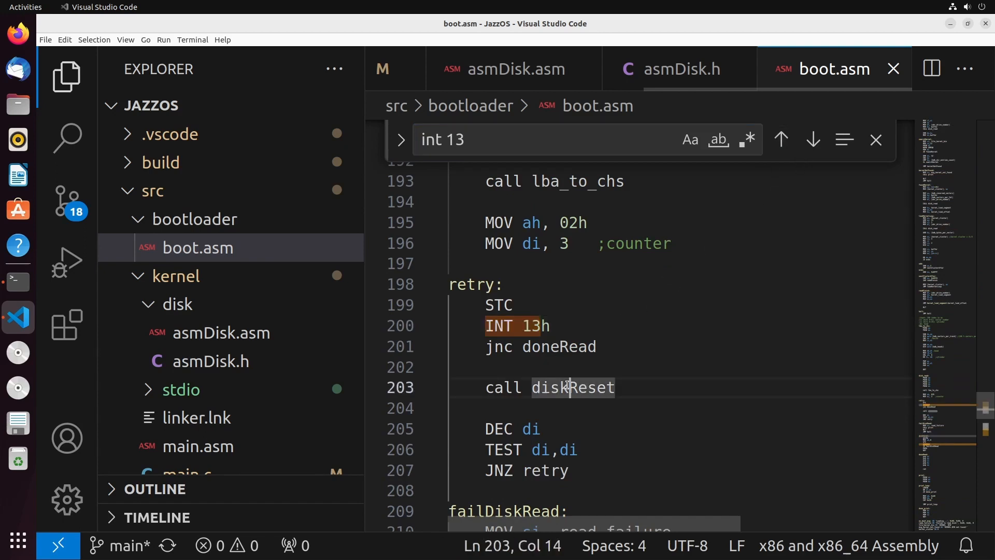
double_click(571, 387)
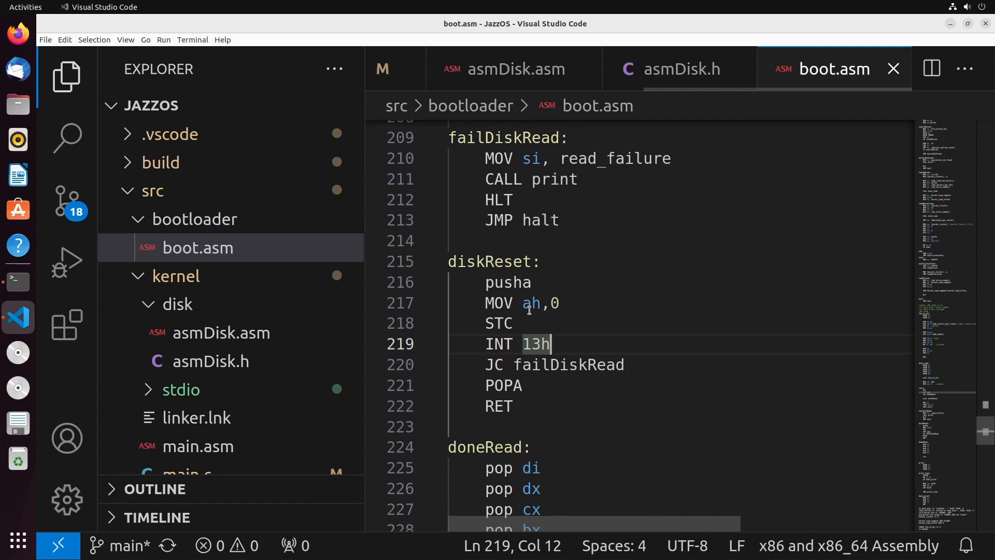
left_click(532, 303)
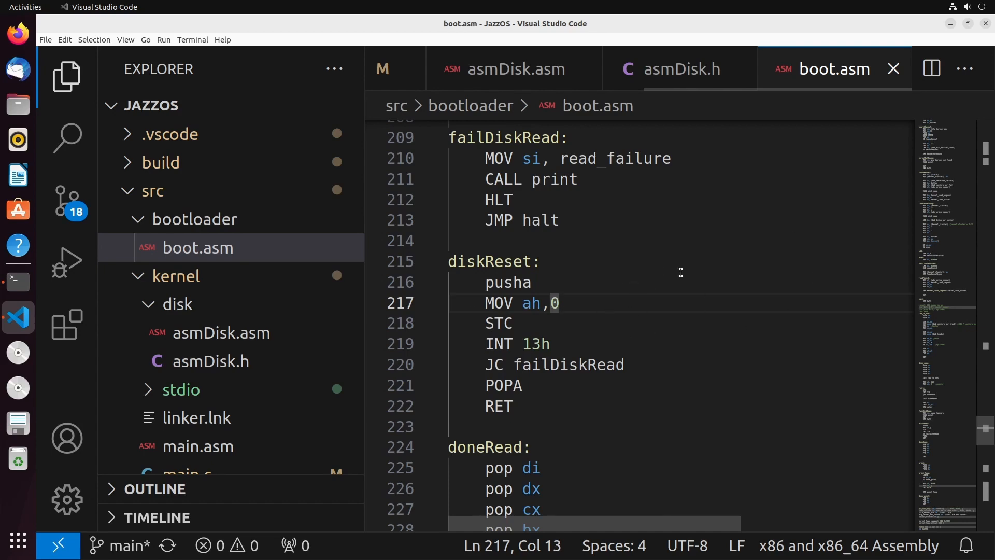
mouse_move(700, 101)
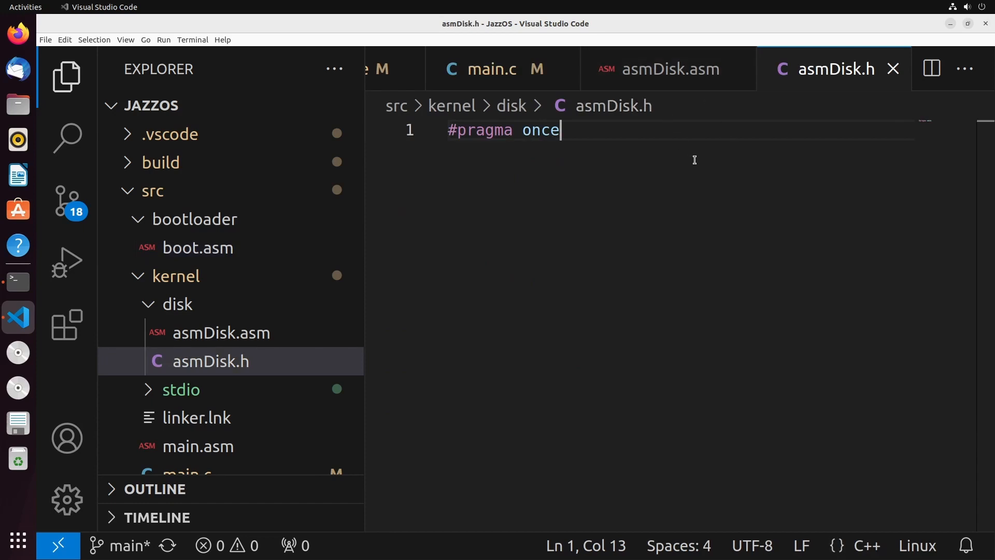
Write #include "../stdint.h" and the _cdecl x86_Disk_Reset(uint8_t drive, uint8_t* error) prototype, with word wrap on.
type("#include")
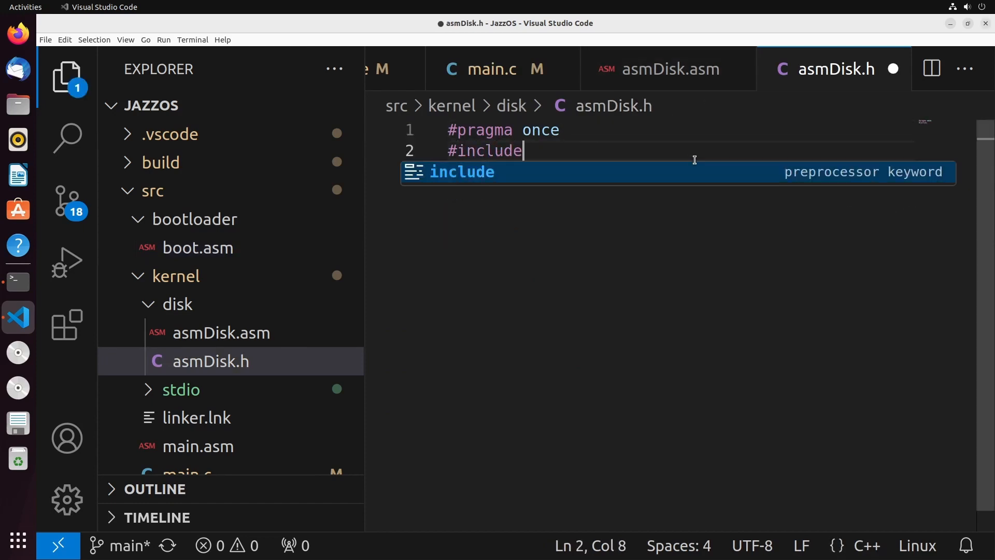
type("\"../stdint.h")
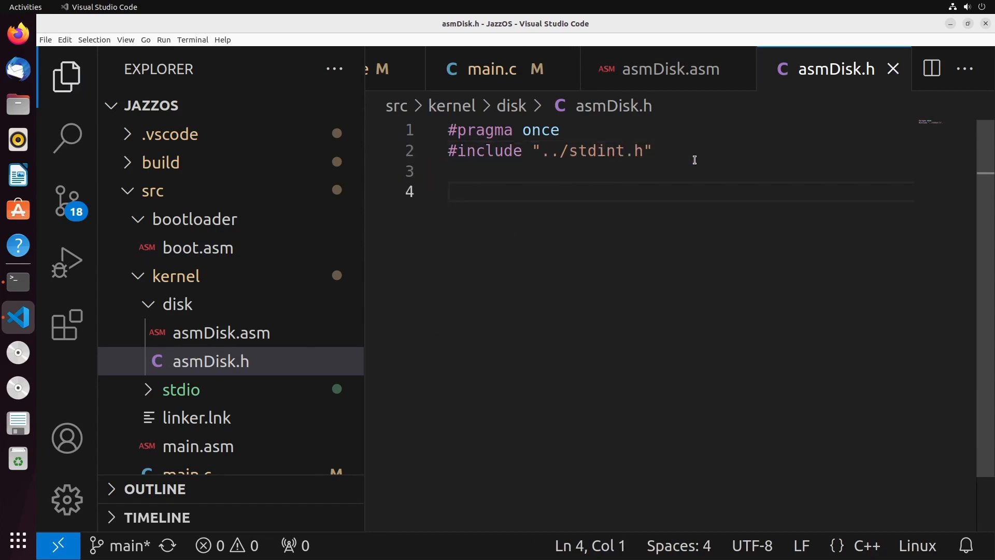
type("void _cdec")
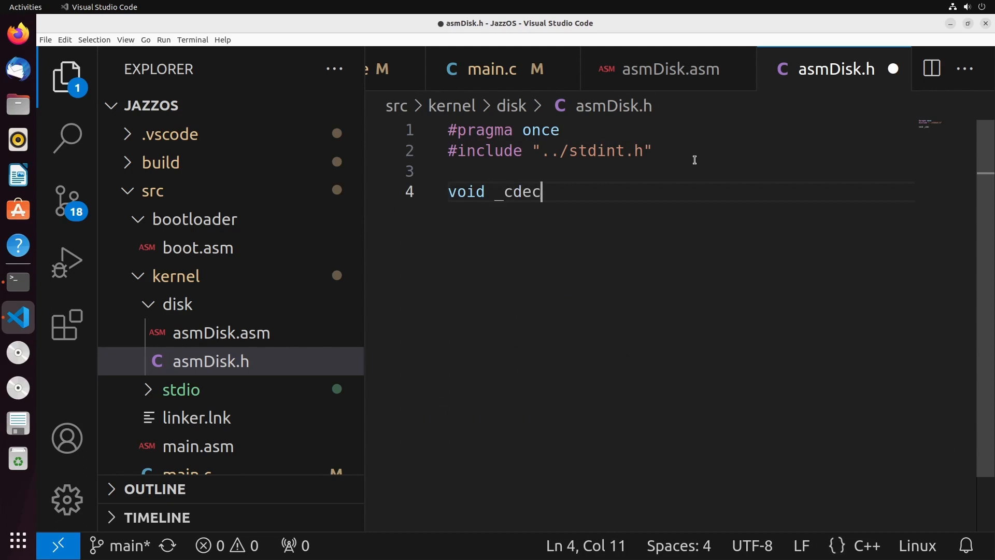
type("x8")
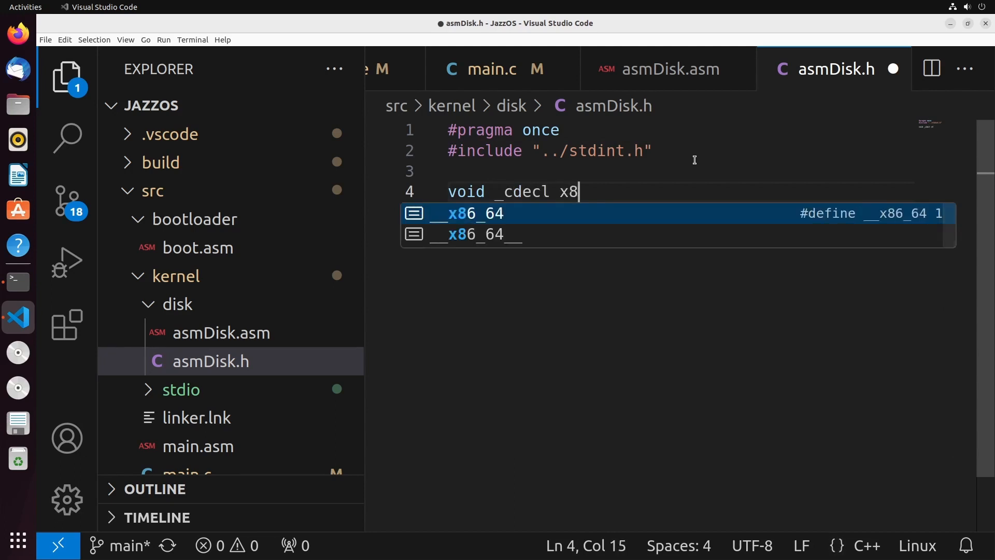
type("6_Disk_")
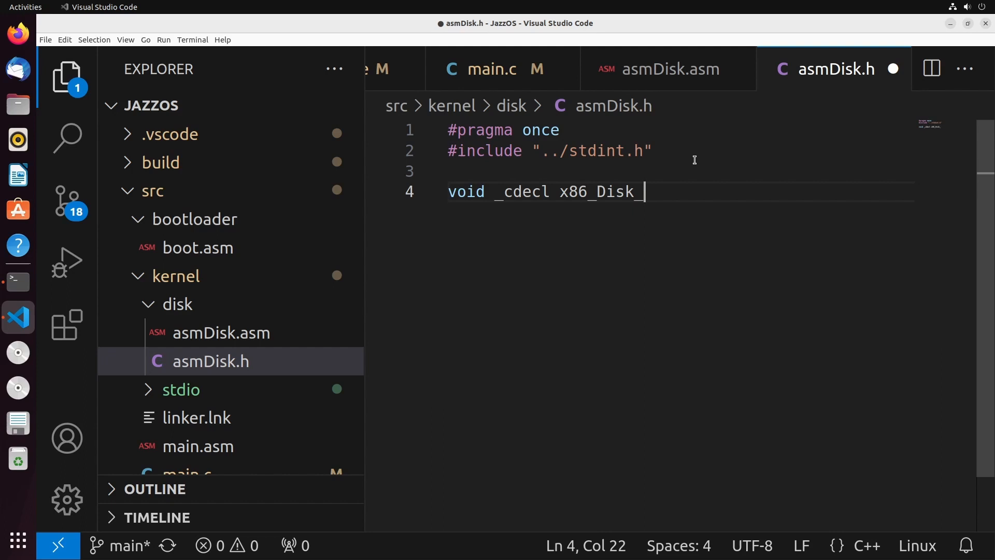
type("Reset(u")
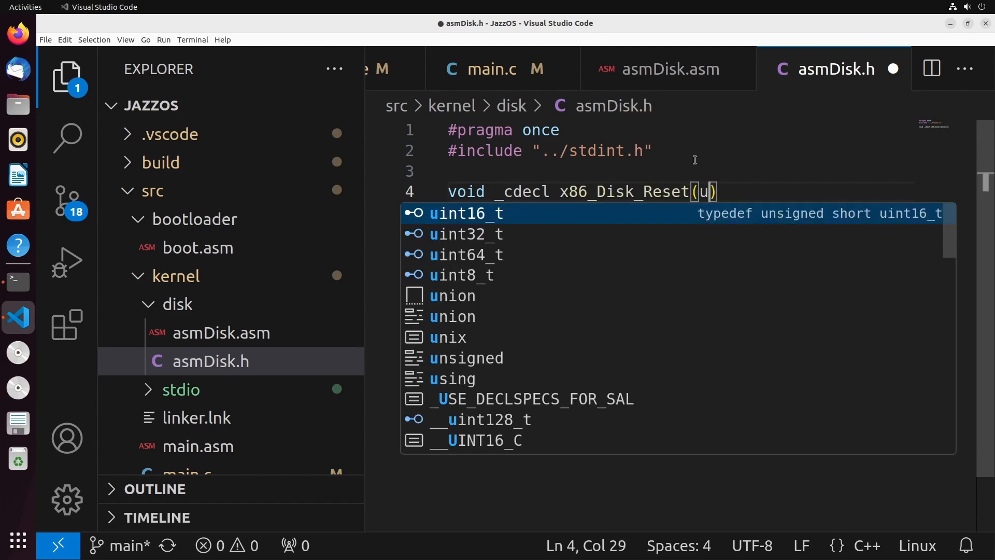
type("int8_t")
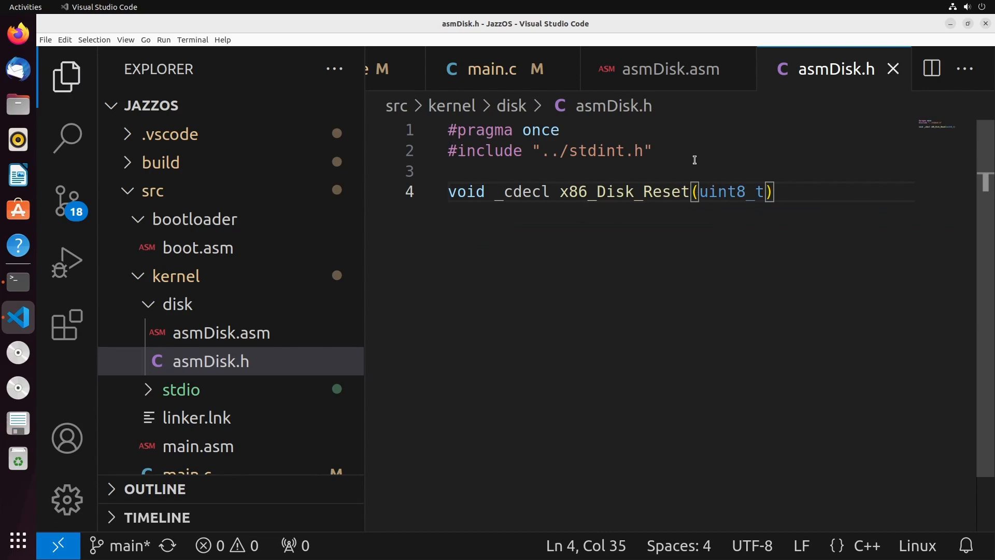
type("drive,")
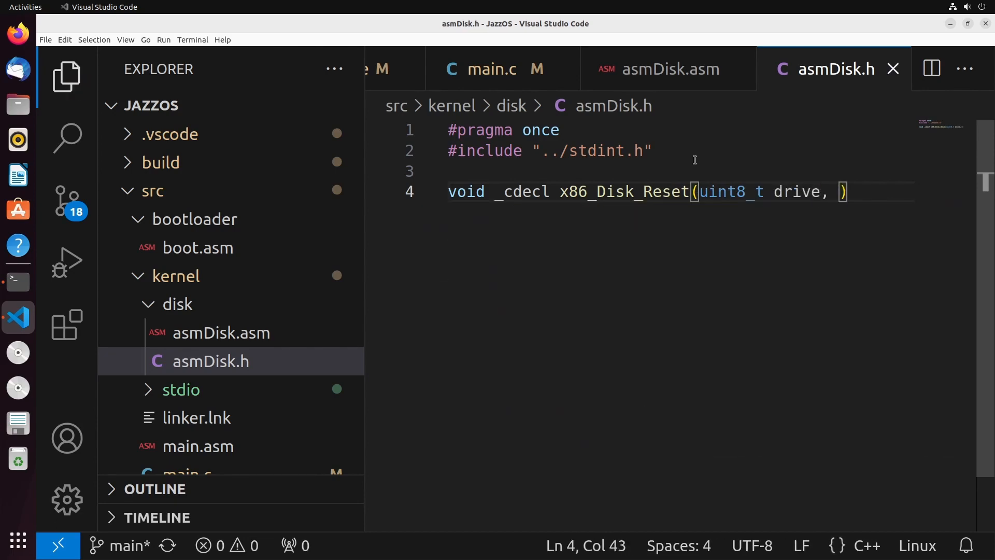
type("uint8_t")
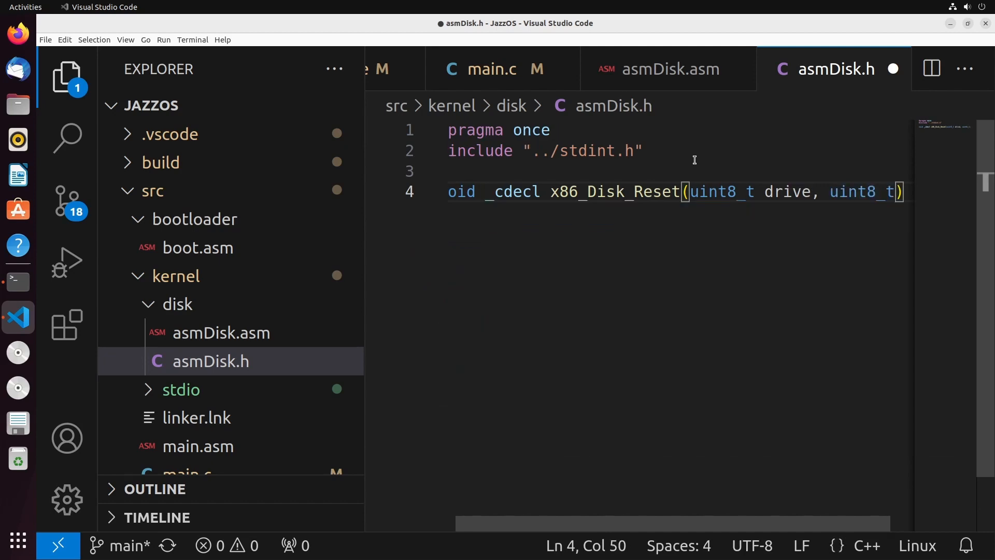
type("* error")
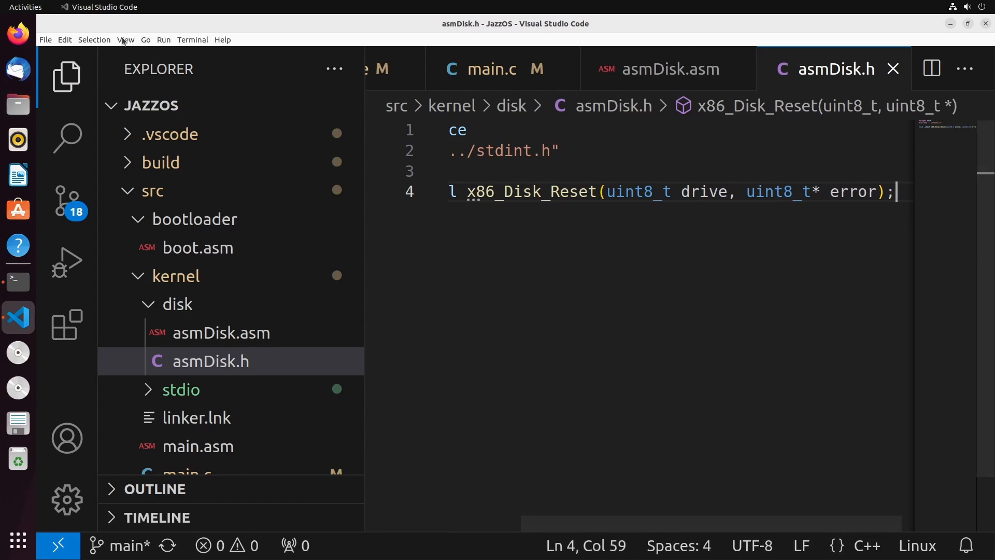
left_click(125, 40)
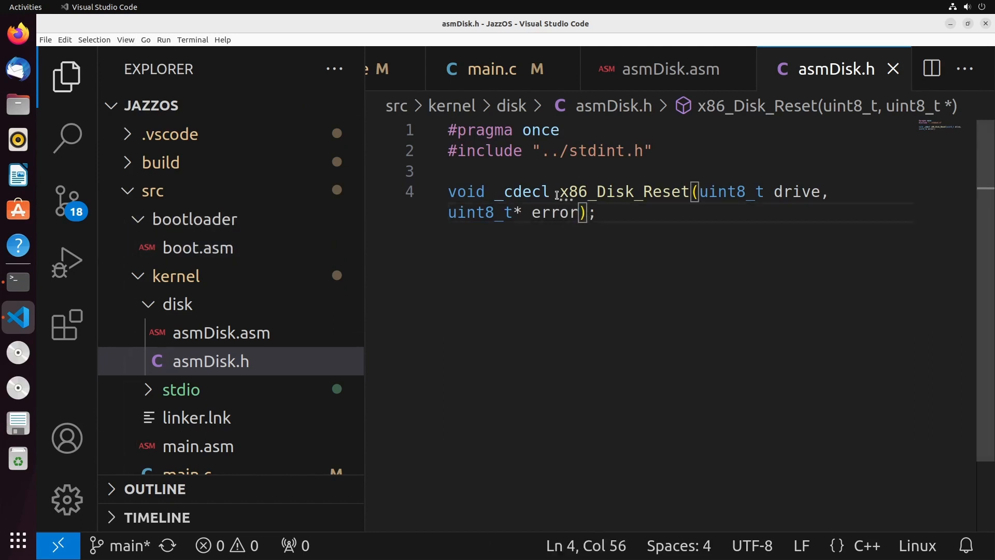
mouse_move(710, 405)
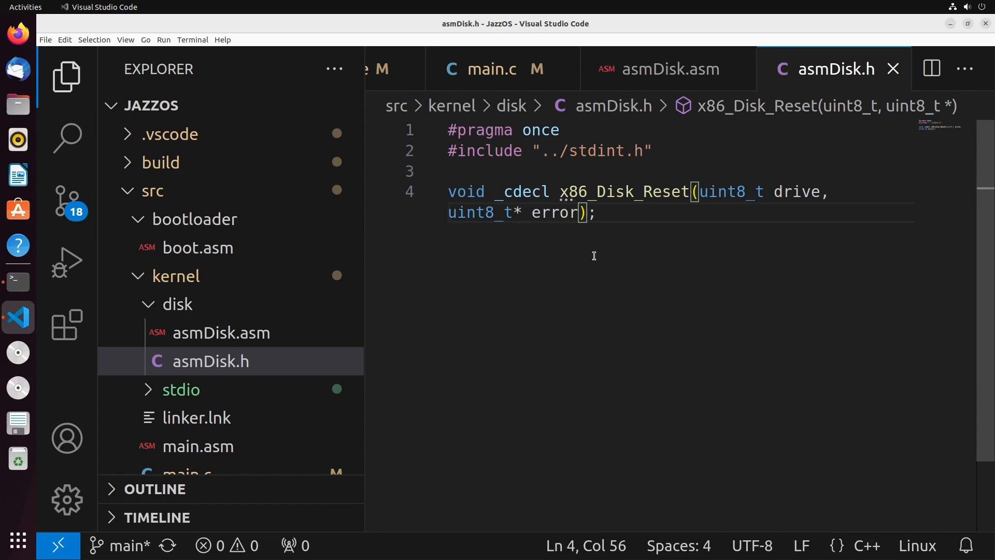
left_click(668, 69)
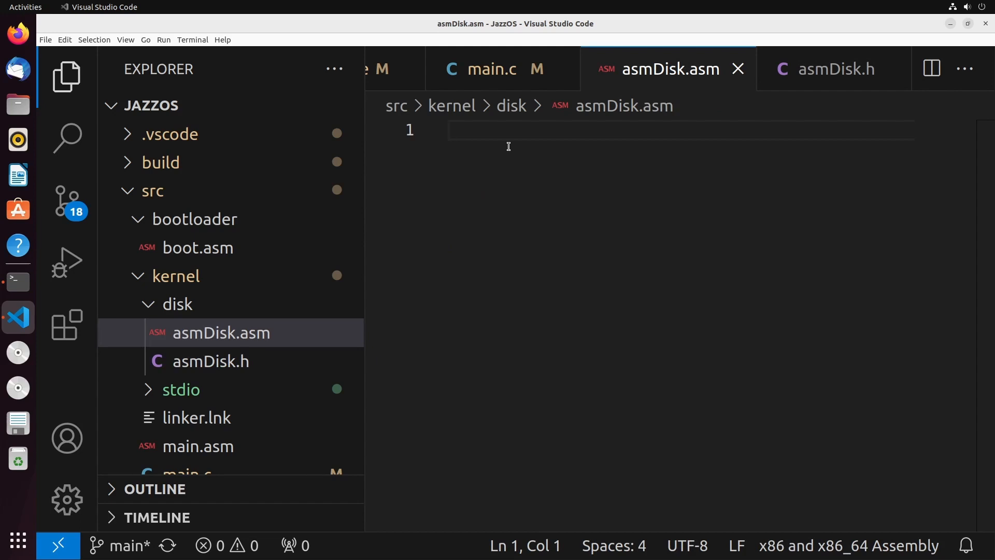
Type BITS 16, section _TEXT class=CODE, global _x86_Disk_Resest and the _x86_Disk_Reset: label.
type("BITS 16")
type("section _TEXT C")
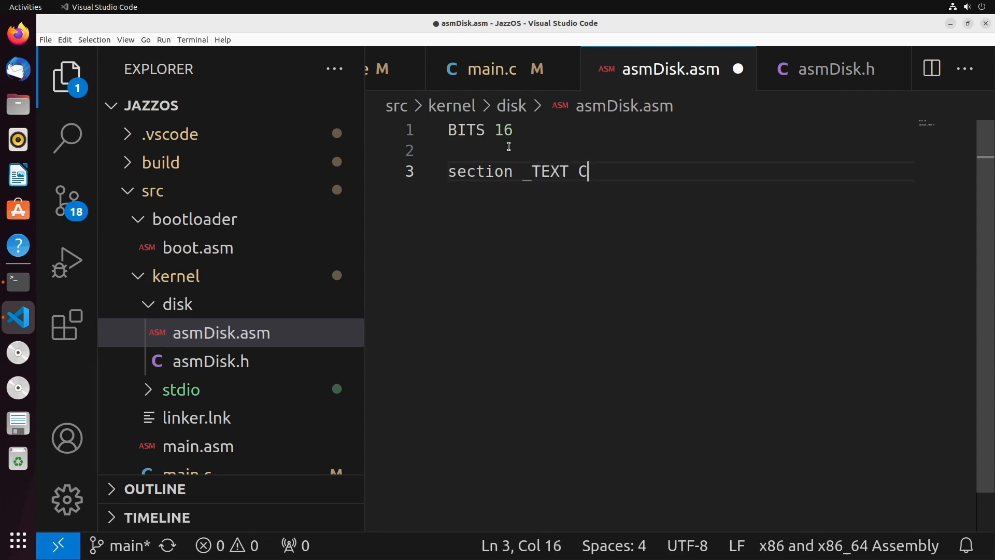
type("lass=C0")
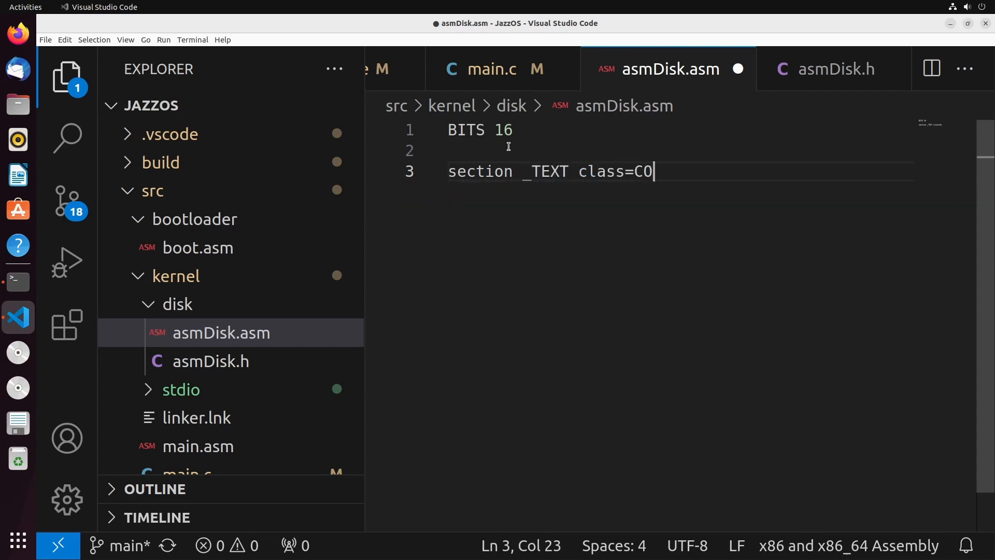
type("DE")
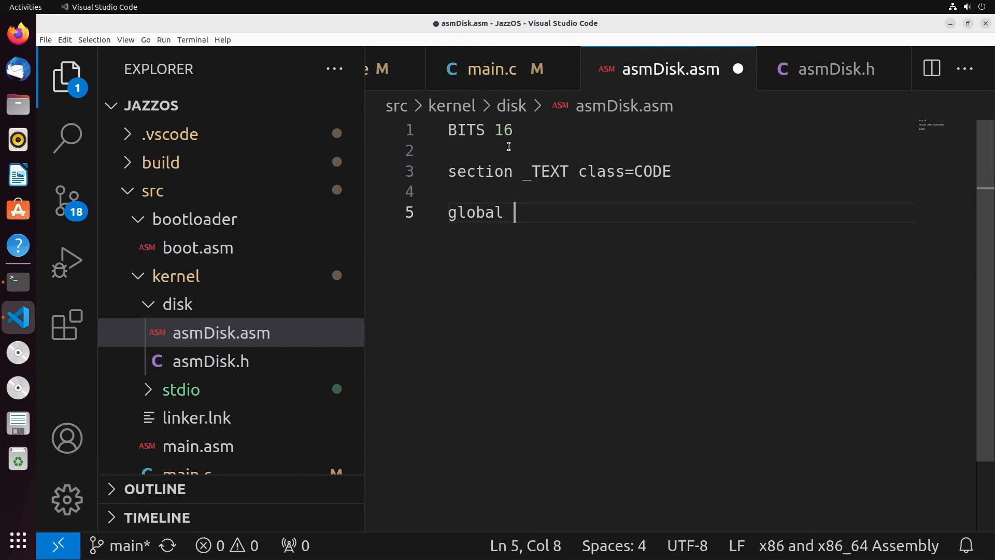
type("_x86_")
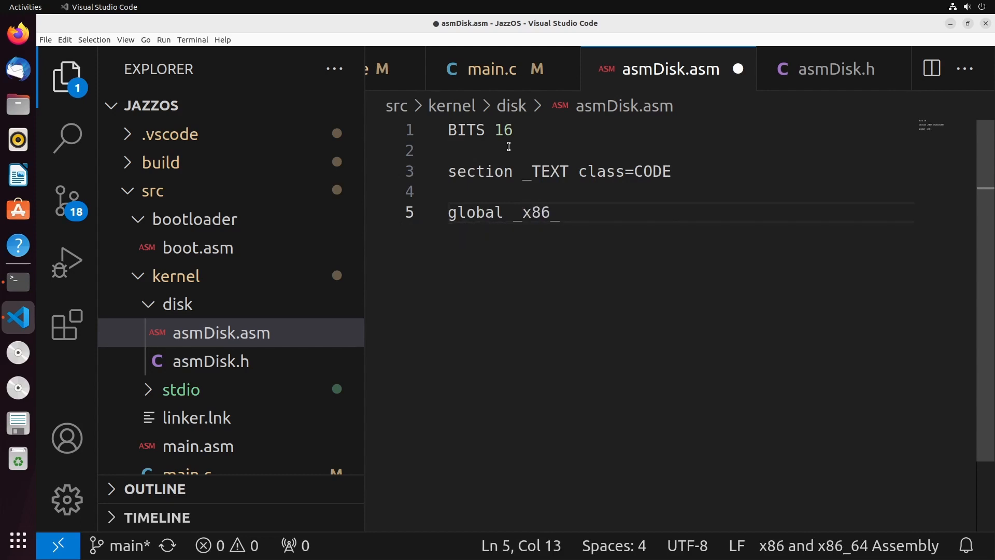
type("Disk_R")
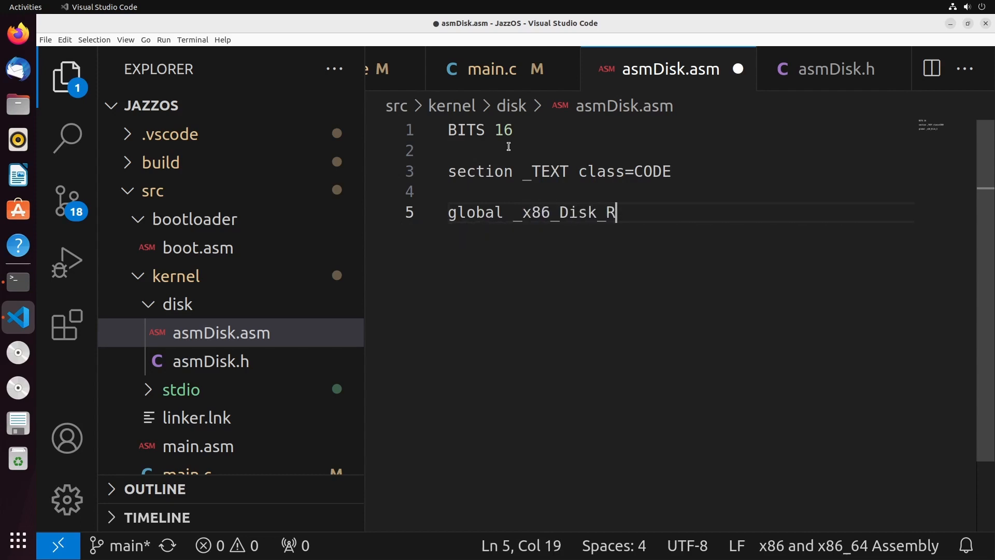
type("esest")
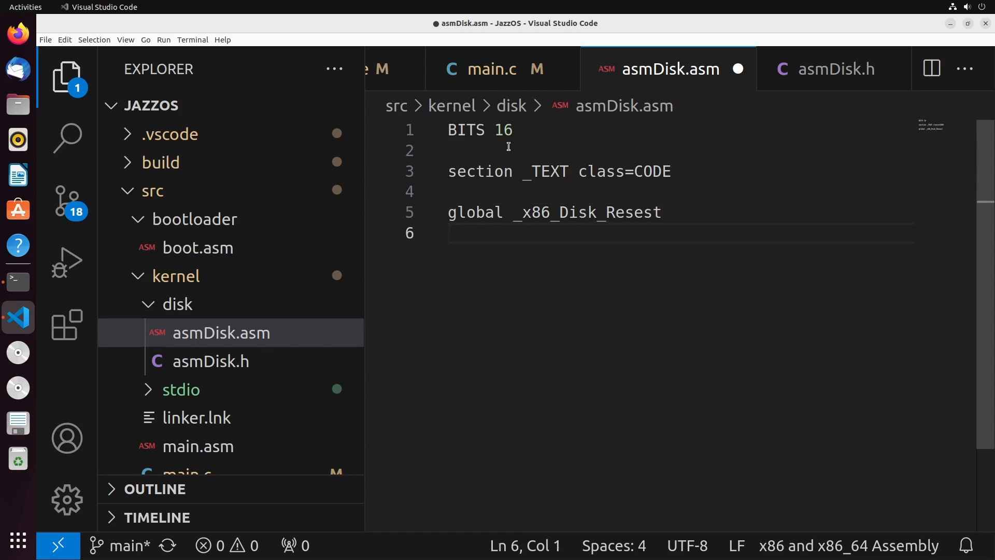
type("_x86")
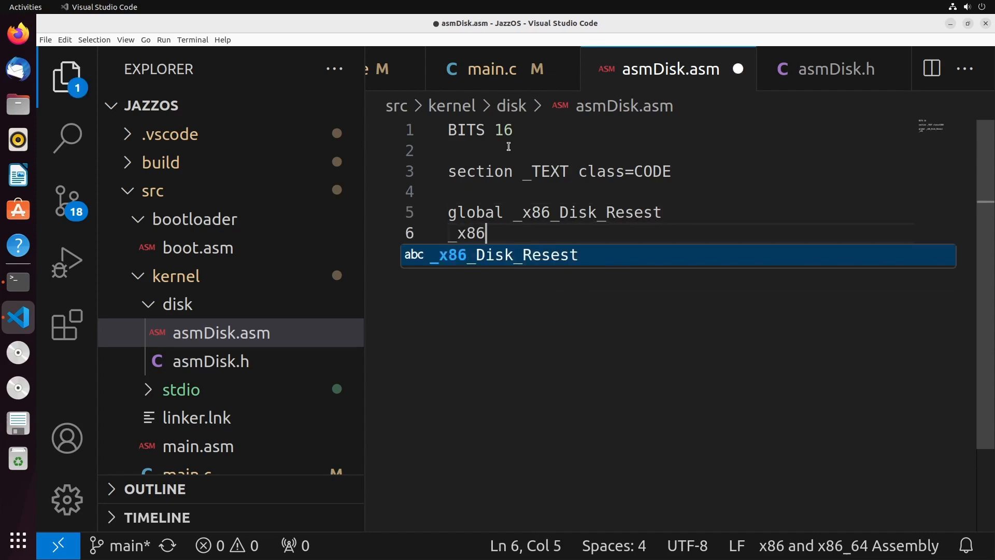
type("_Disk_Reset:")
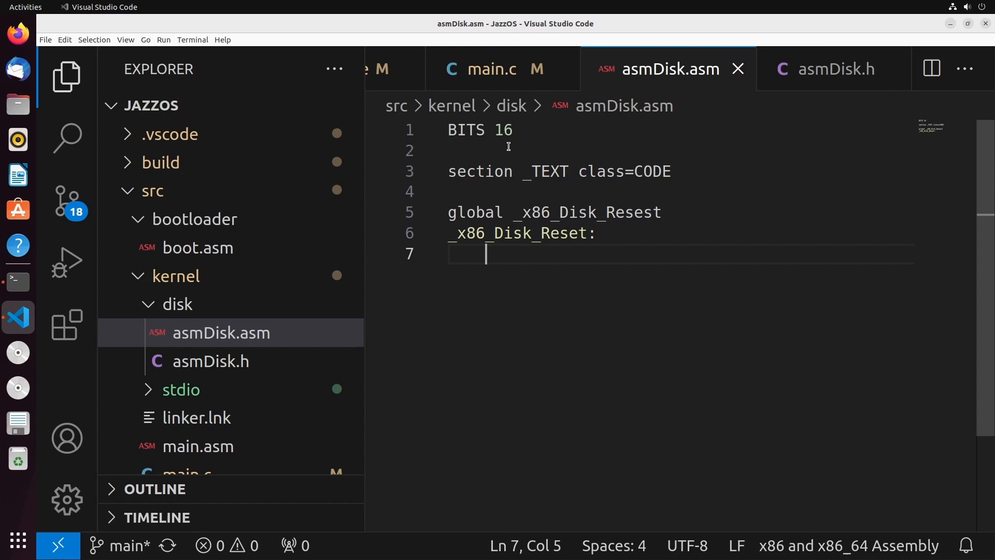
Push bp, move sp into bp, and load ah with 0 and dl from [bp+4].
type("PUSH b")
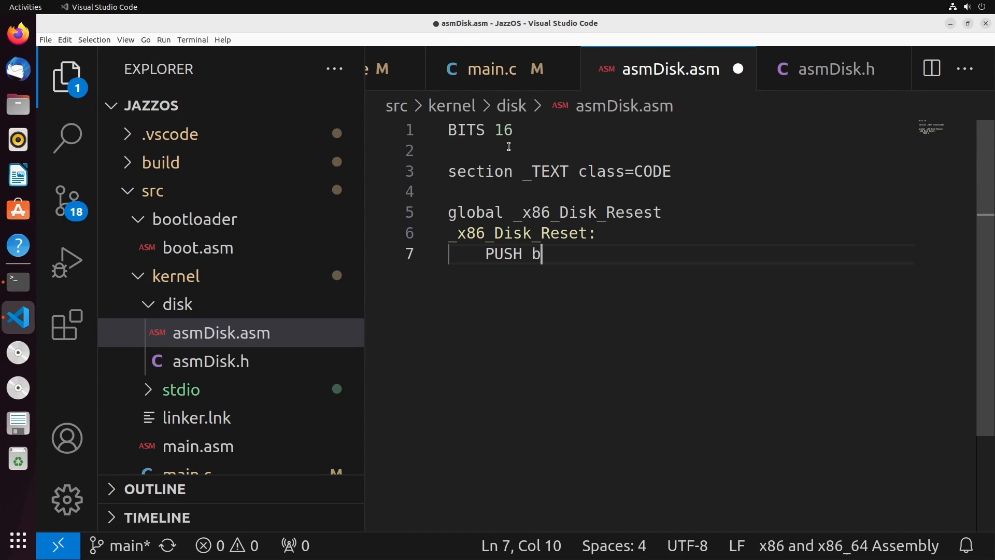
type("p")
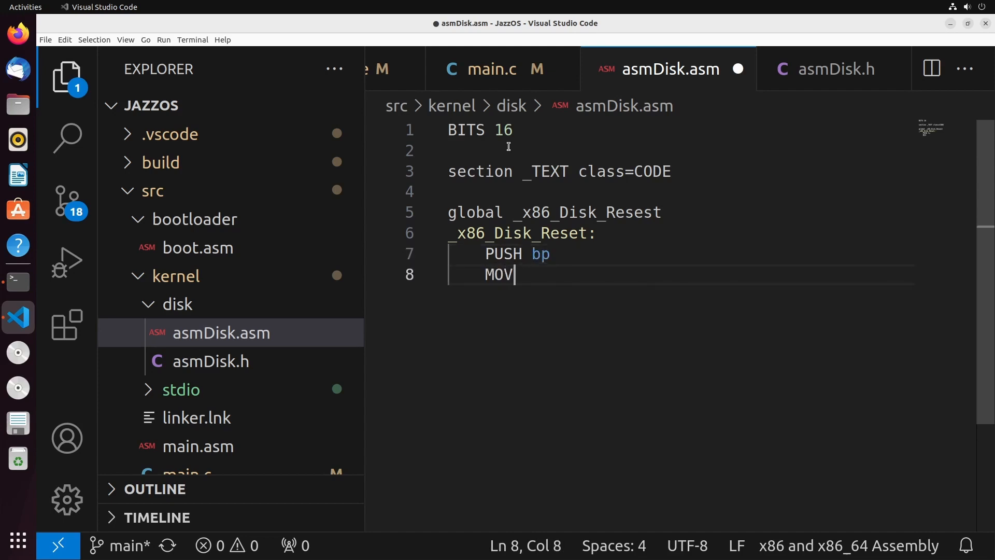
type("bp, sp")
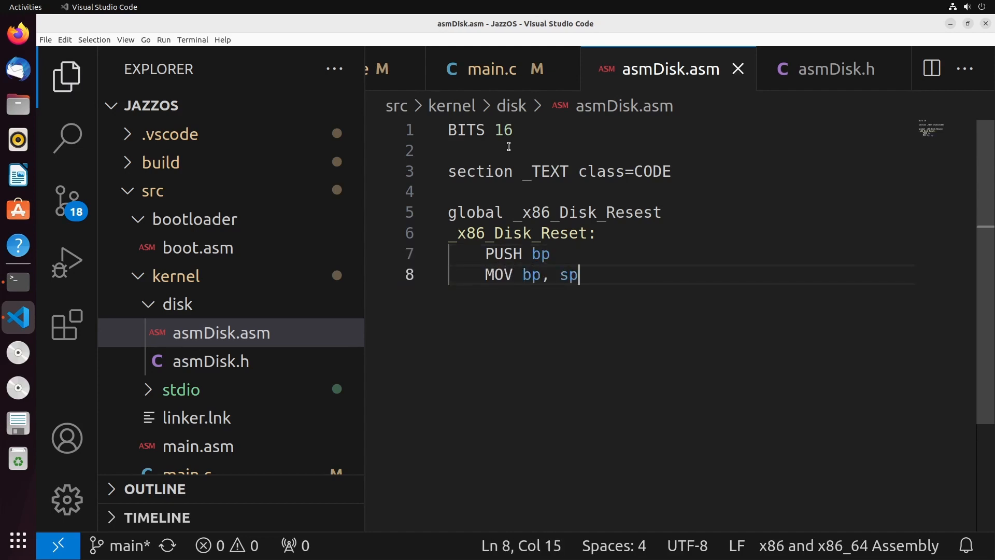
type("M")
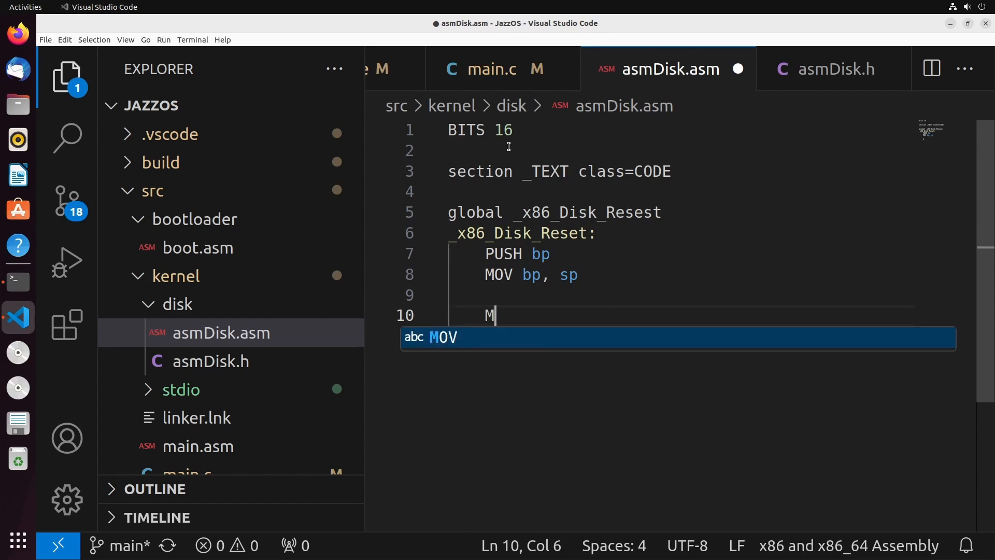
type("OV ah, 0")
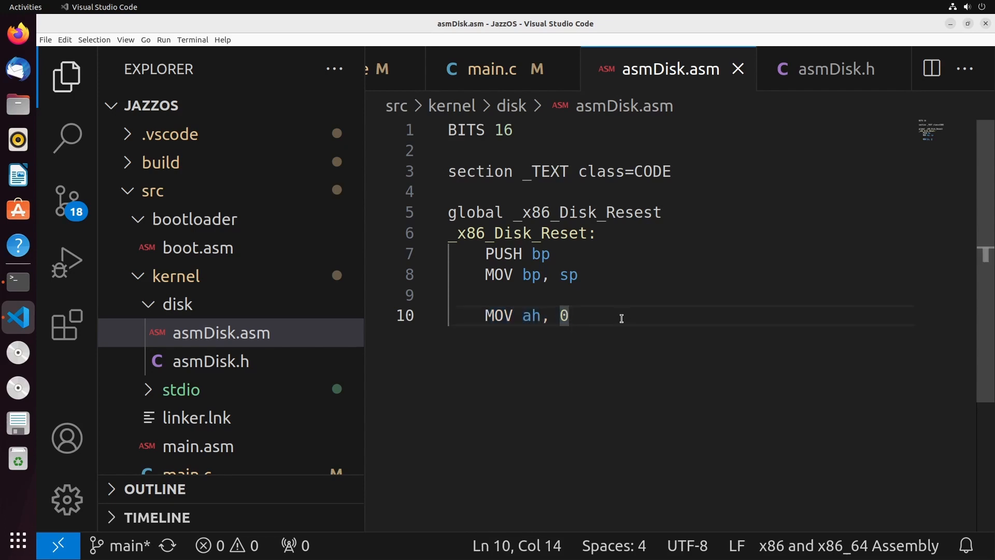
type("MOV d")
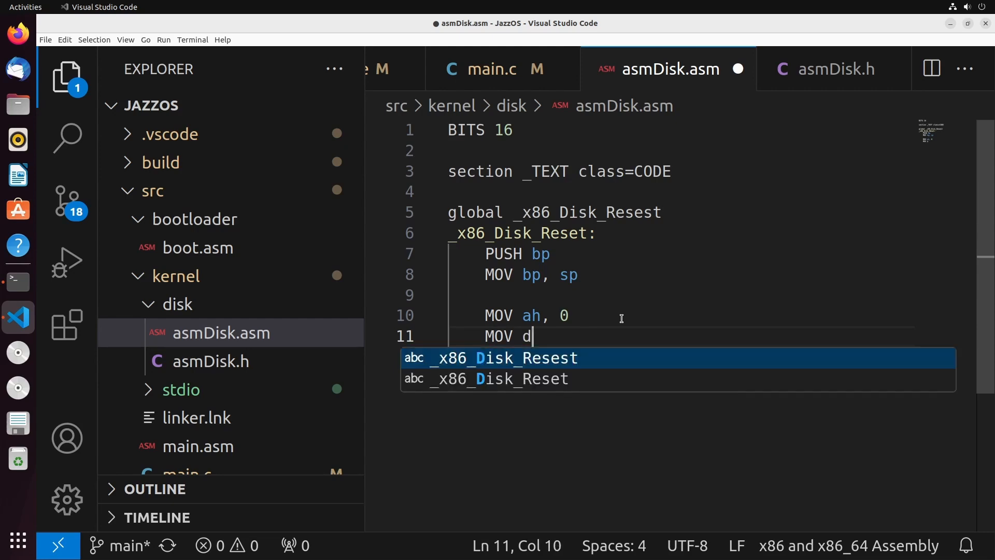
type("l, [b]")
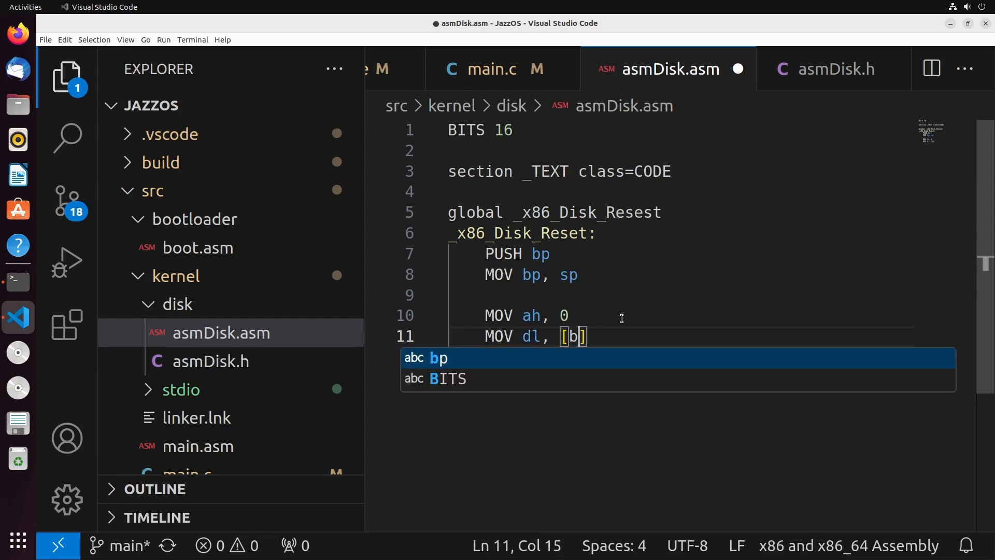
type("p+4")
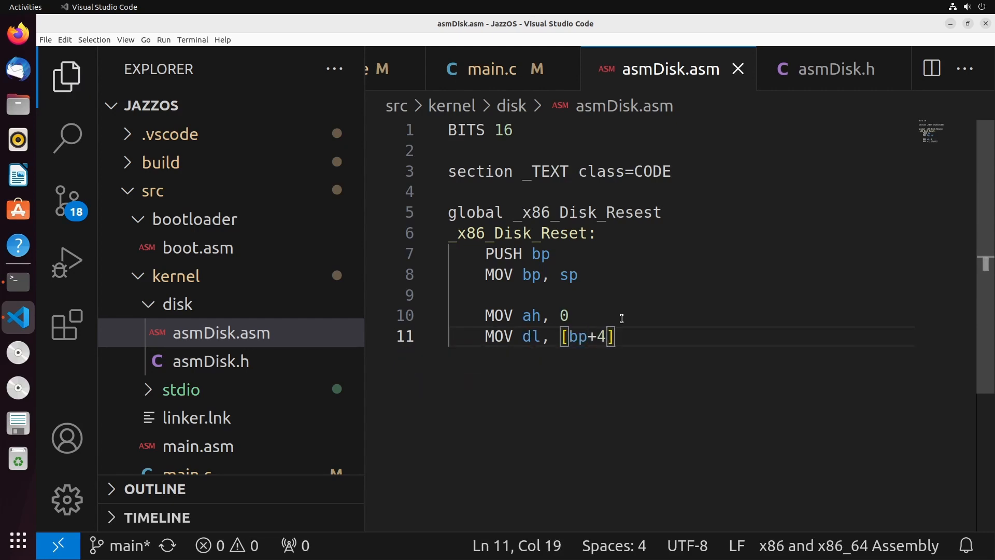
Set carry, call INT 13h, and add JC reset_error for failures.
scroll("down", 3)
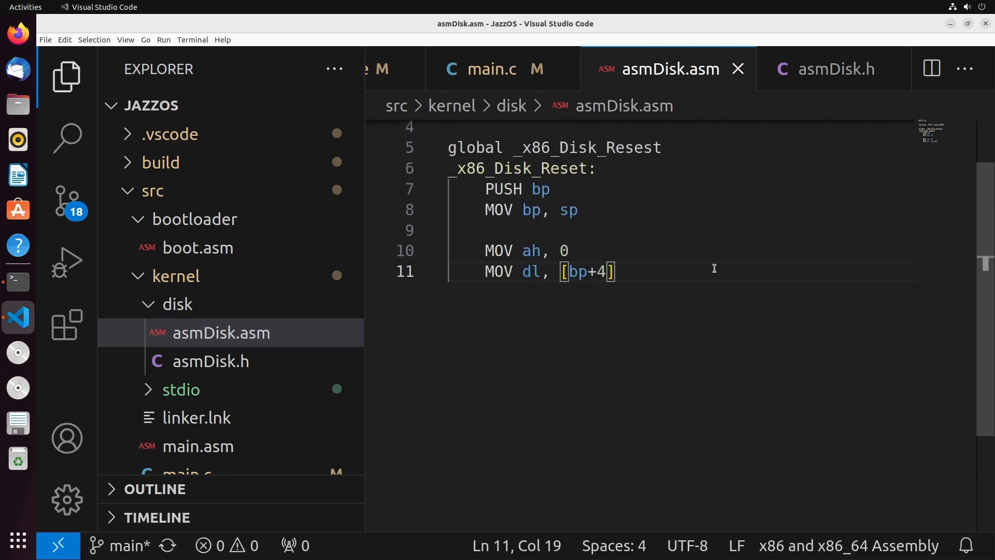
type("S")
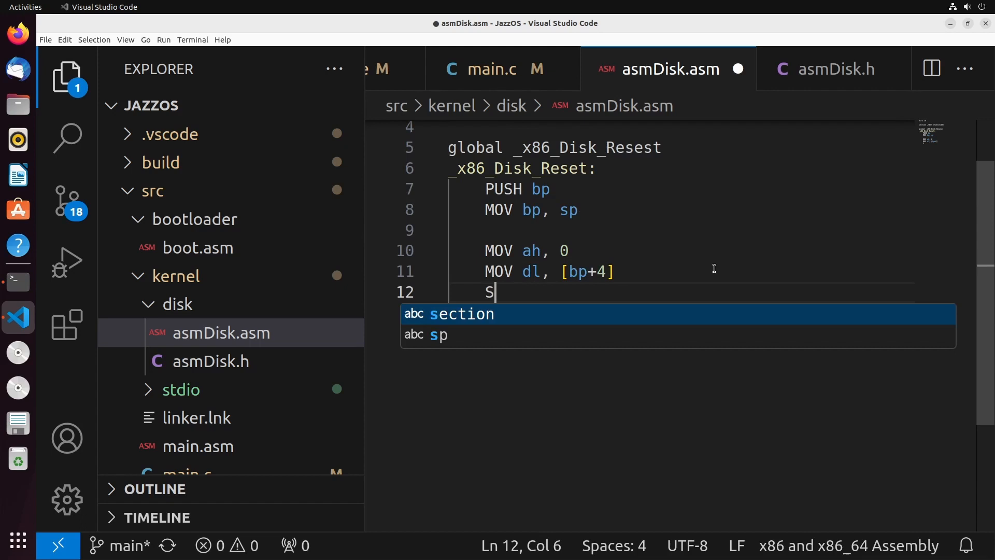
type("TC")
type("INT 1")
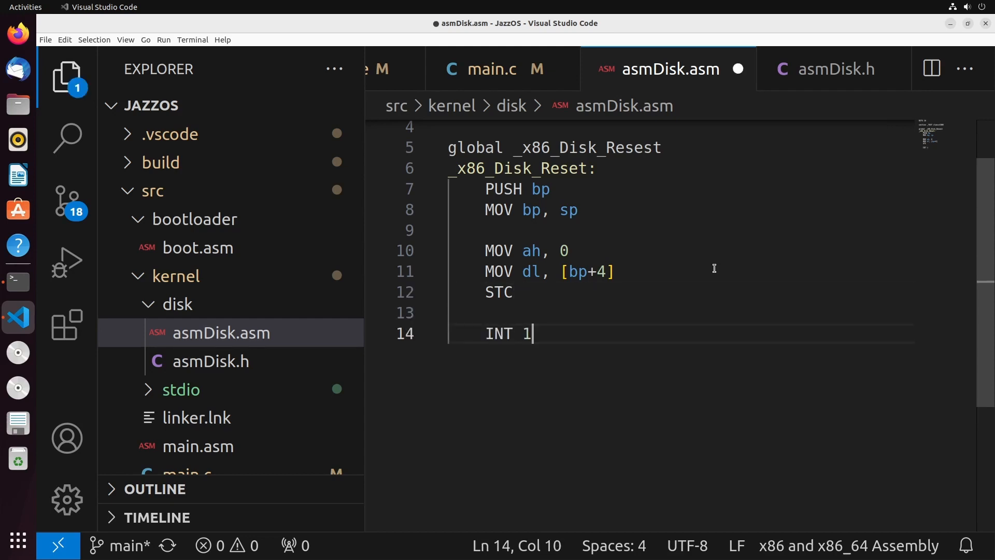
type("3h")
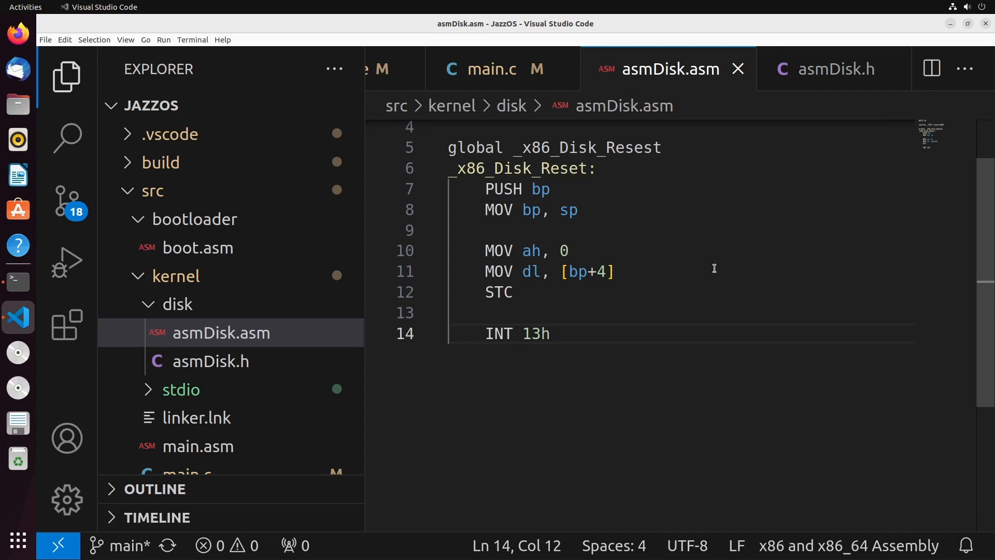
type("JC")
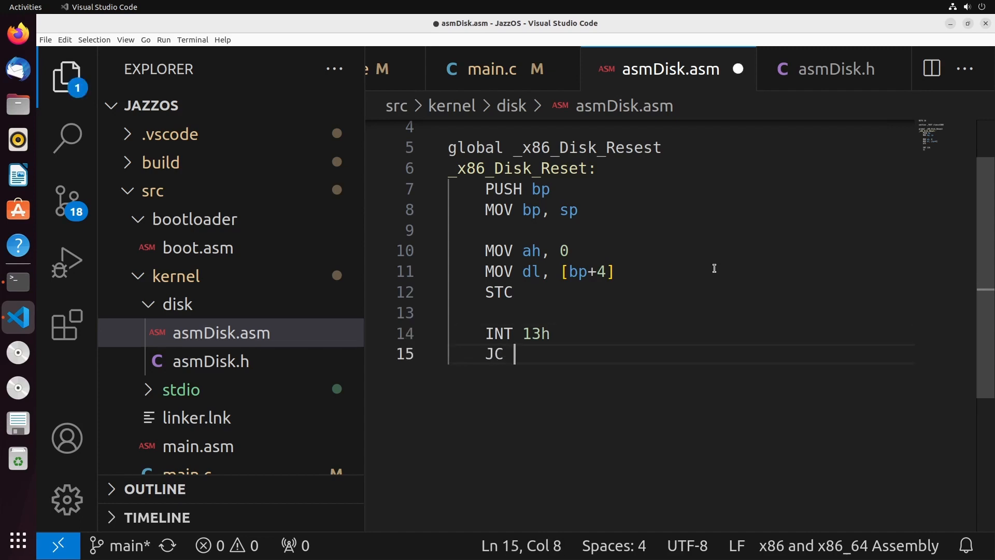
type("reset_error")
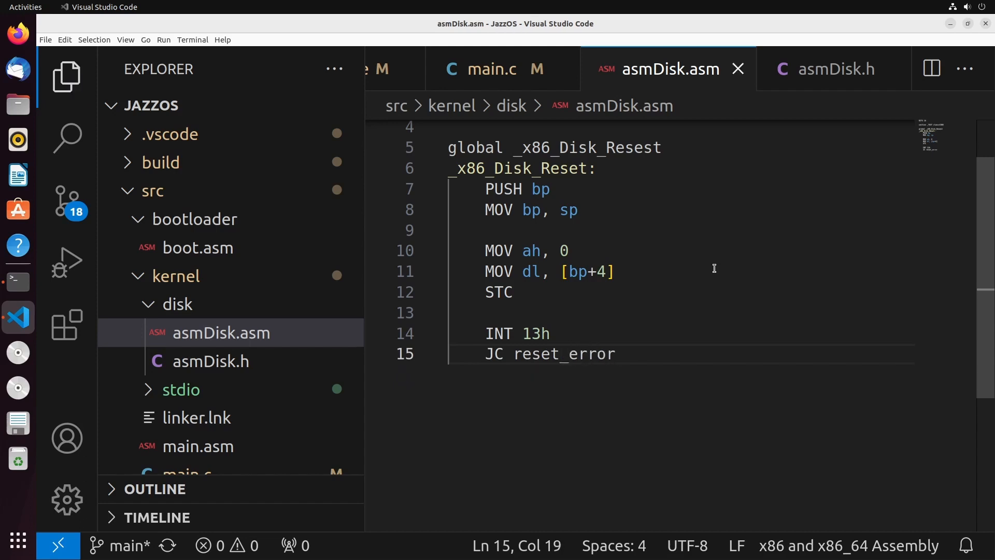
After JC reset_error, add MOV cx,0, MOV bx,[bp+6], MOV [bx],cx and JMP end_reset.
key("Enter")
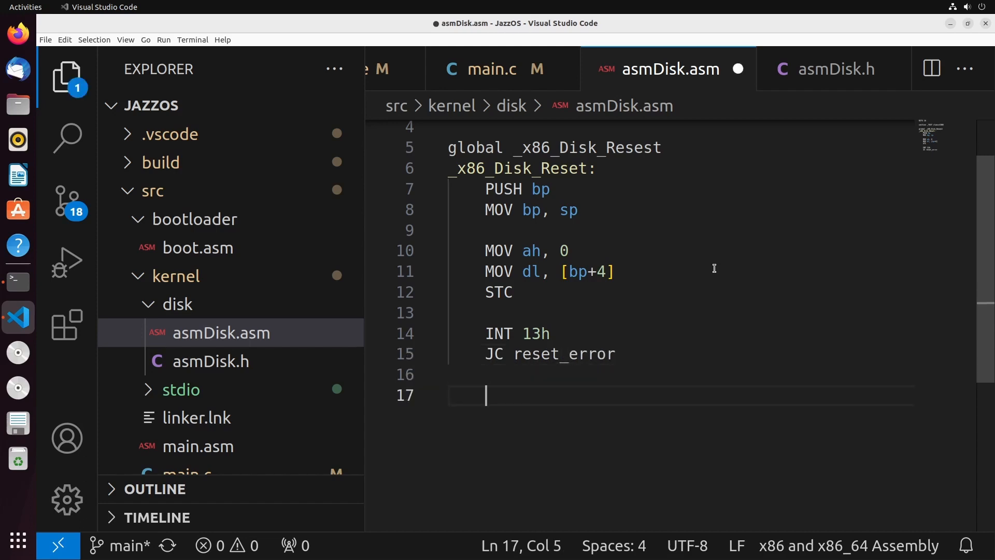
type("MOV cx,0")
type("MOV bx, [b")
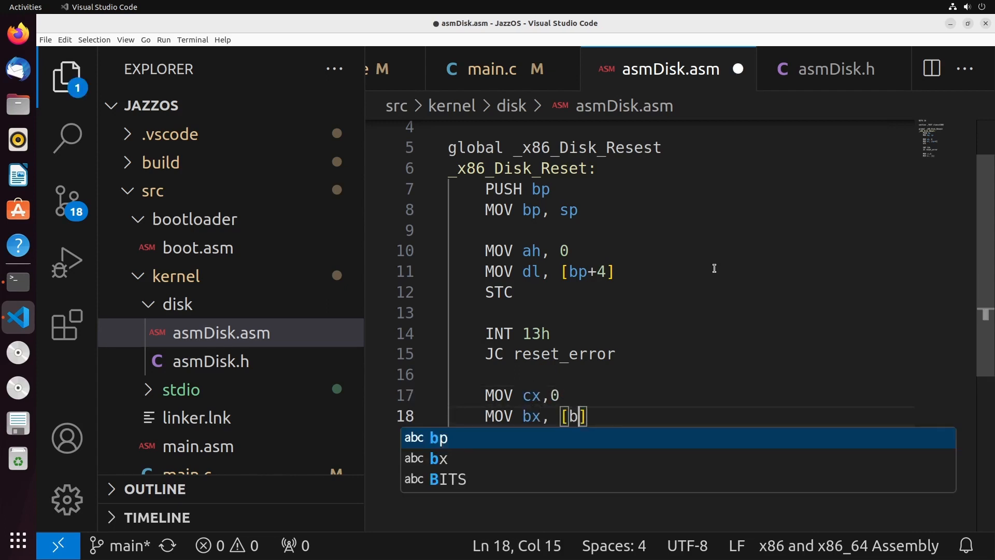
type("p+6")
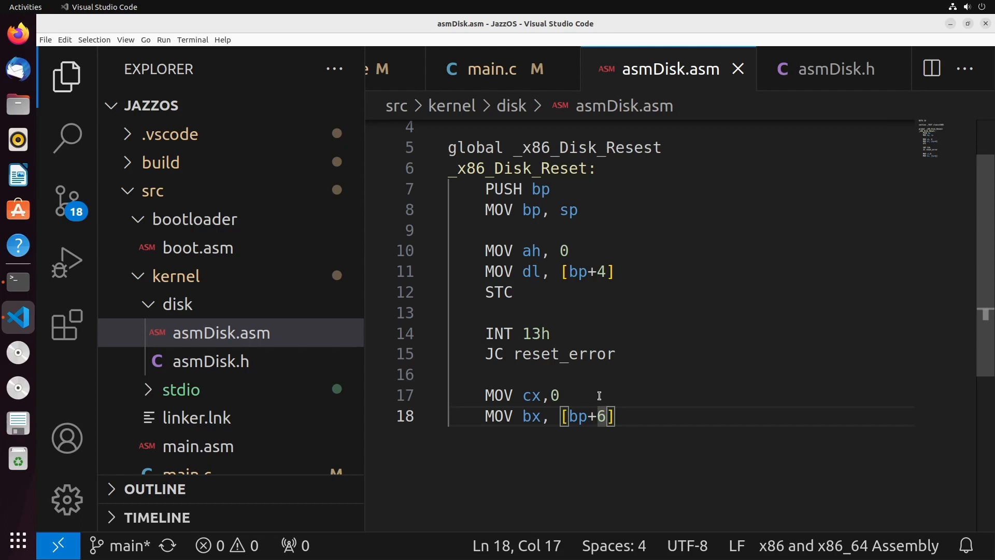
left_click(834, 68)
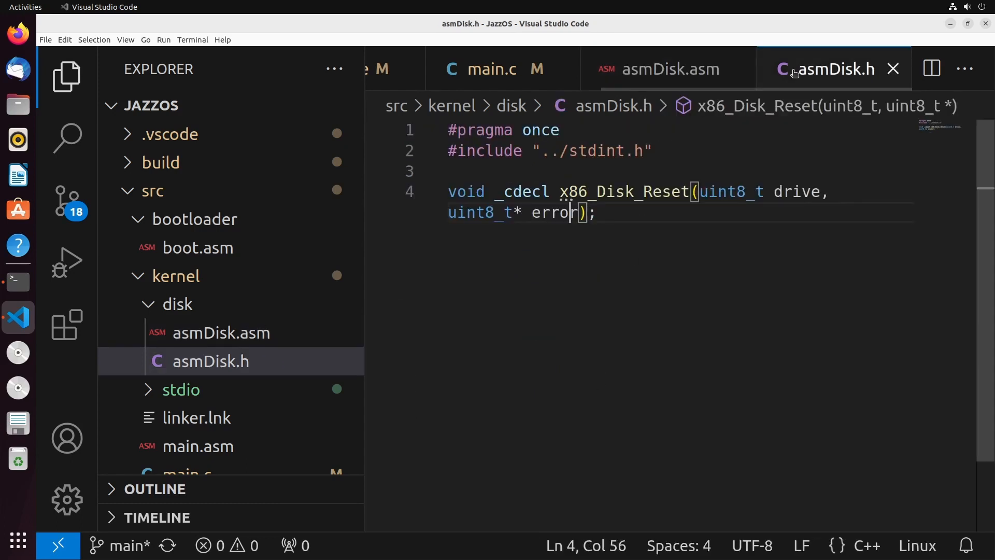
left_click(666, 68)
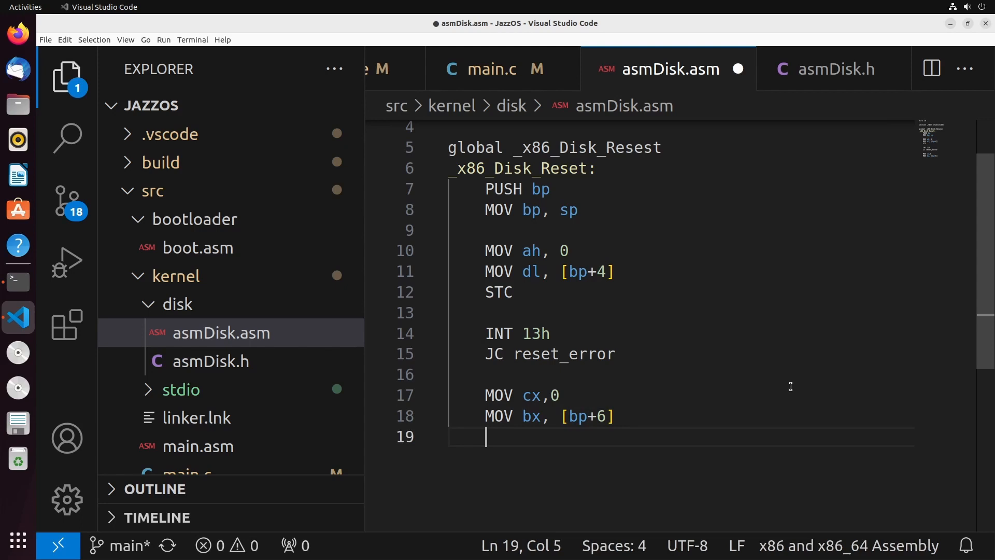
type("MOV")
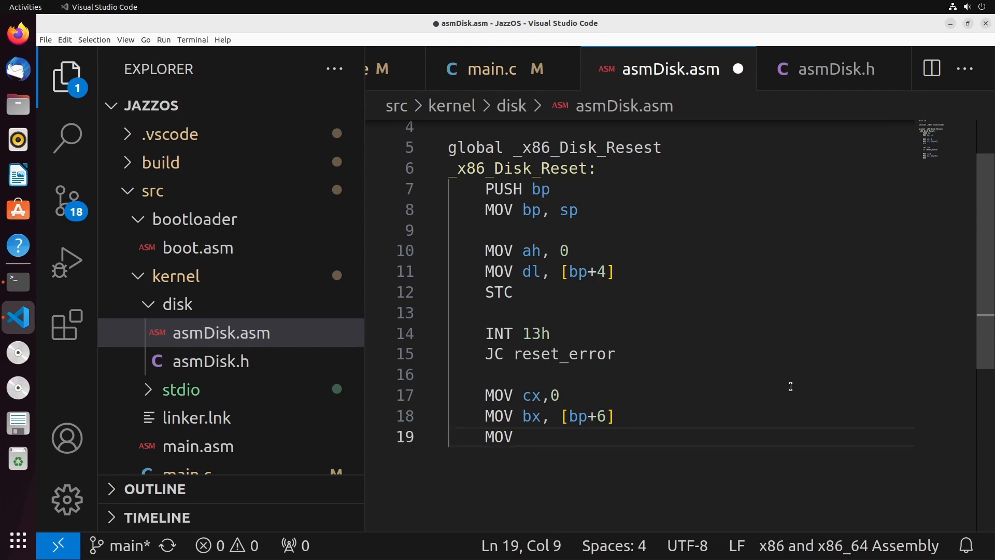
type("[bx],cx")
type("J")
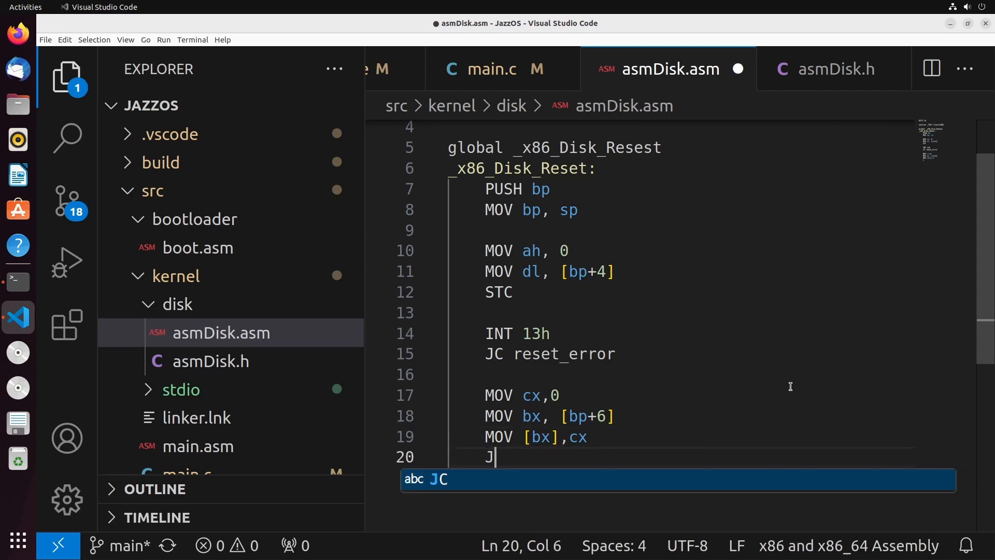
type("MP end_re")
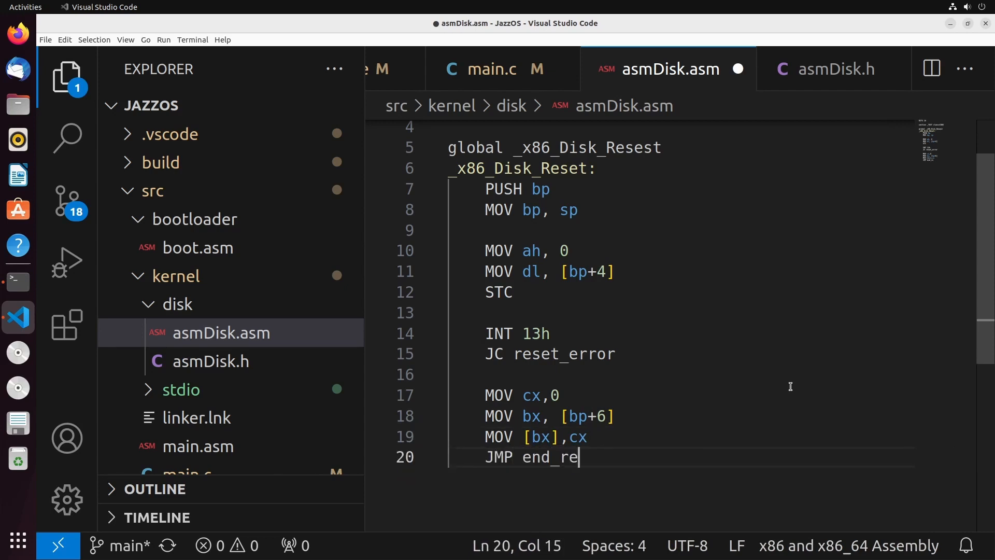
type("reset")
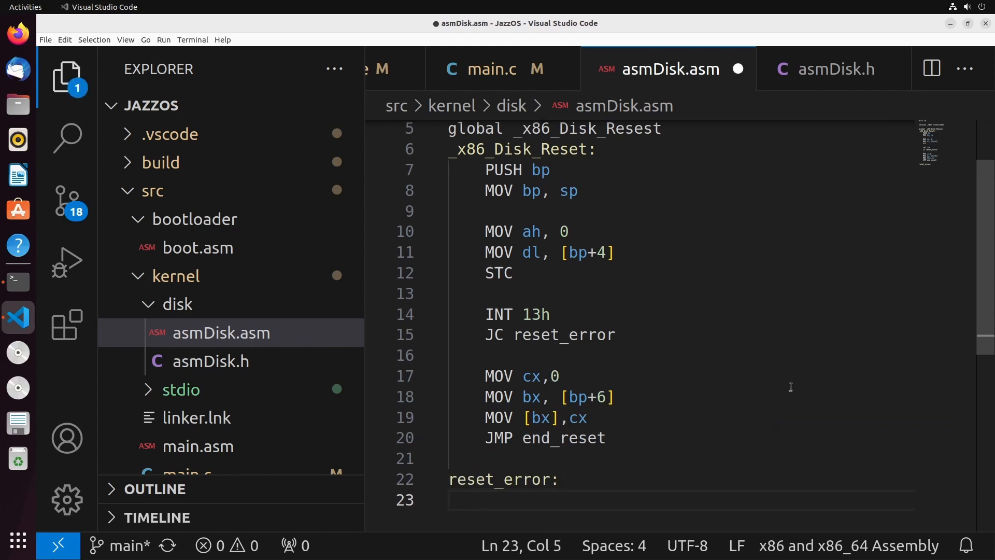
Under the reset_error: label, add MOV bx,[bp+6], MOV cx,1 and MOV [bx],cx.
type("MOV bx, [bp+")
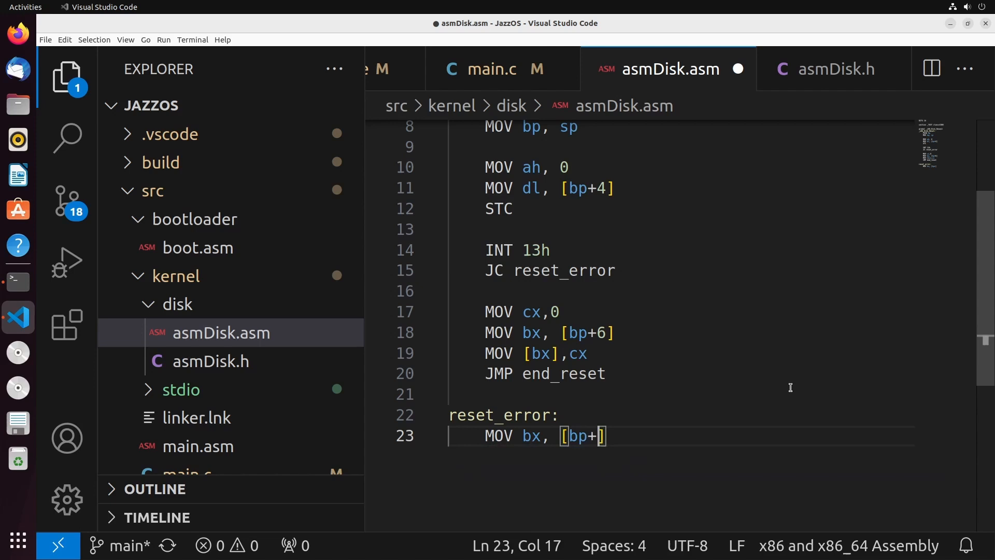
type("6")
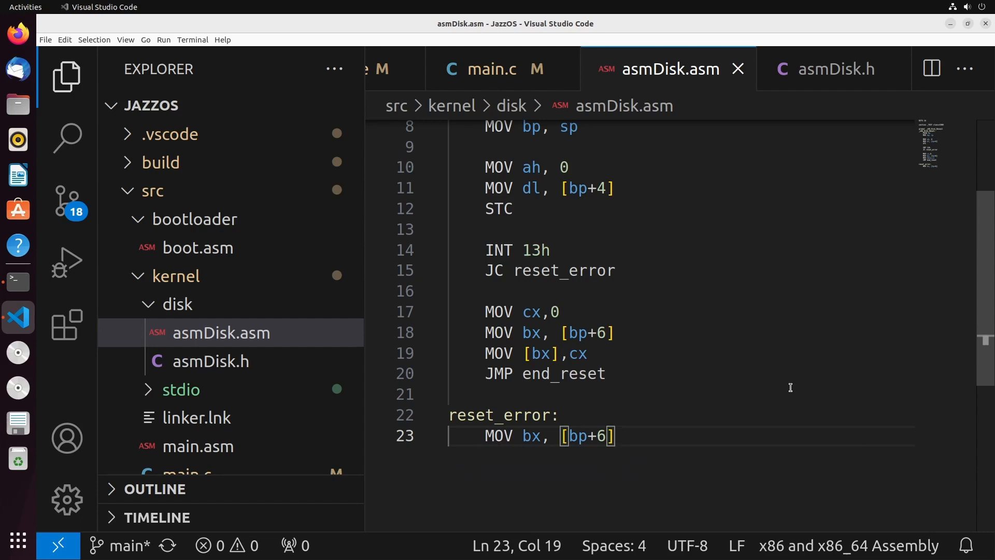
type("MOV c")
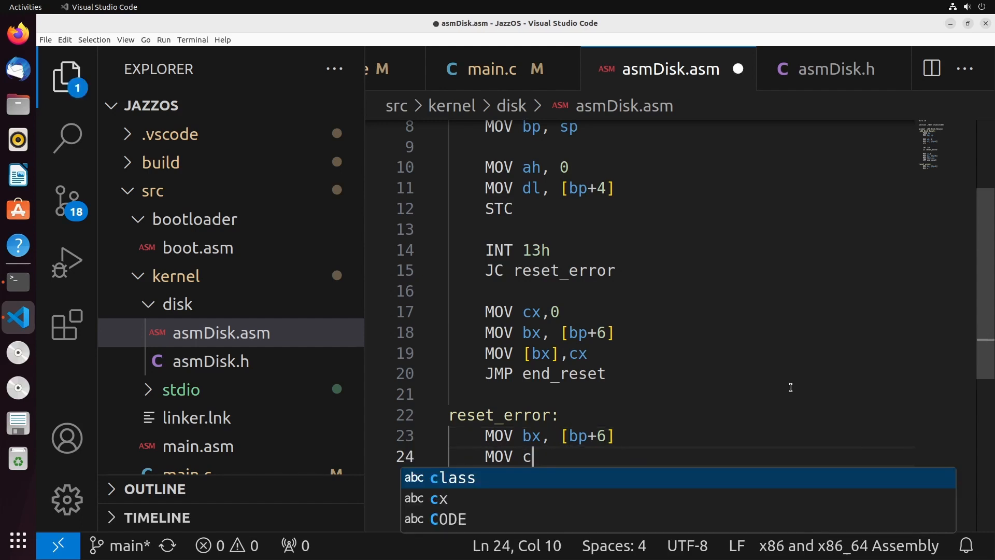
type("x,1")
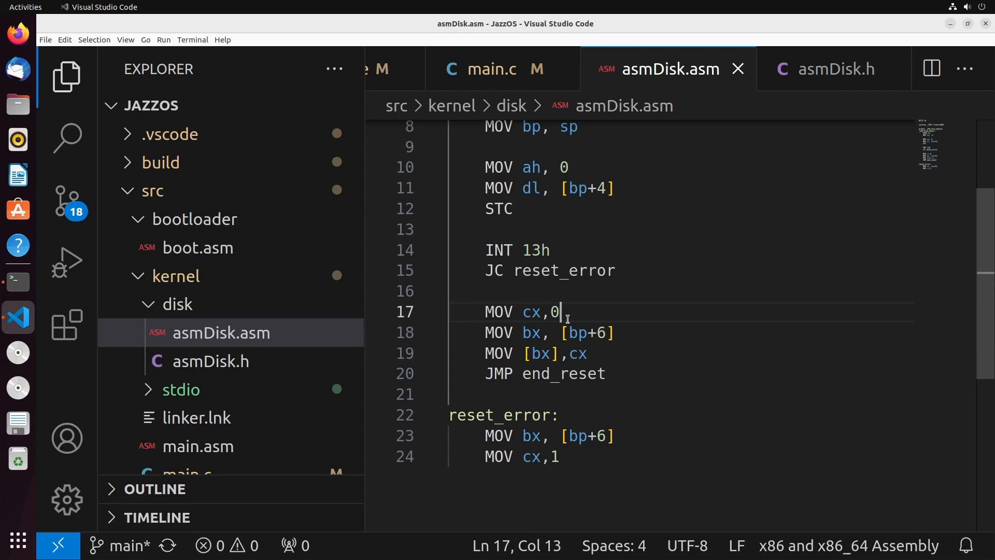
left_click_drag(560, 311, 521, 312)
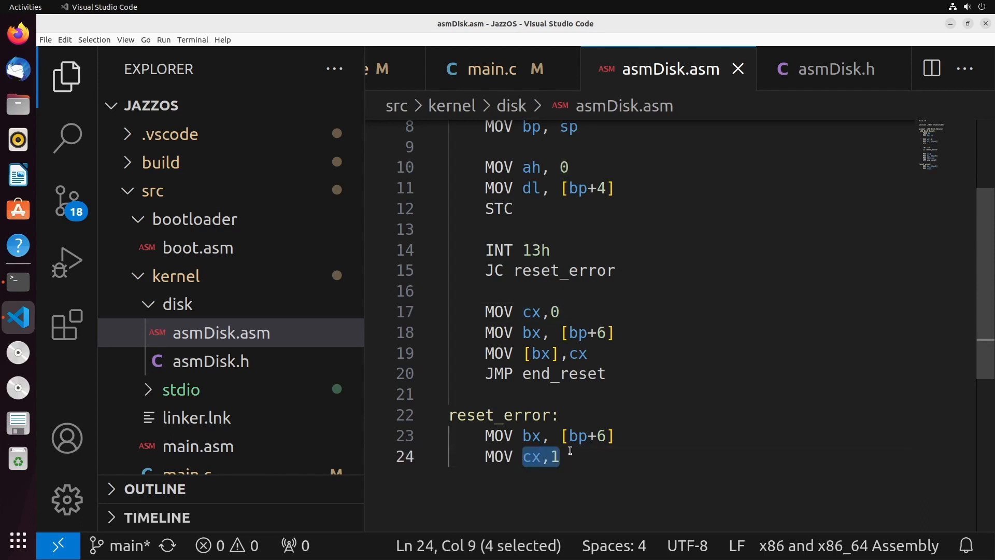
type("MOV [bx],cx")
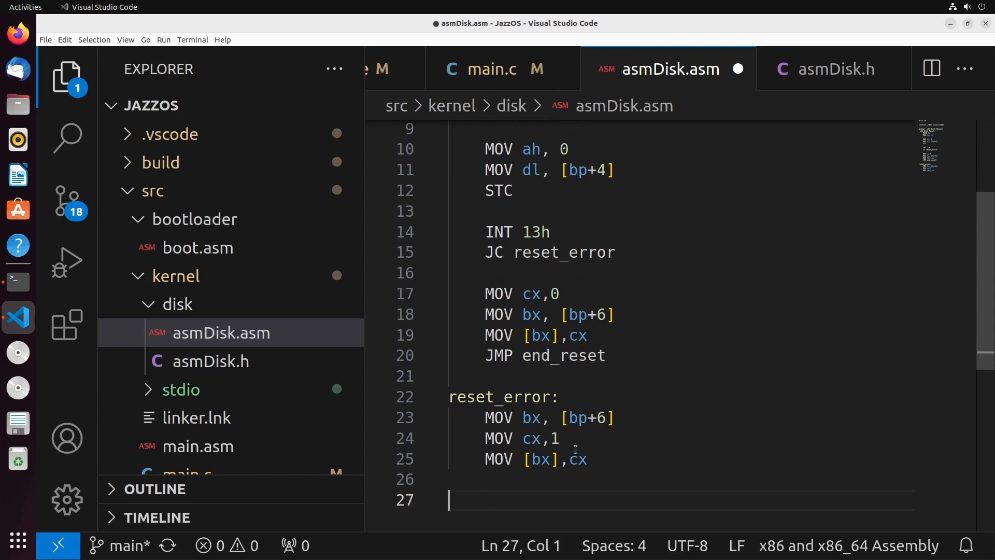
Add an end_reset: label with MOV sp,bp and RET at the end of asmDisk.asm.
scroll("down", 3)
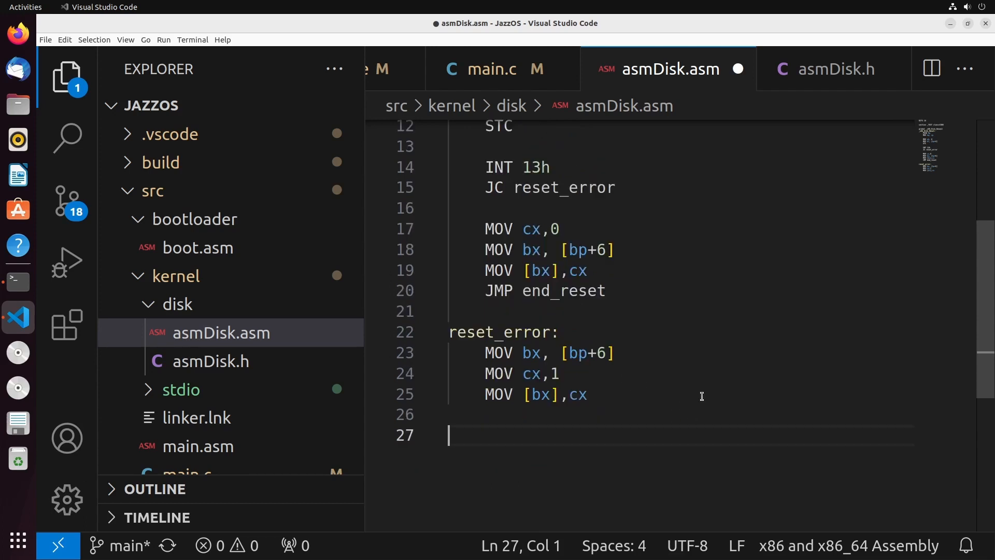
type("end_reset:")
type("MOV sp, bp")
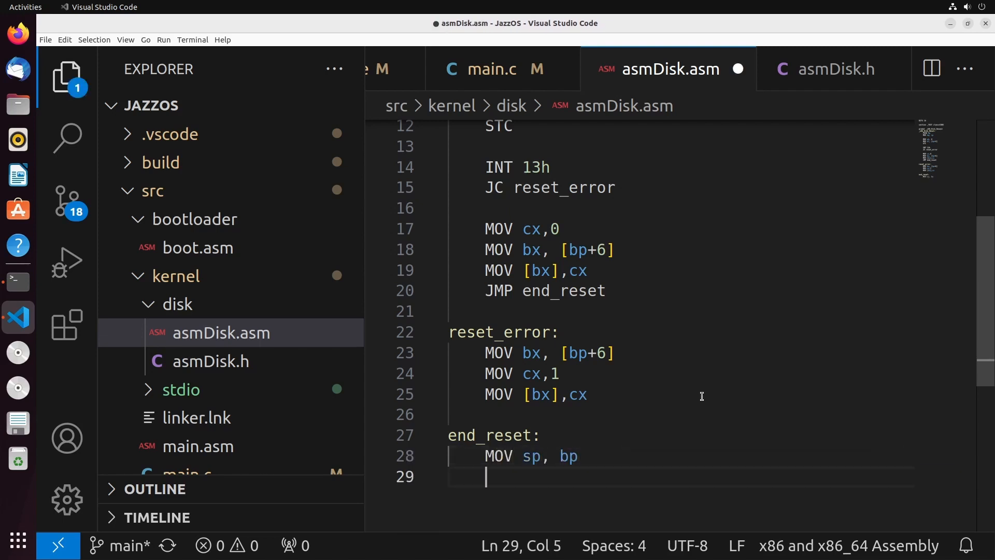
type("RET")
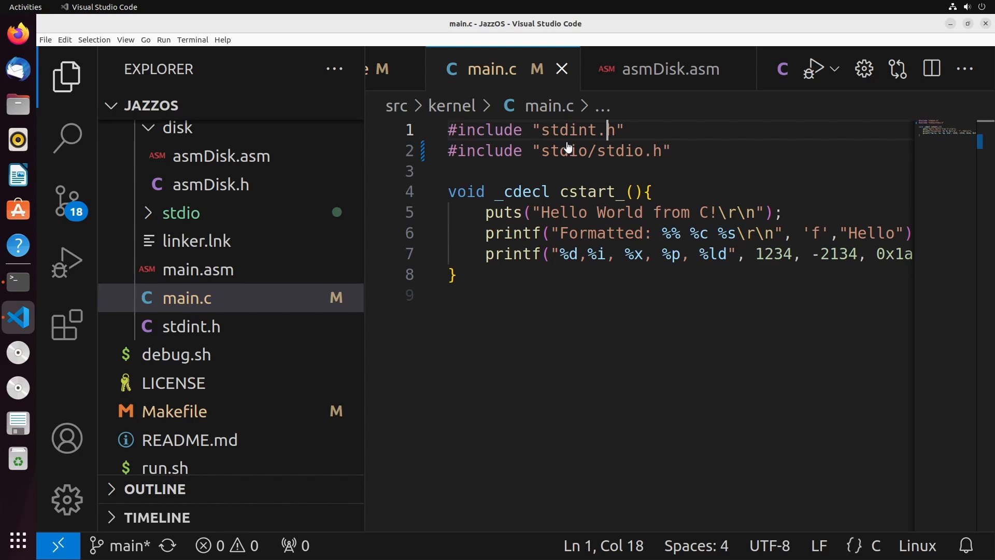
Include "disk/asmDisk.h" in main.c and declare uint8_t error in cstart_.
key("Enter")
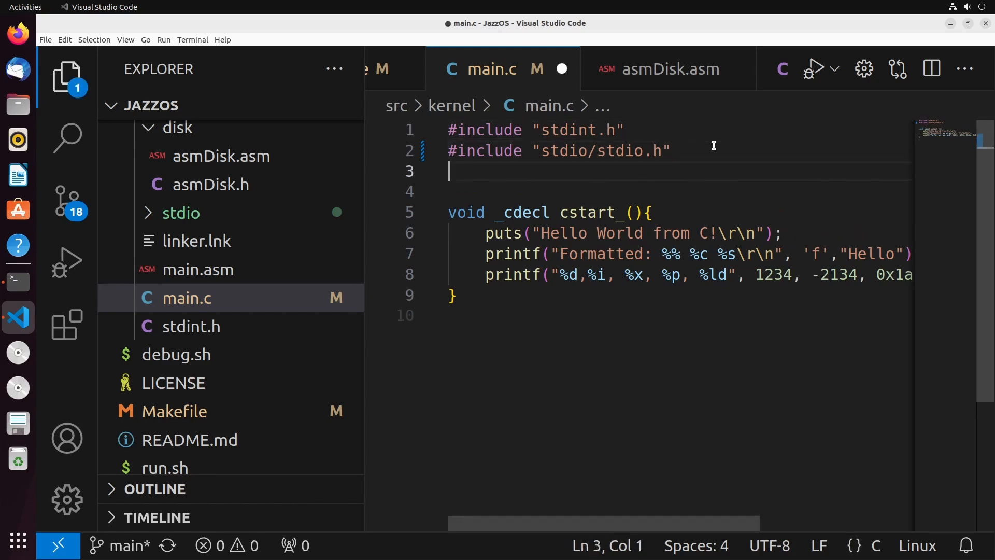
type("#include \"d")
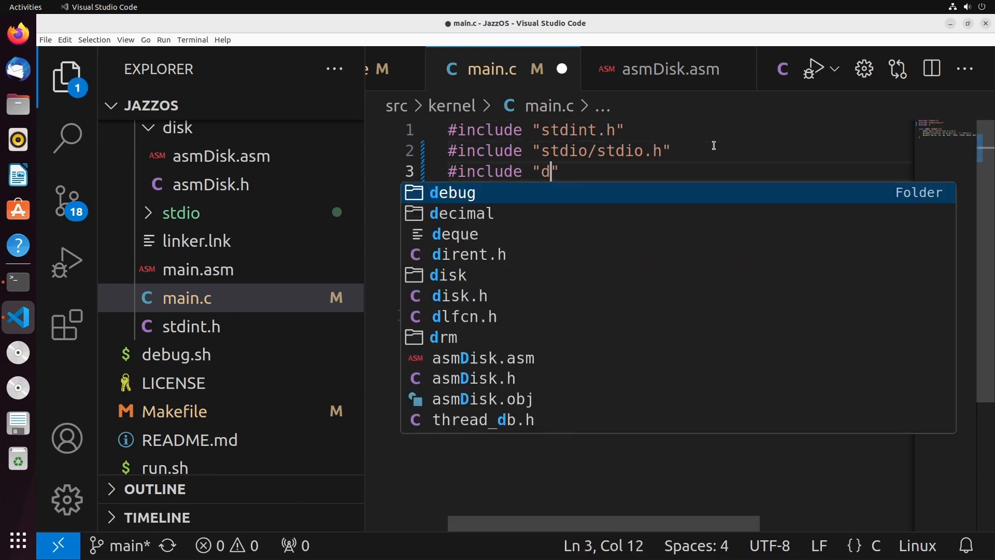
type("isk/asmDisk.h")
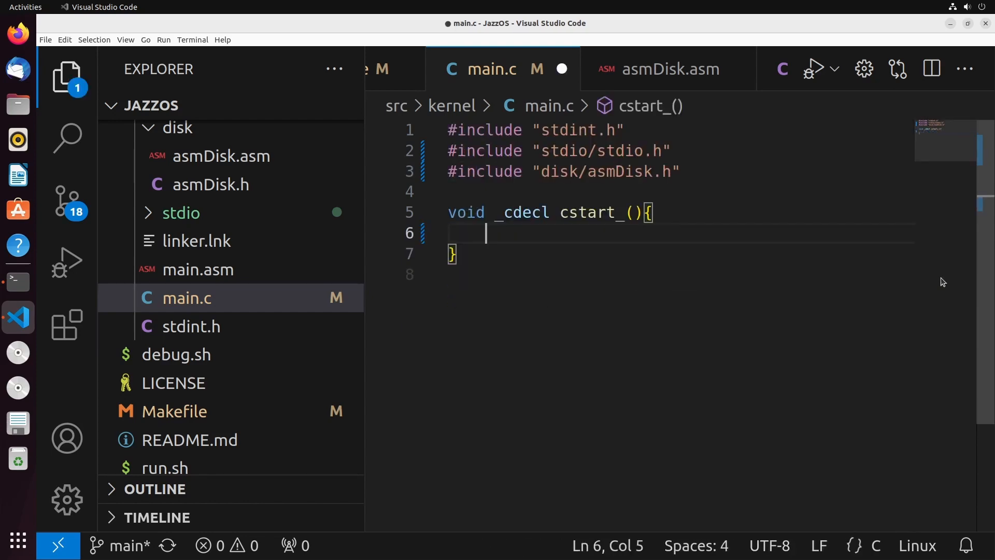
type("uint")
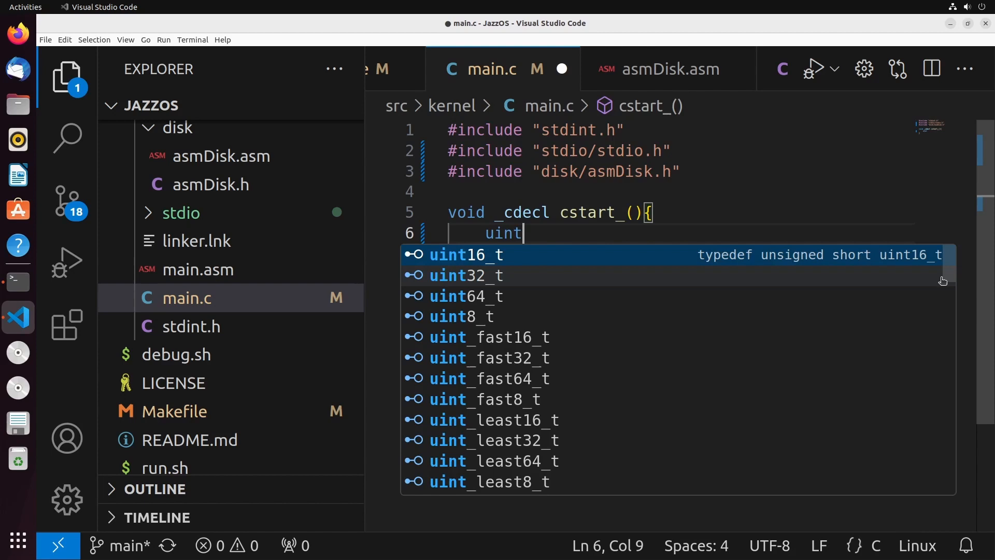
type("y")
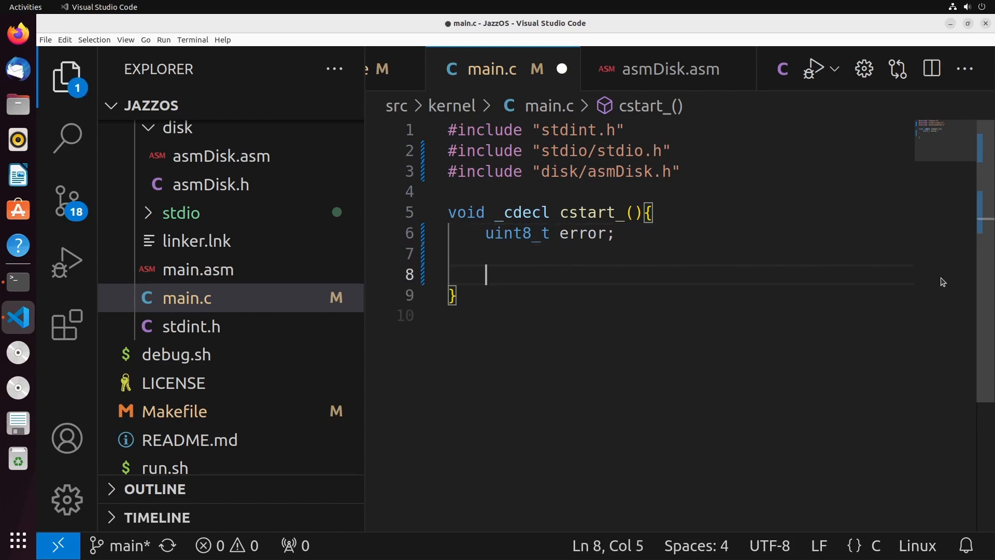
Call x86_Disk_Reset(0,&error) and print it with printf("Error %d\r\n", error).
type("x86_D")
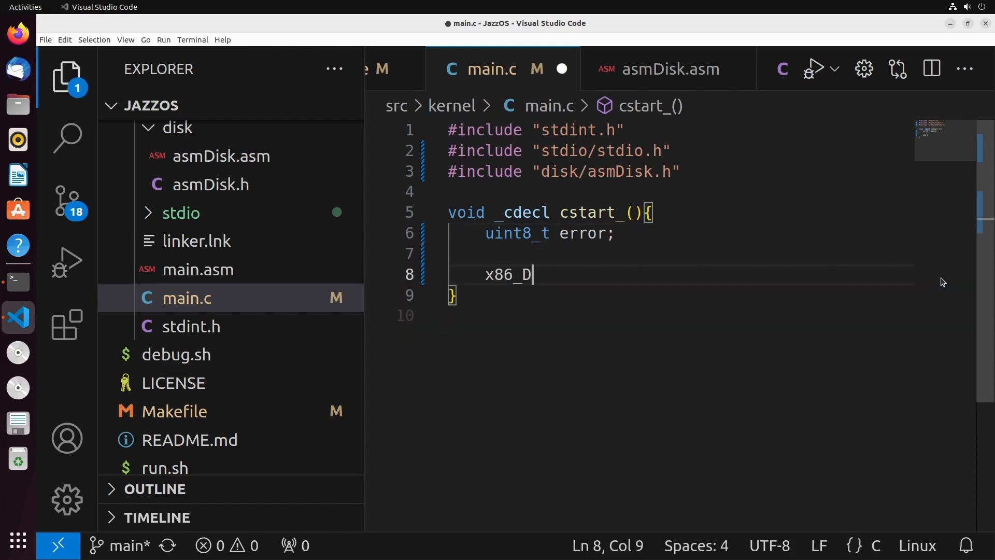
type("isk_Reset()")
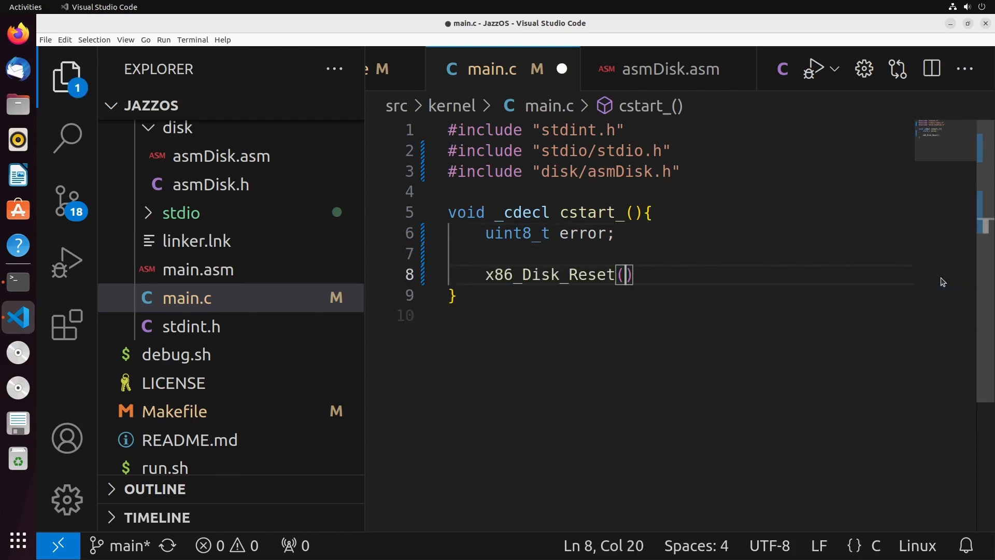
type("0,")
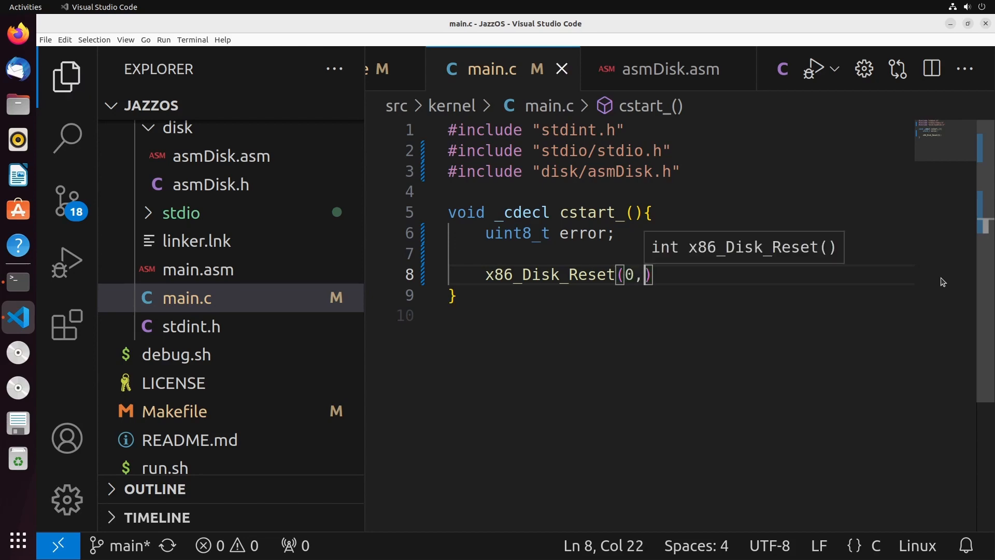
type("&error")
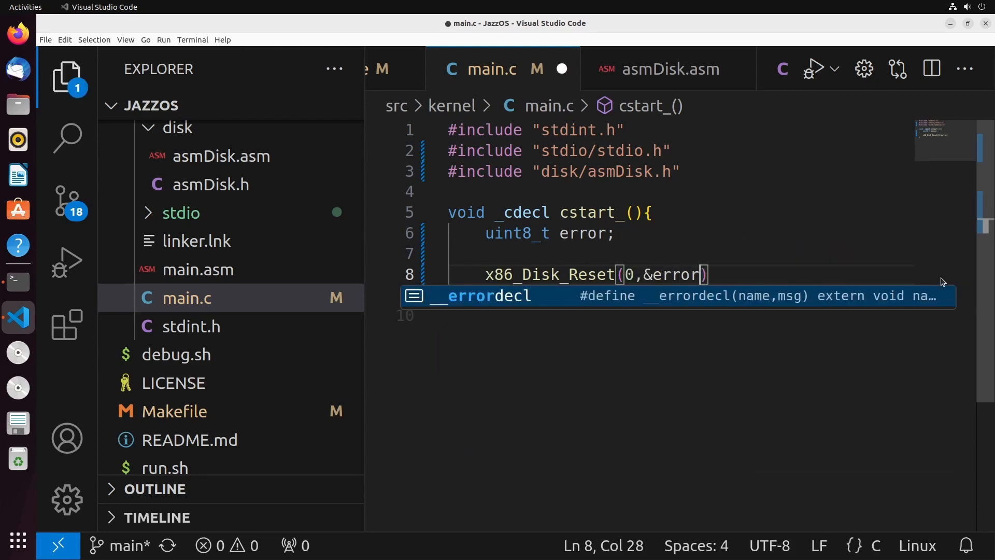
type(";")
type("printf(\"")
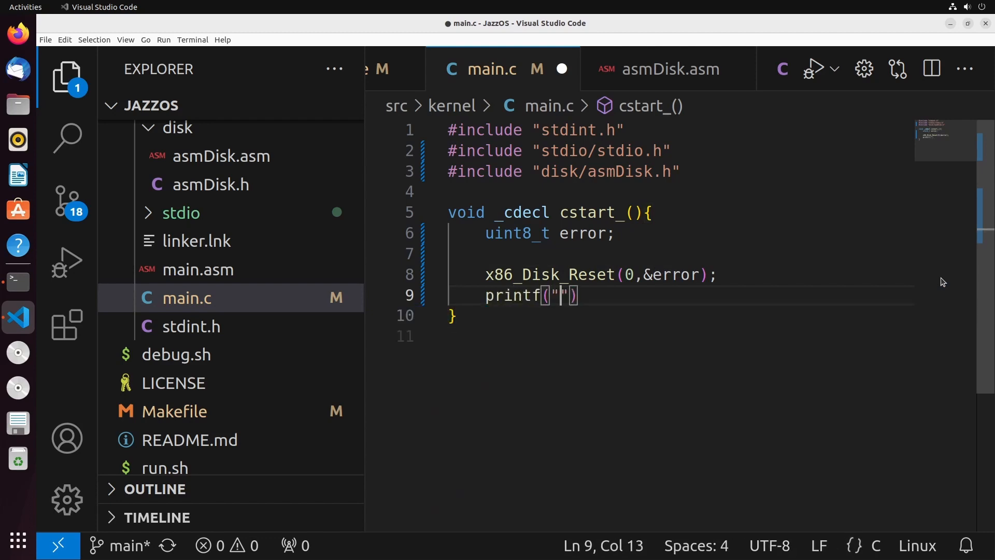
type("Error")
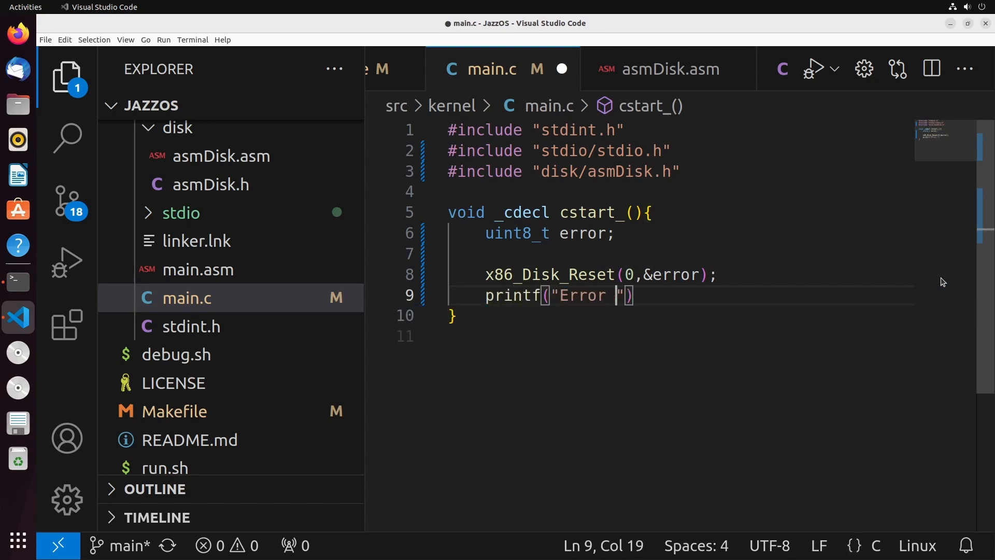
type("%d")
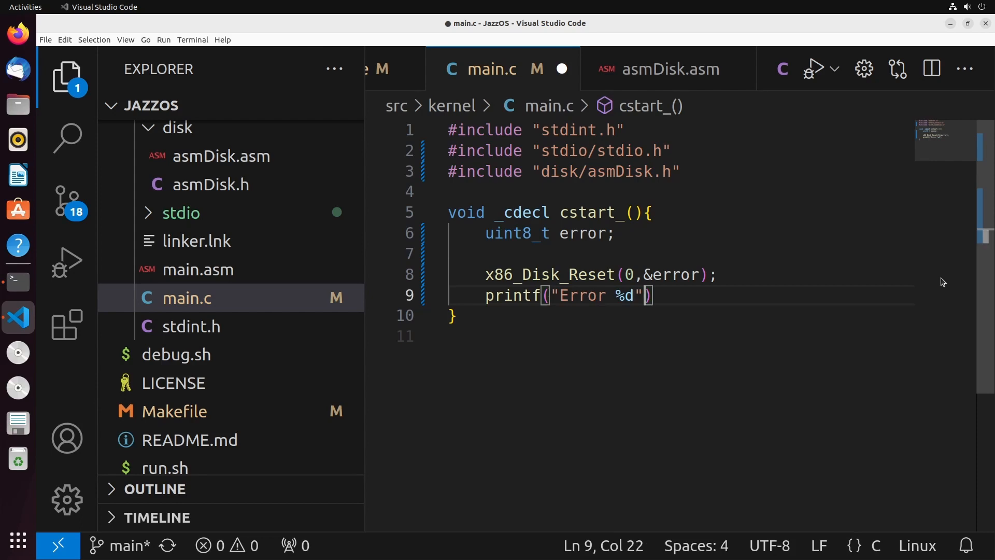
type("\\r\\n")
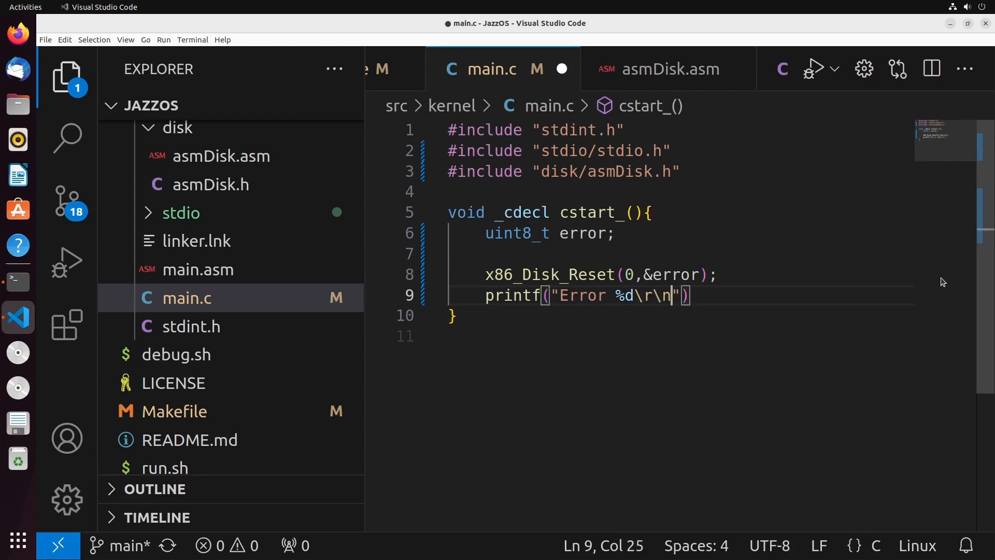
type(", error")
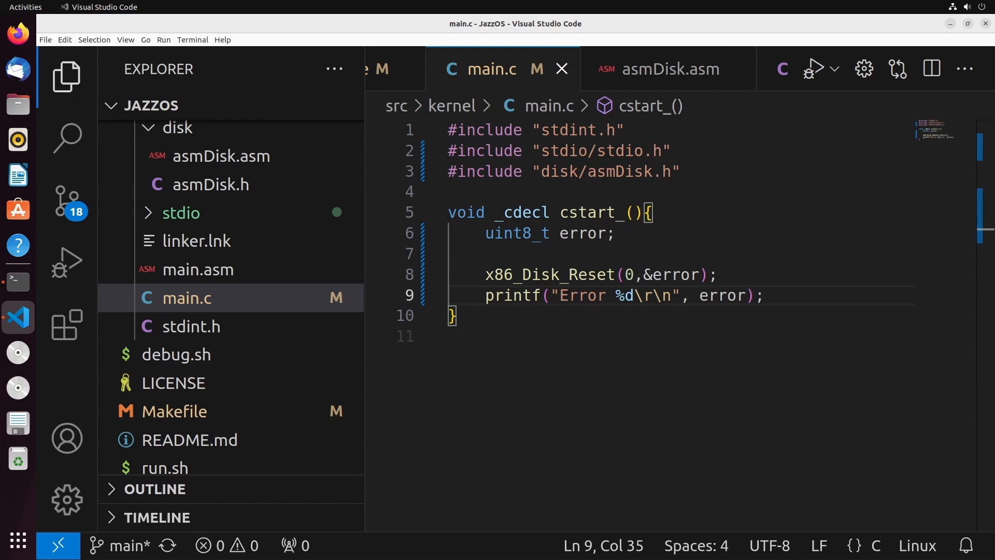
mouse_move(272, 416)
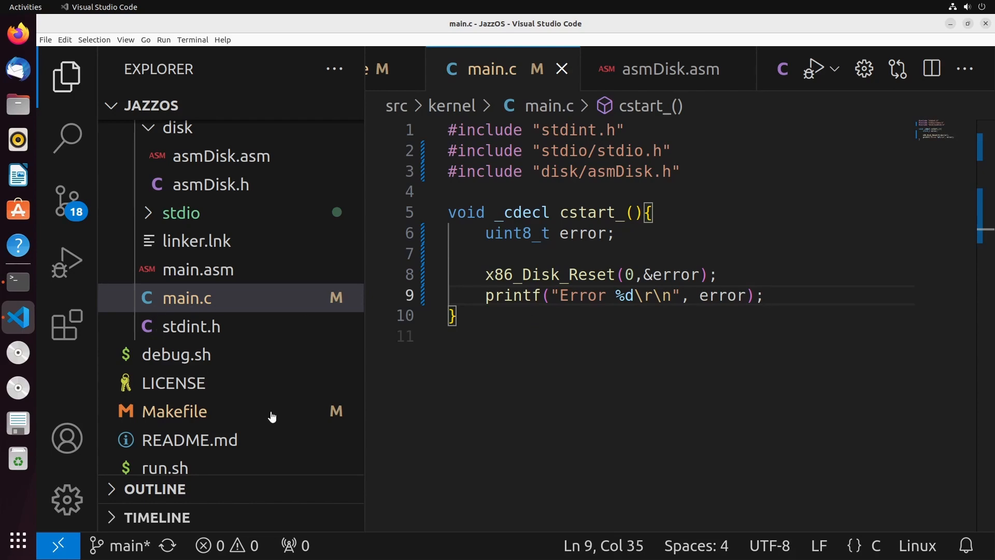
Add a Makefile rule assembling $(SRC_DIR)/kernel/disk/asmDisk.asm into $(BUILD_DIR)/kernel/asm/disk.obj.
left_click(174, 411)
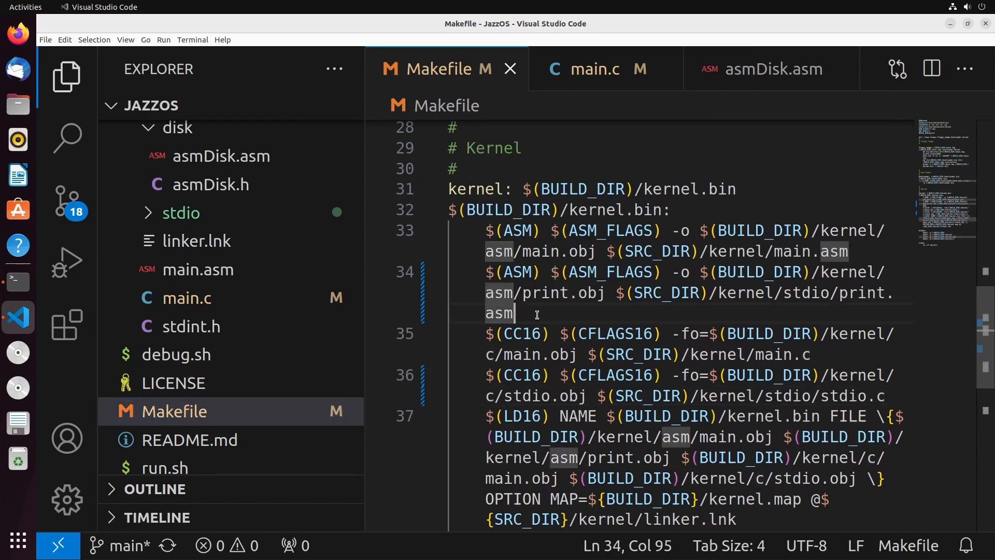
key("Enter")
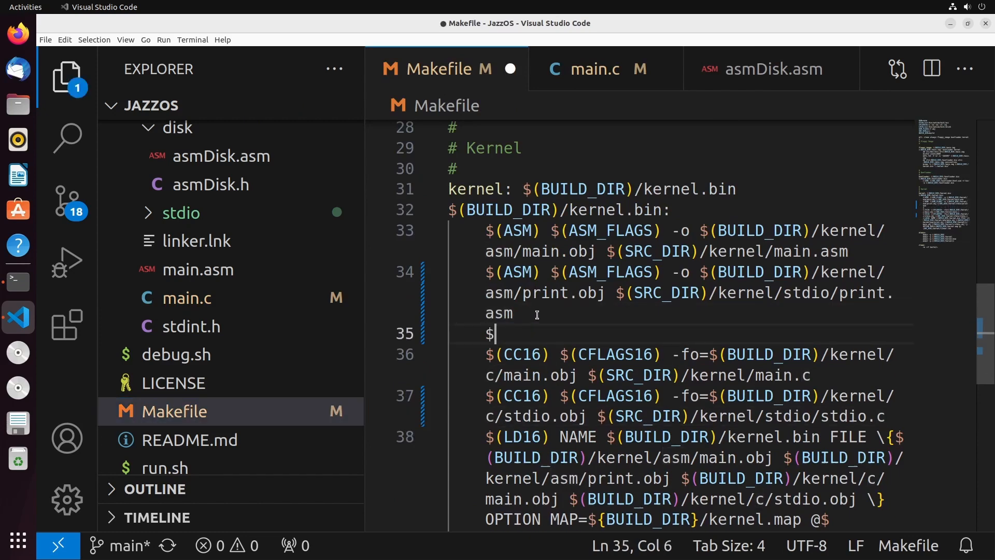
type("(ASM) $")
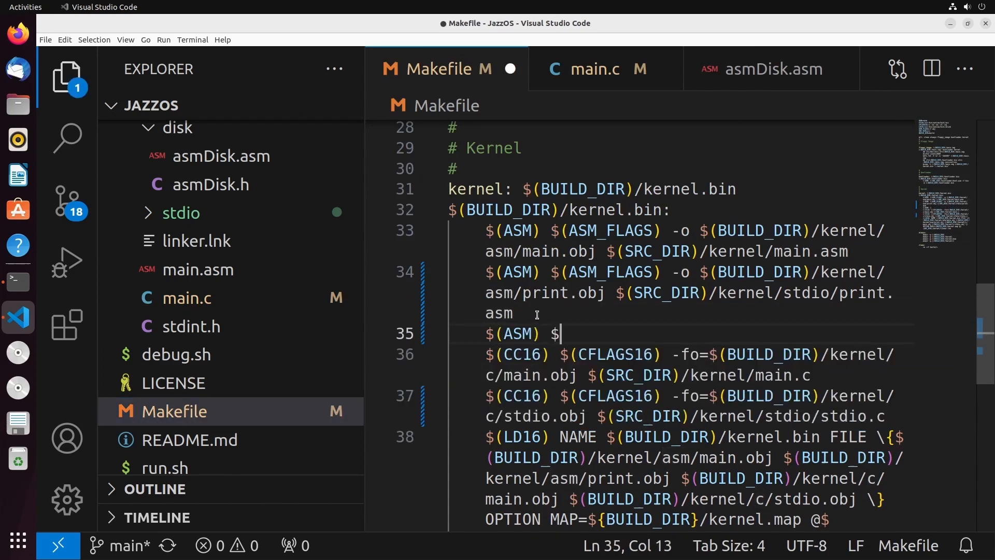
type("(ASM_FLAGS)")
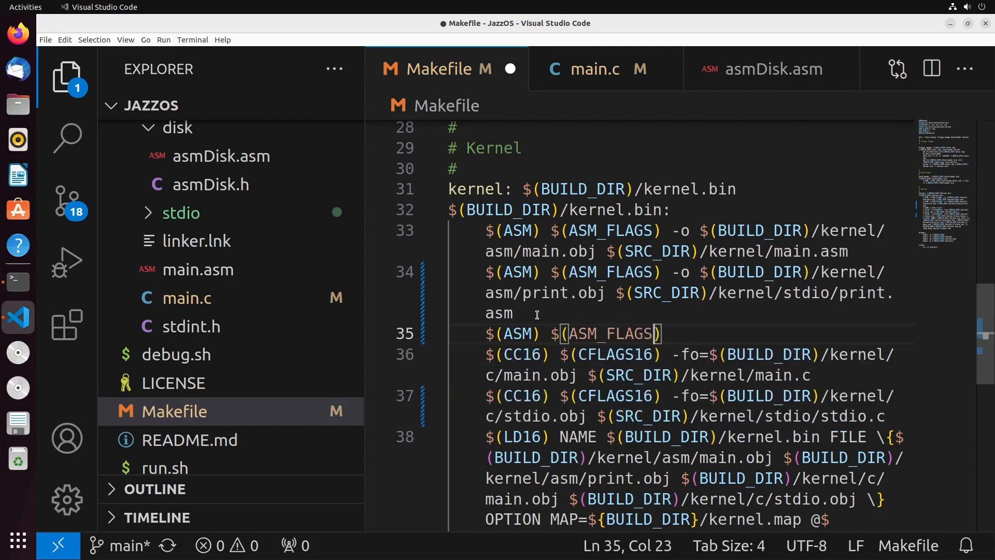
type("-o $(")
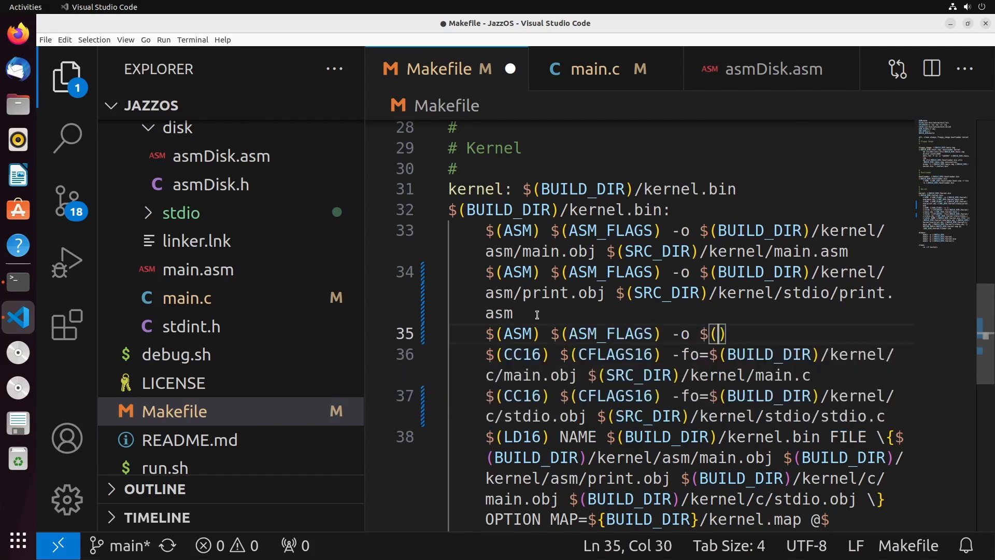
type("BUILD_DIR")
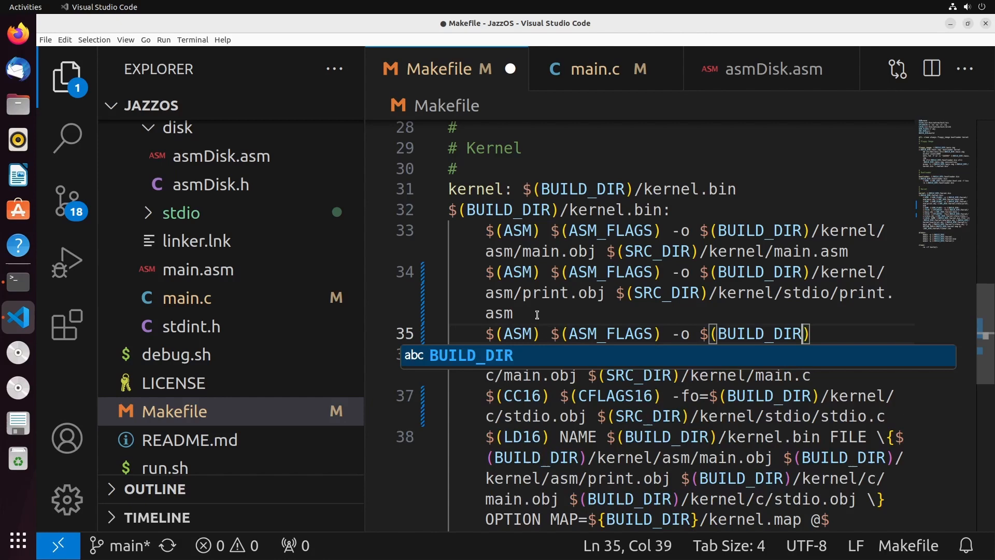
type("/kernel/")
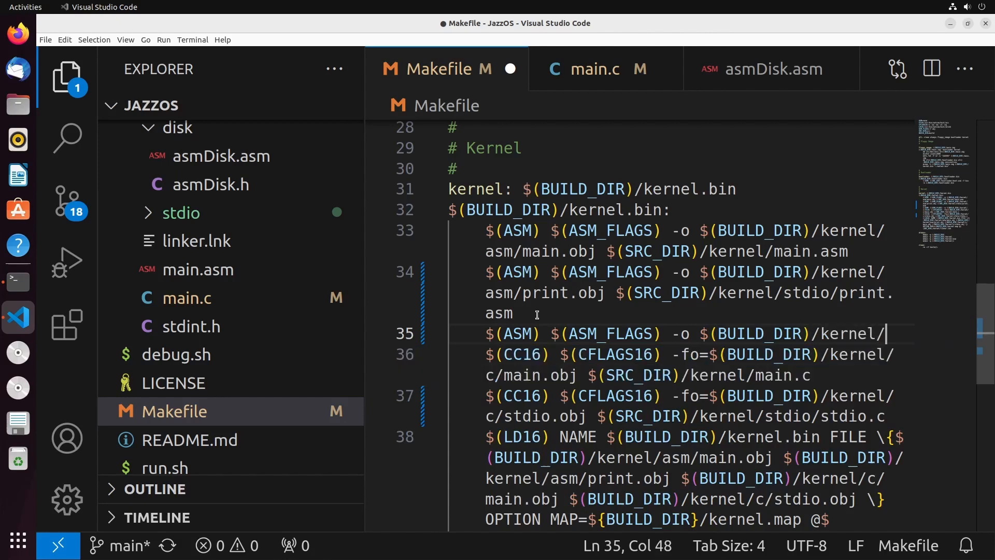
type("asm/")
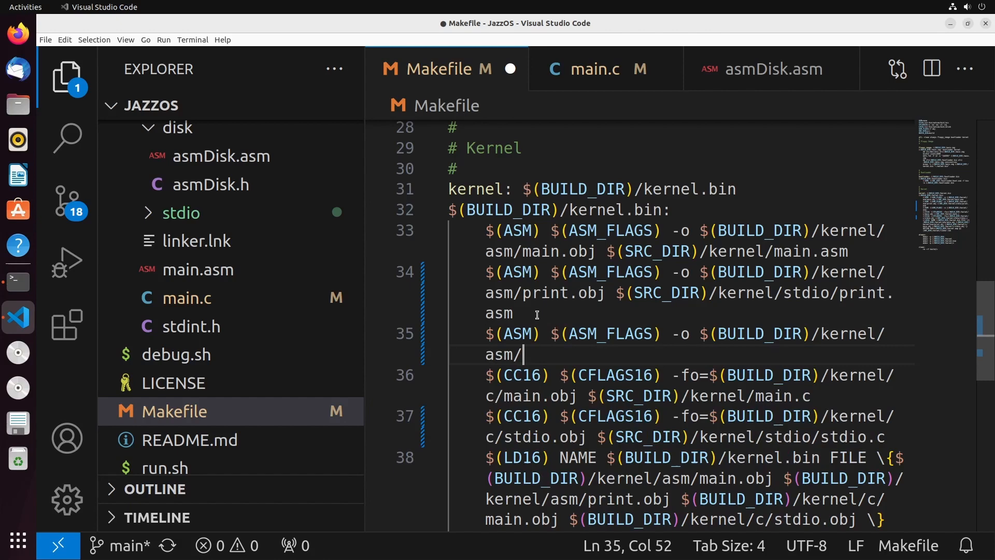
type("disk.obj")
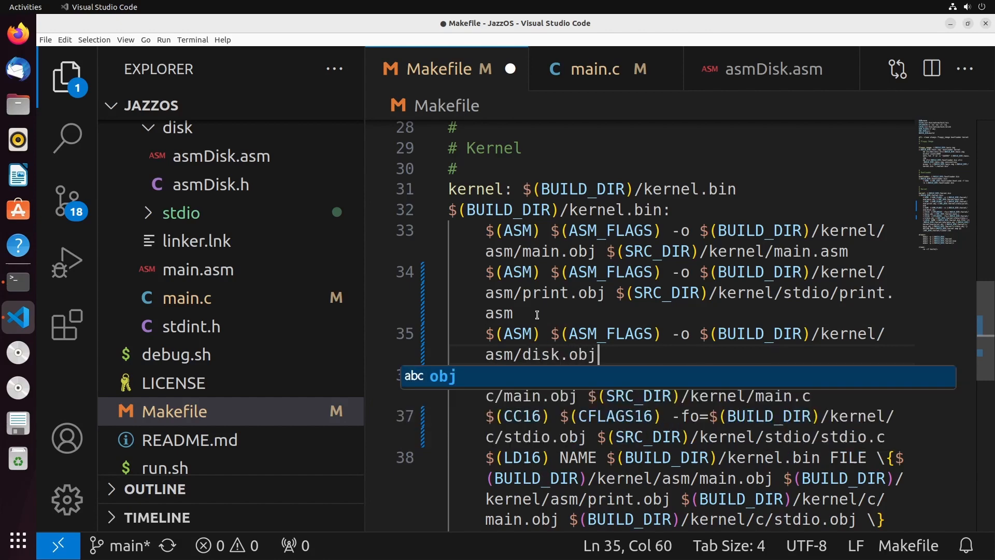
type("$(SRC)")
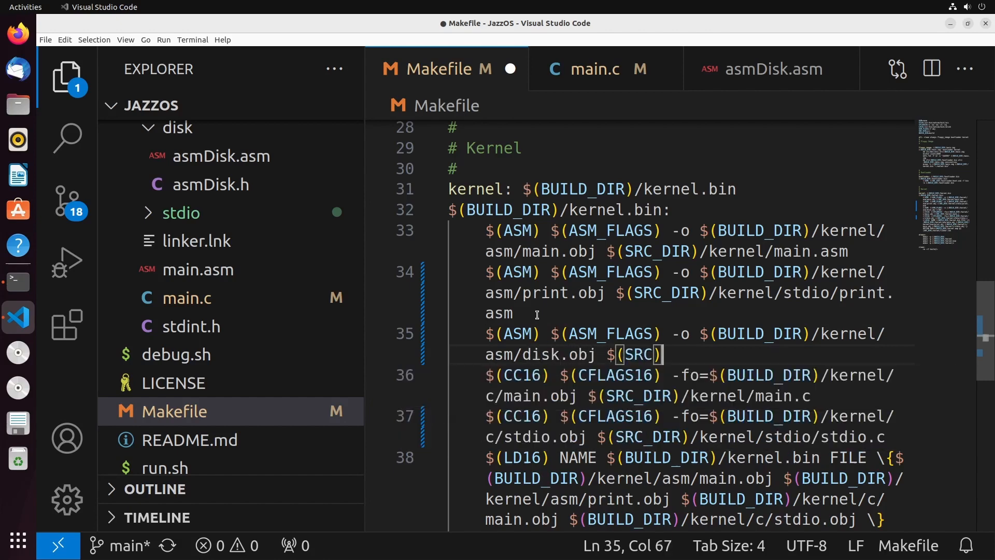
type("_DIR")
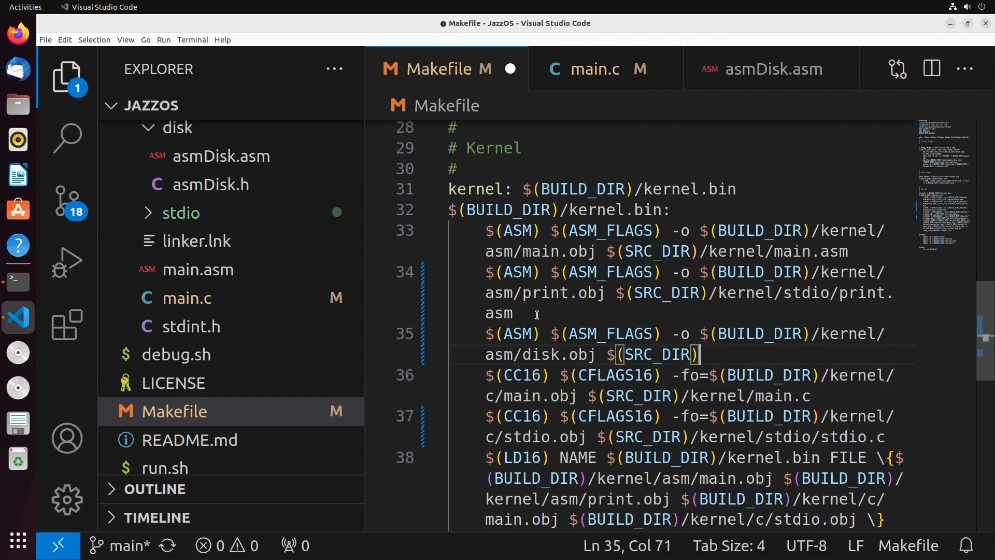
type("/kernel/")
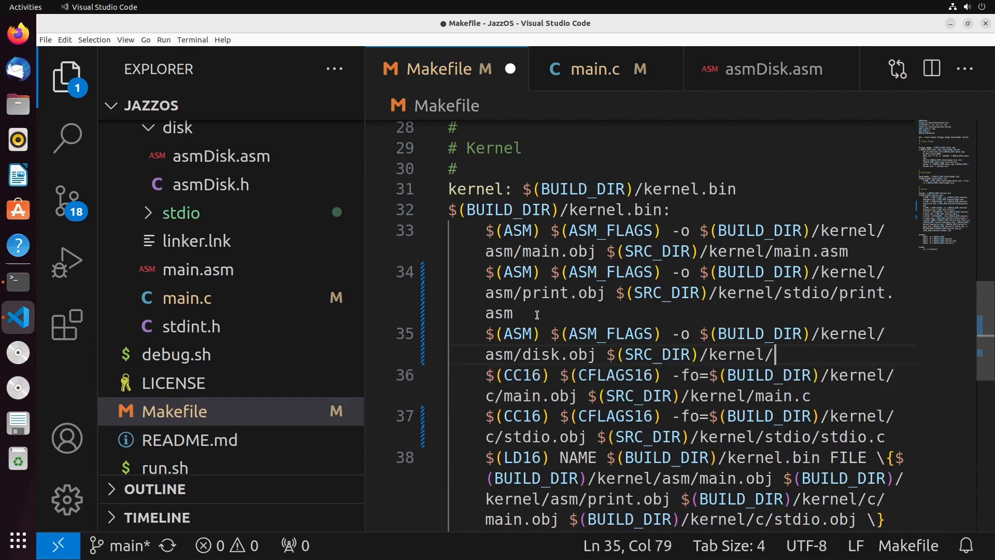
type("disk/")
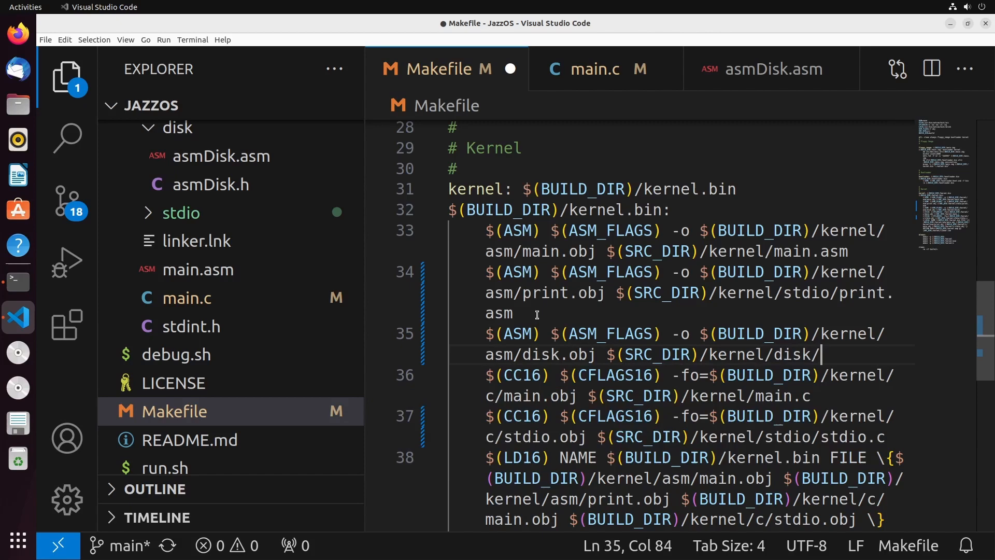
type("asmDisk.asm")
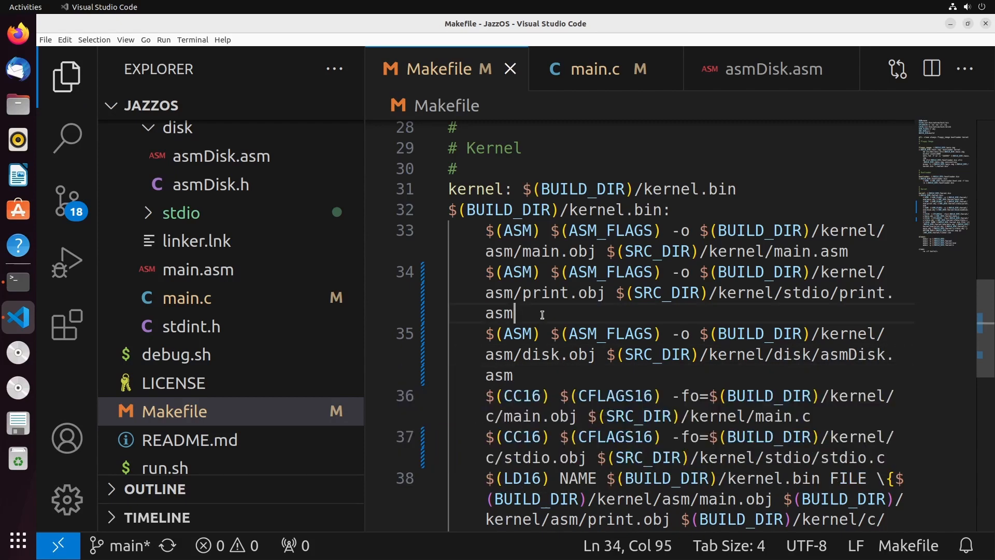
Append the disk object file to the wlink FILE list for kernel.bin.
scroll("down", 3)
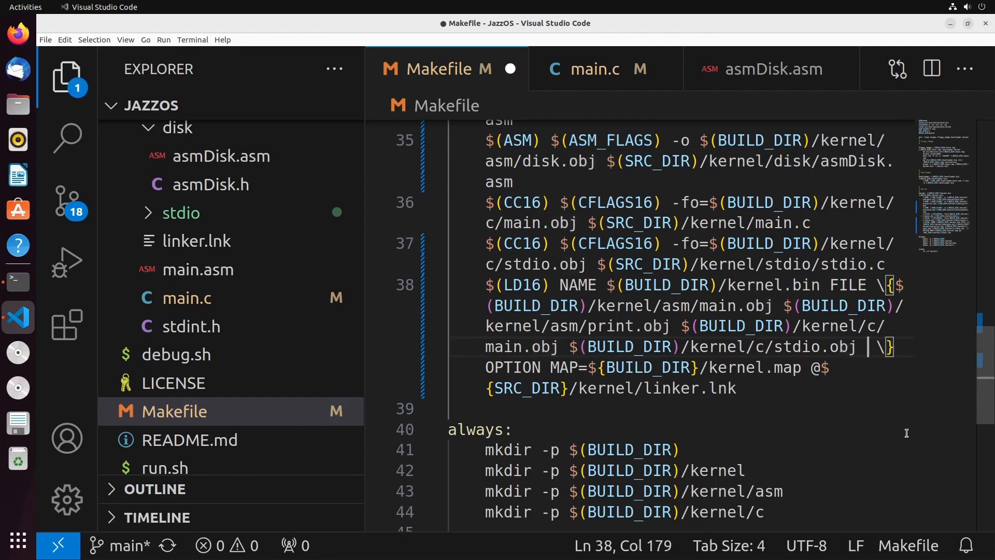
type("$(")
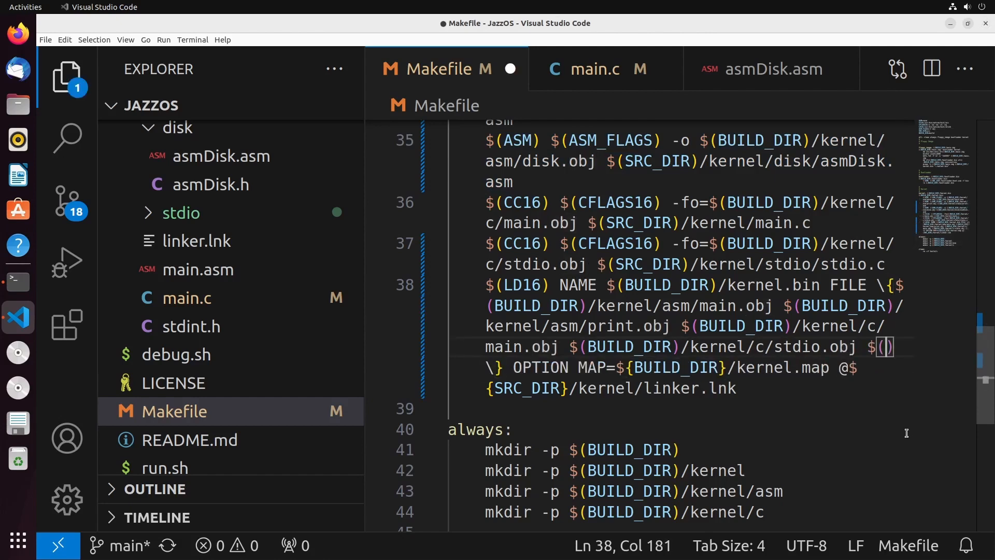
type("/k")
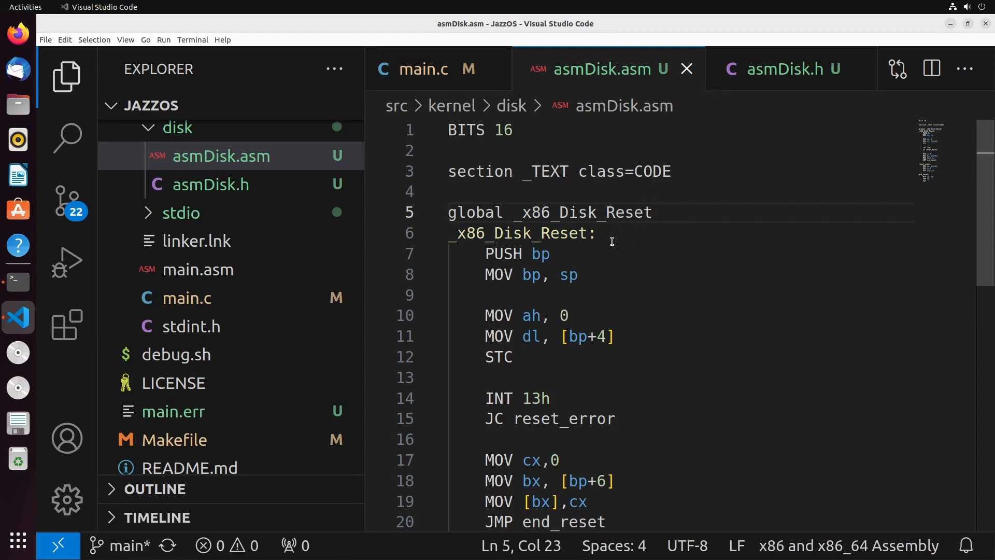
Select the _x86_Disk_Reset routine name in asmDisk.asm.
double_click(580, 212)
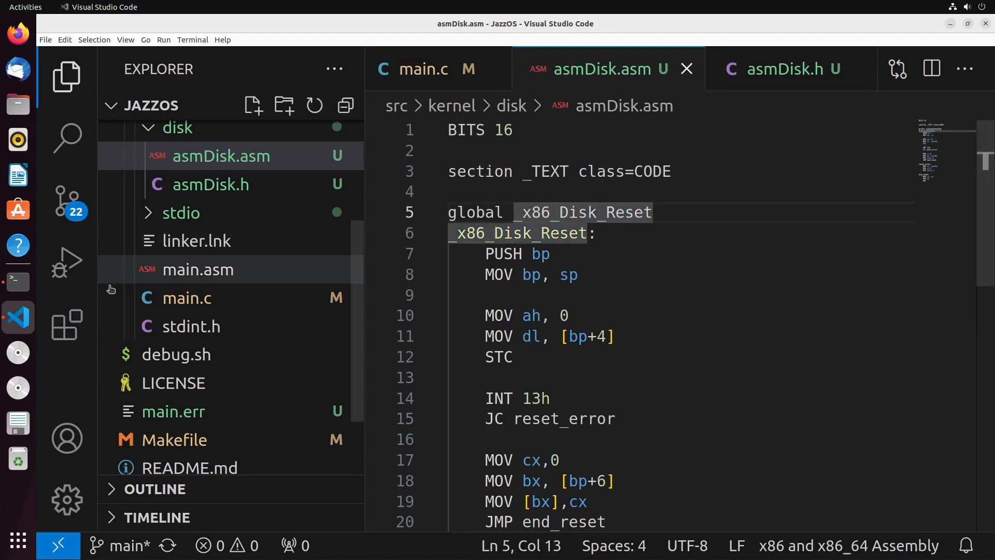
mouse_move(67, 261)
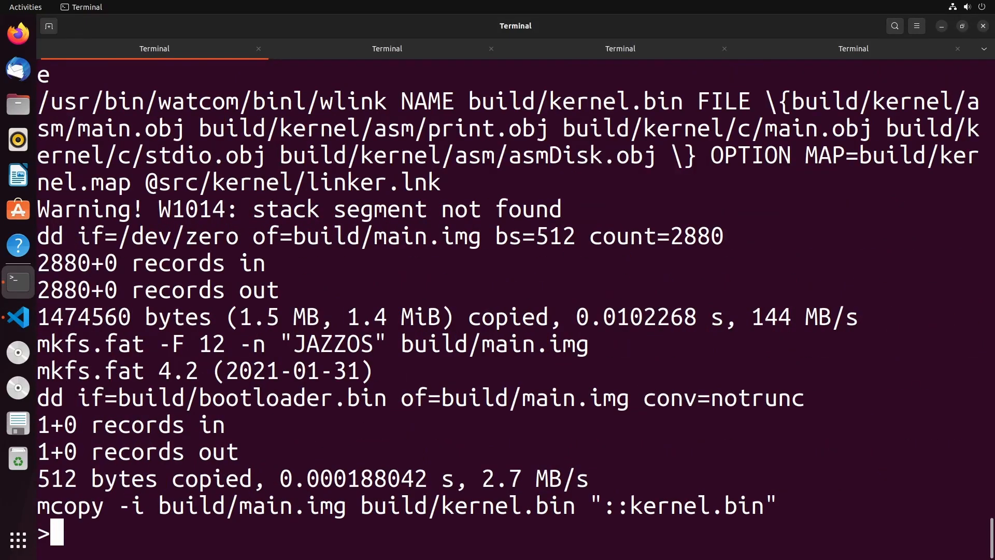
Boot with ./run.sh to see Error 0, quit QEMU, and change the reset drive to 1.
type("./run.sh")
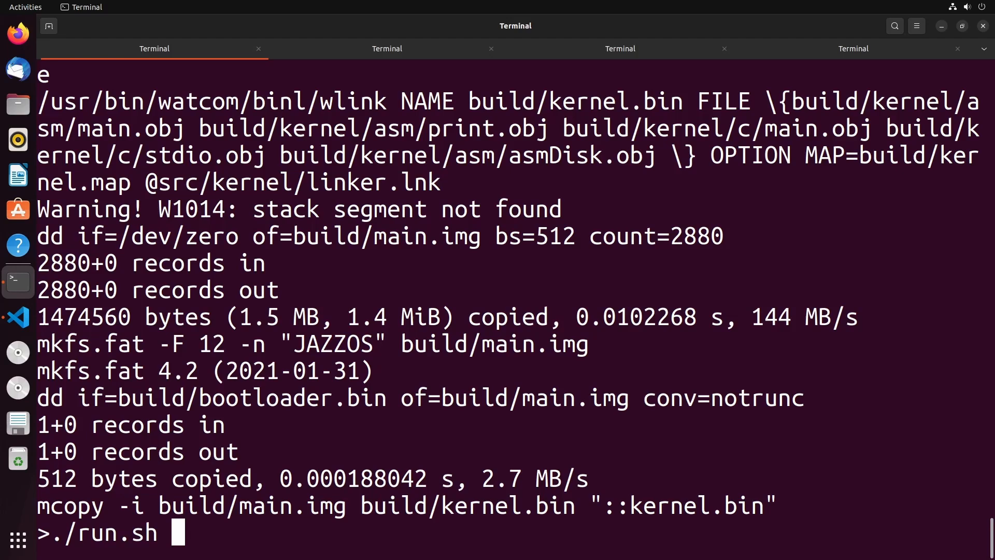
key("Return")
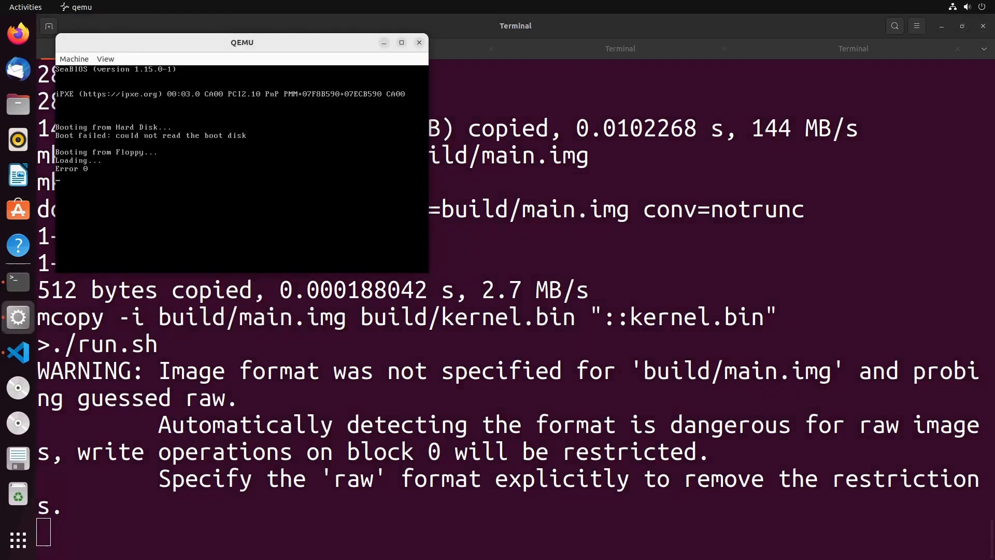
key("ctrl+c")
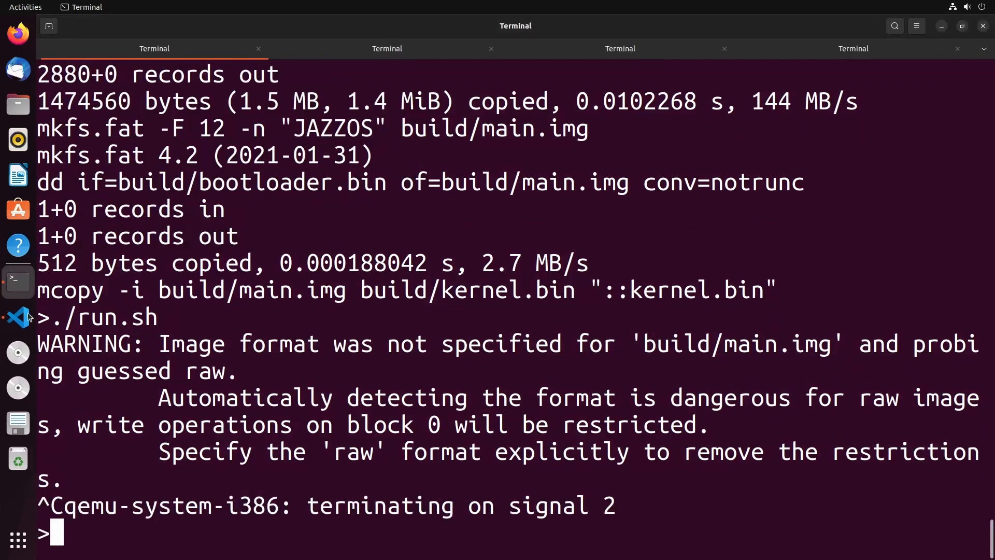
left_click(17, 317)
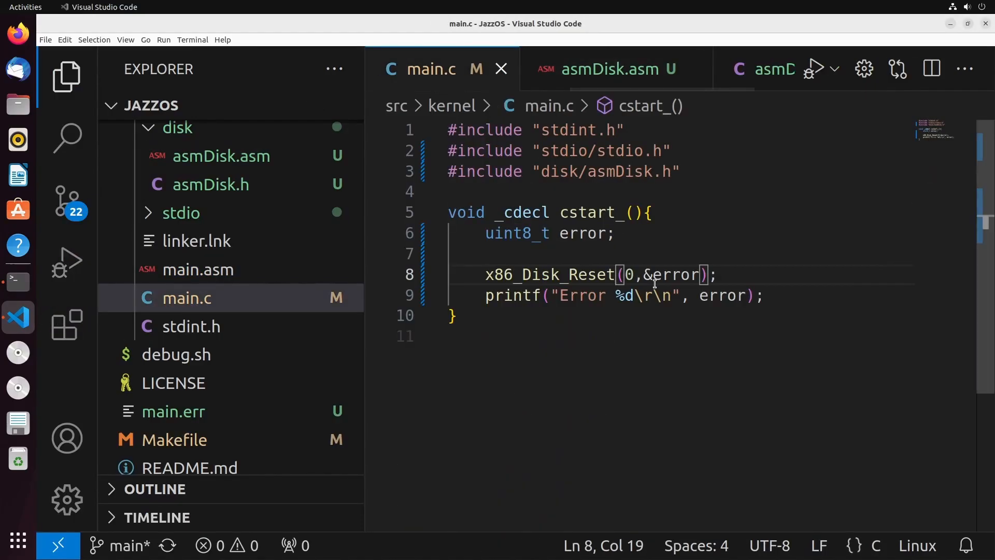
type("1")
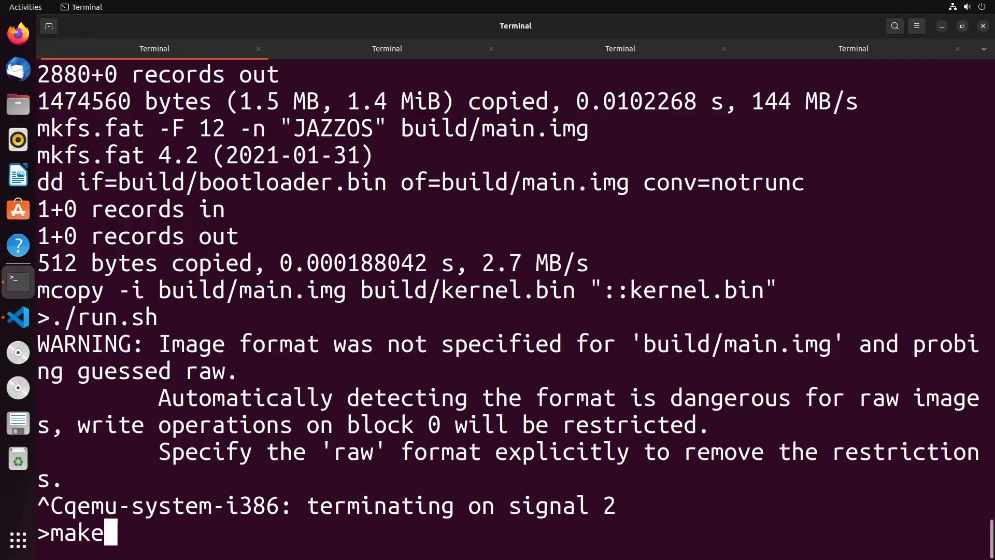
Run make and ./run.sh again so QEMU prints Error 1 for drive 1.
key("Return")
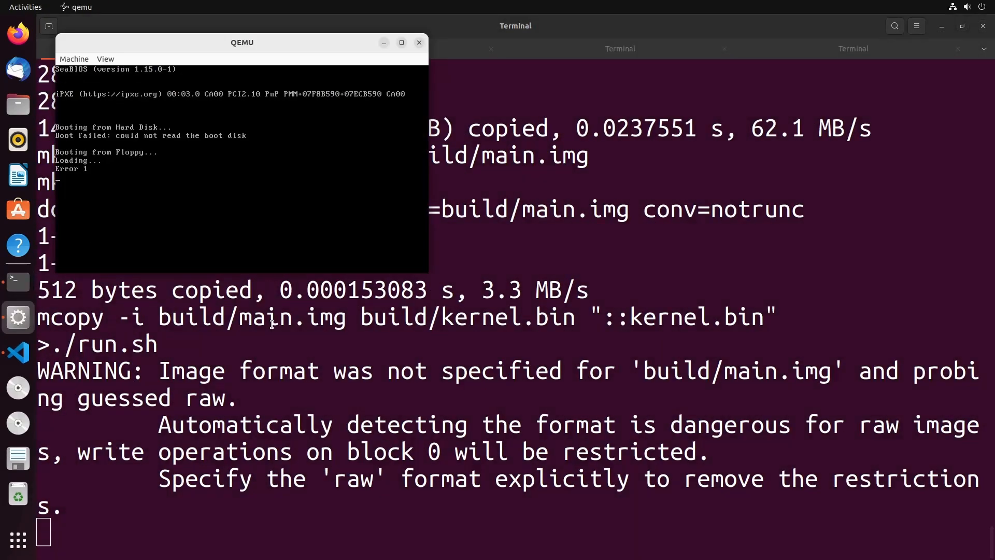
mouse_move(88, 170)
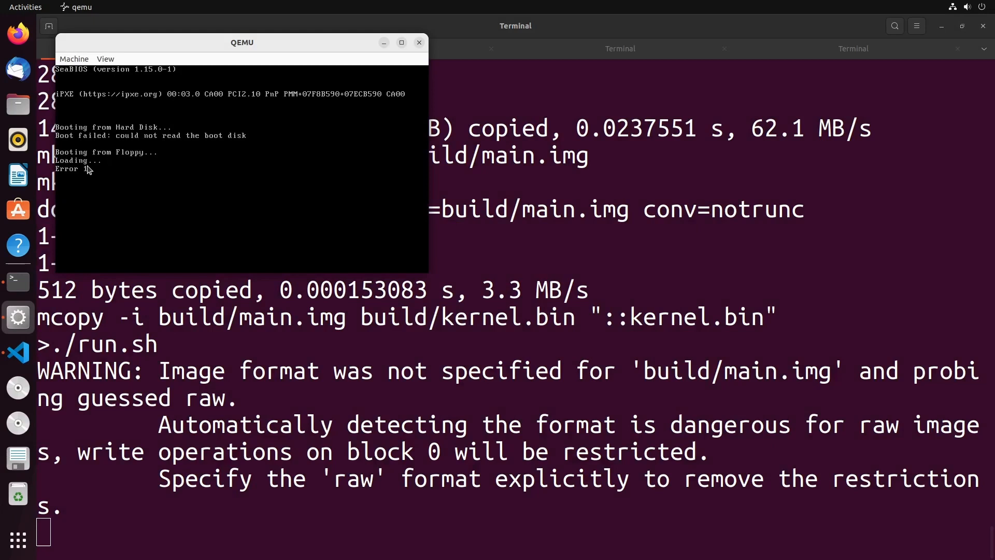
mouse_move(198, 229)
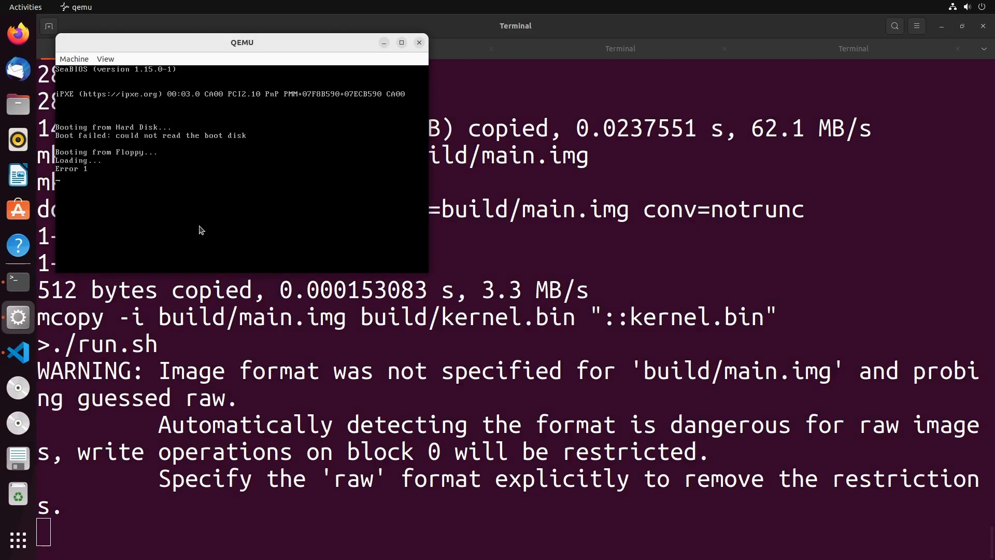